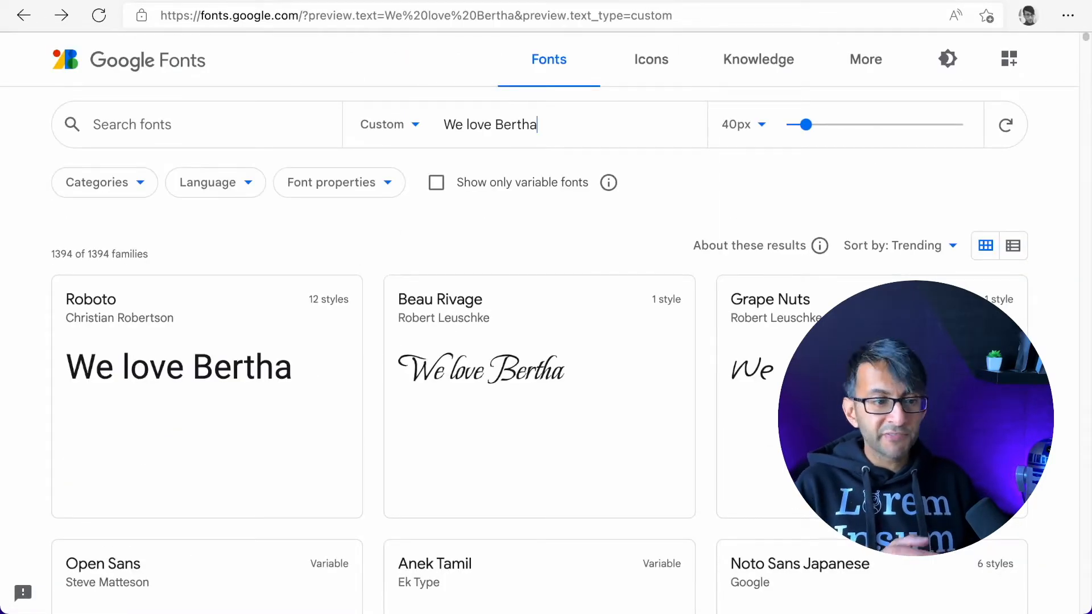
mouse_move(638, 412)
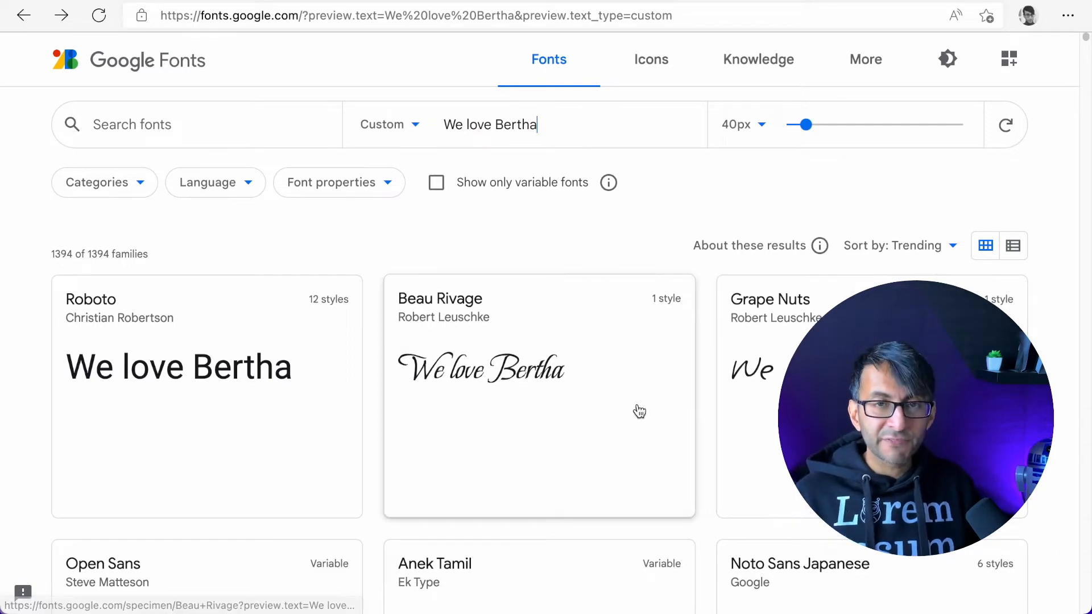
Scroll through Quicksand's Styles section to compare weights previewed with 'We love Bertha'
scroll(down, 3)
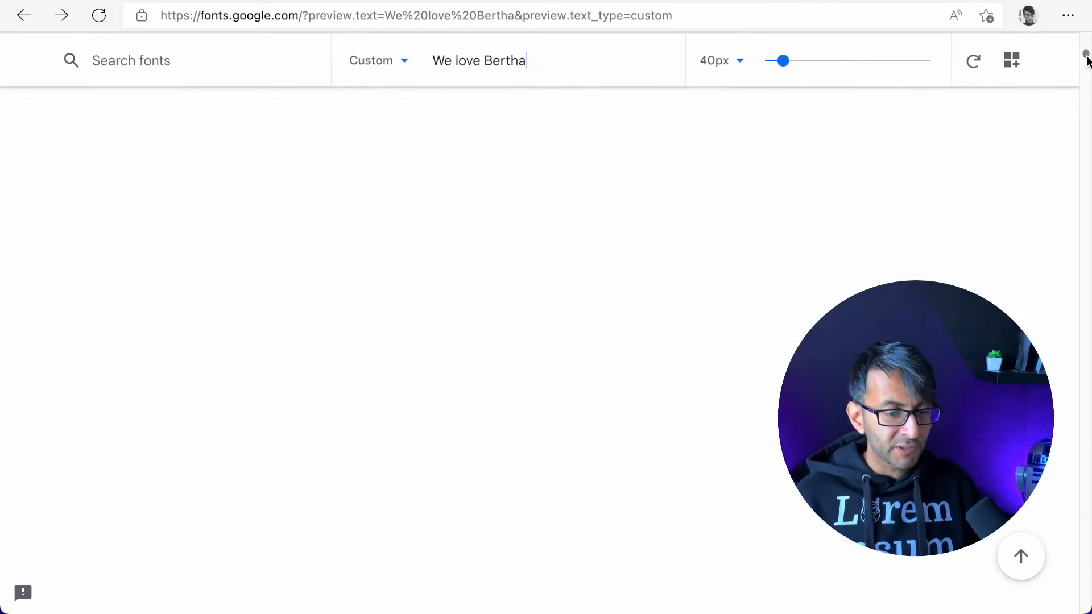
scroll(down, 3)
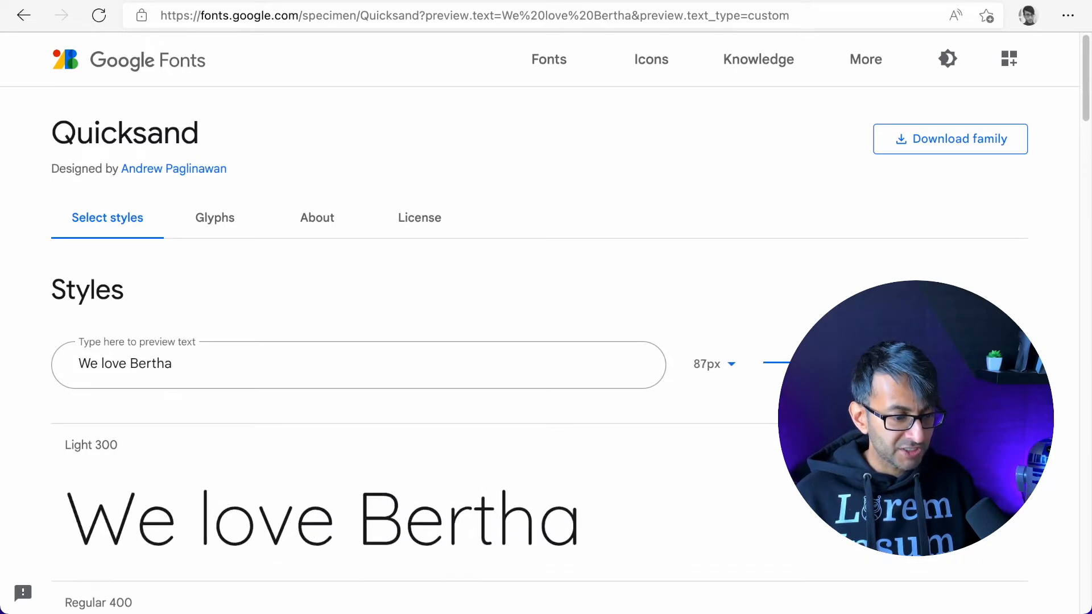
scroll(down, 3)
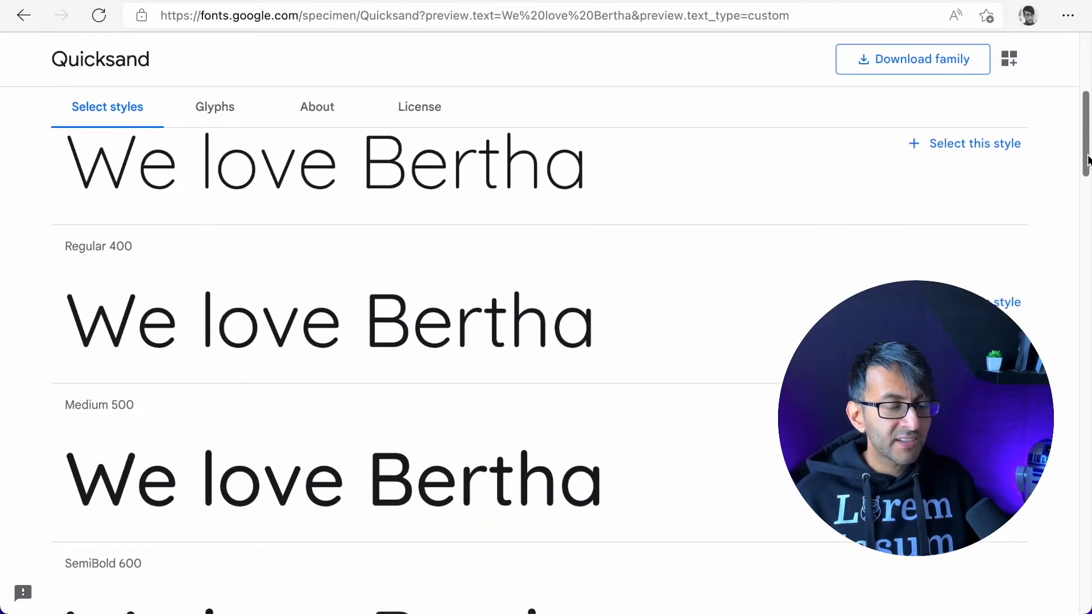
scroll(down, 3)
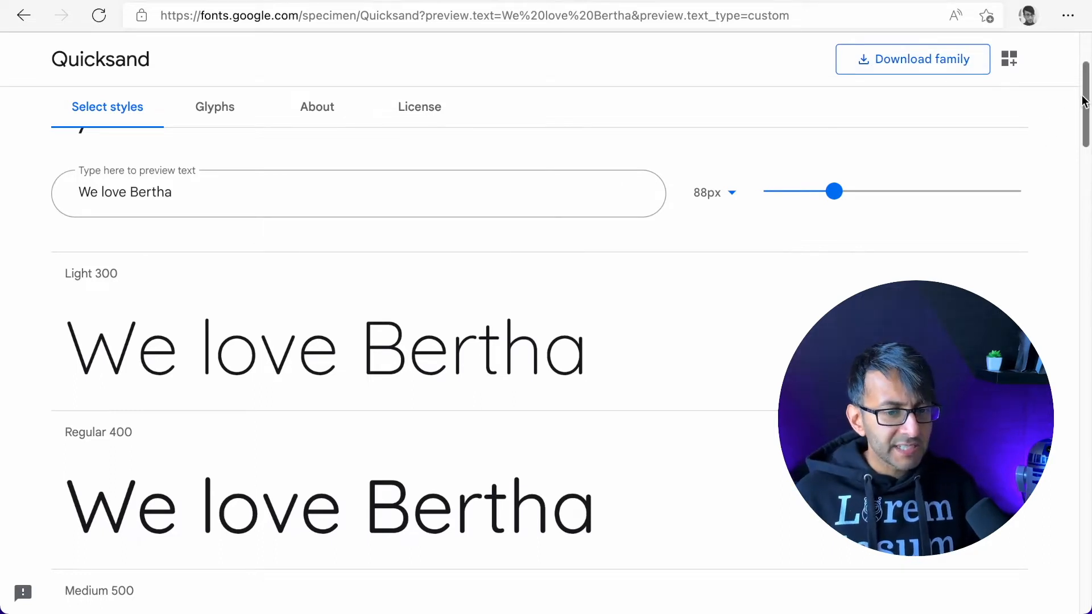
scroll(down, 3)
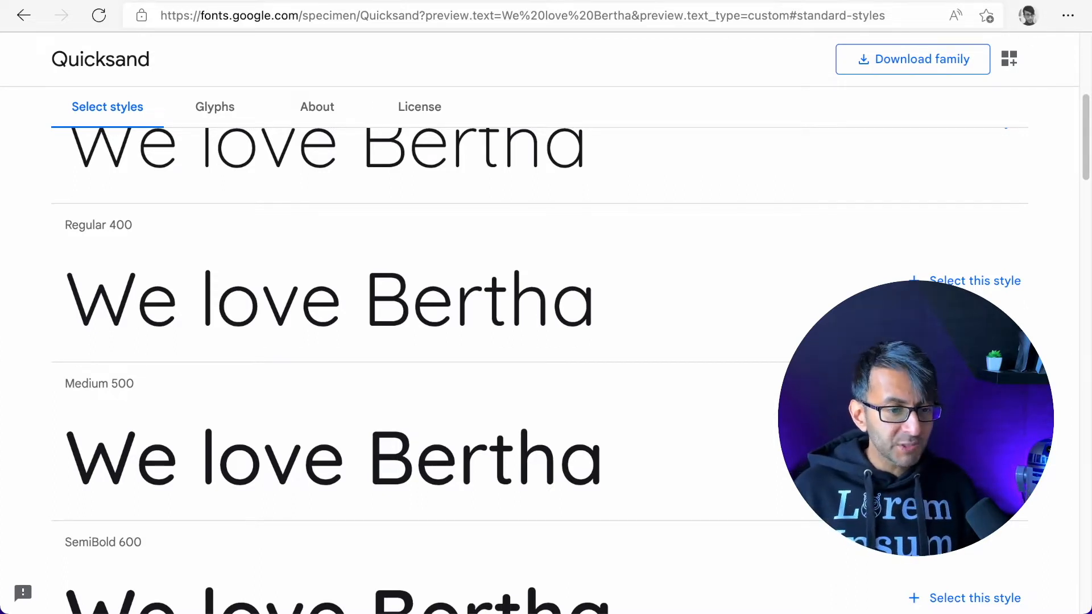
In Fontjoy, replace the Montserrat heading font with Lato and lock it
click(207, 15)
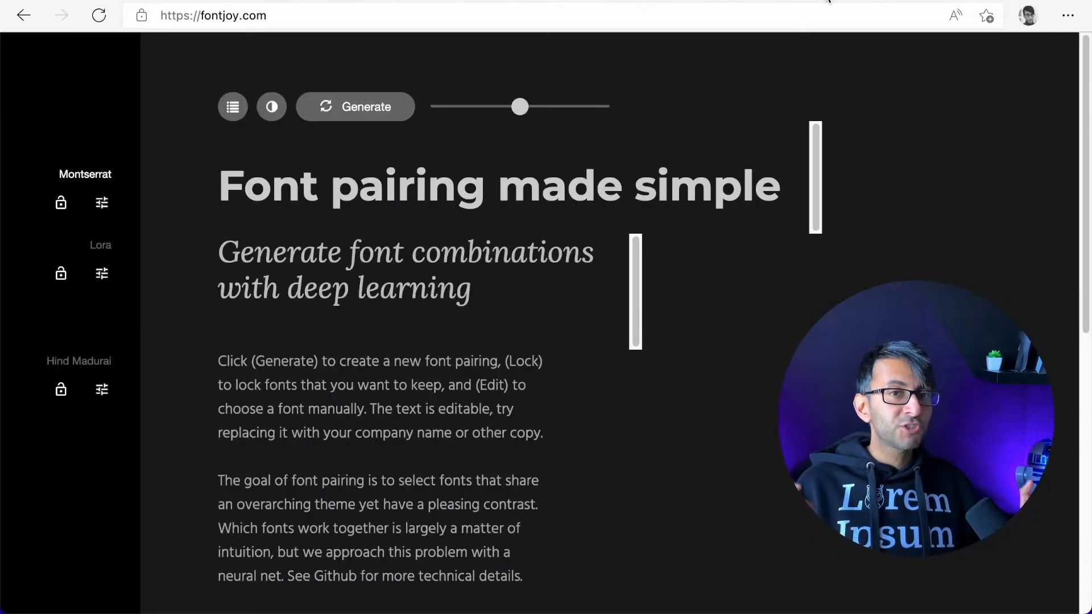
mouse_move(506, 135)
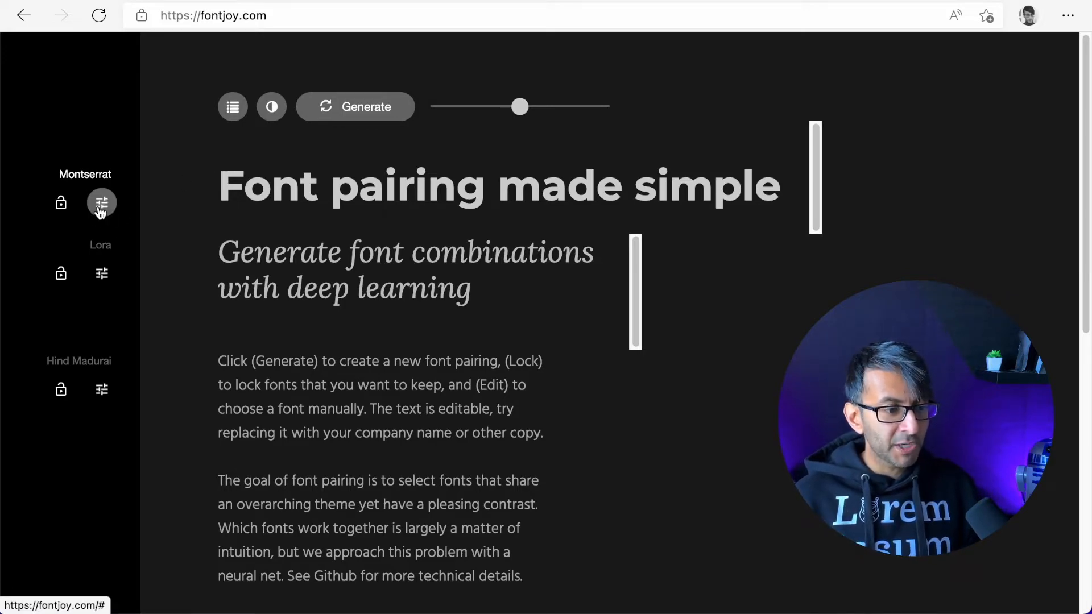
click(101, 203)
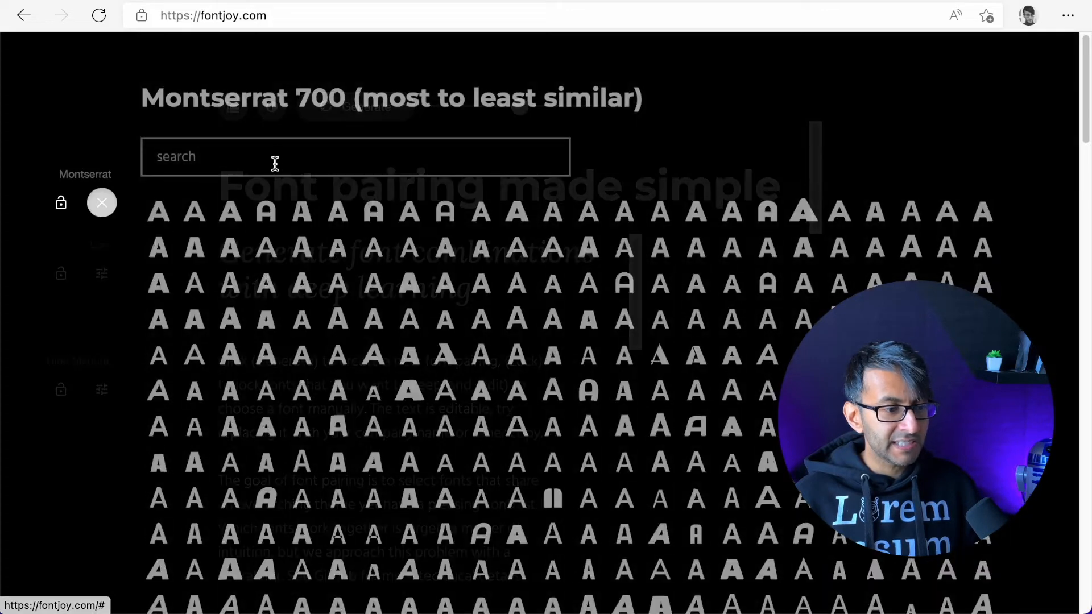
text(La)
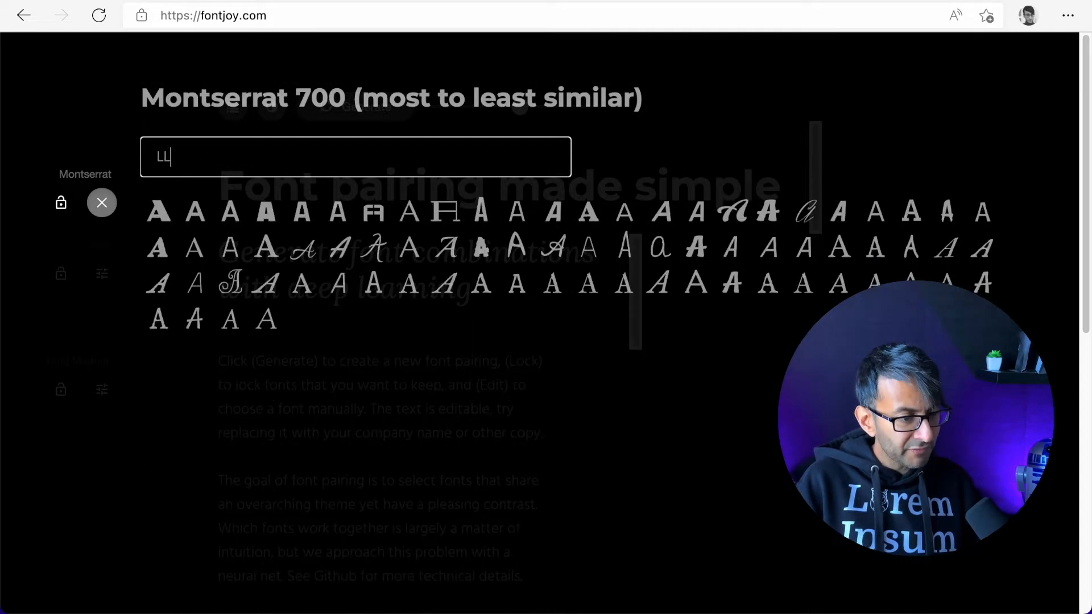
text(Lato)
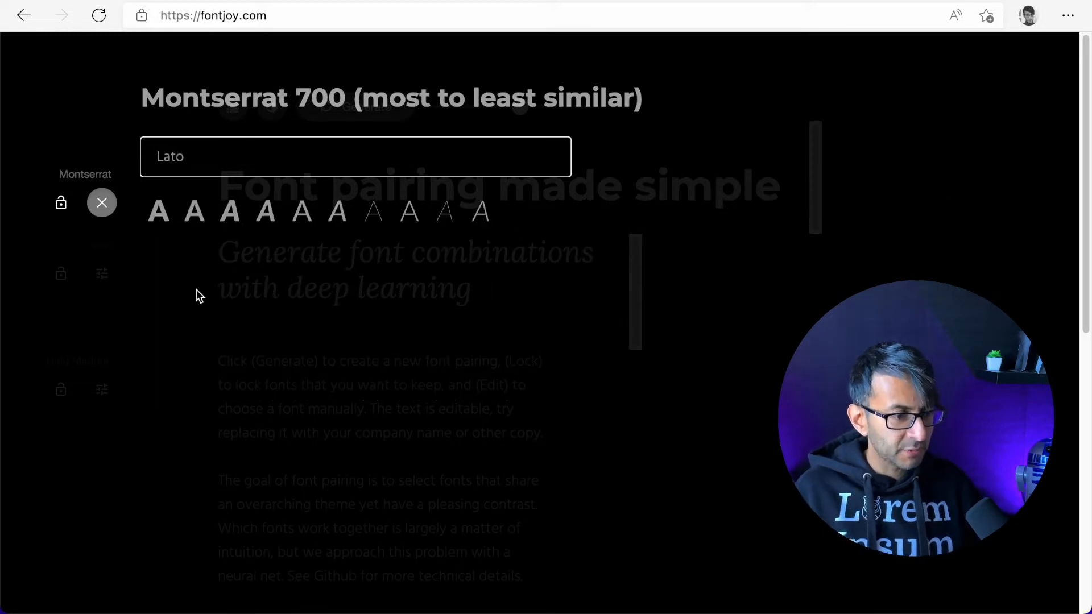
mouse_move(228, 220)
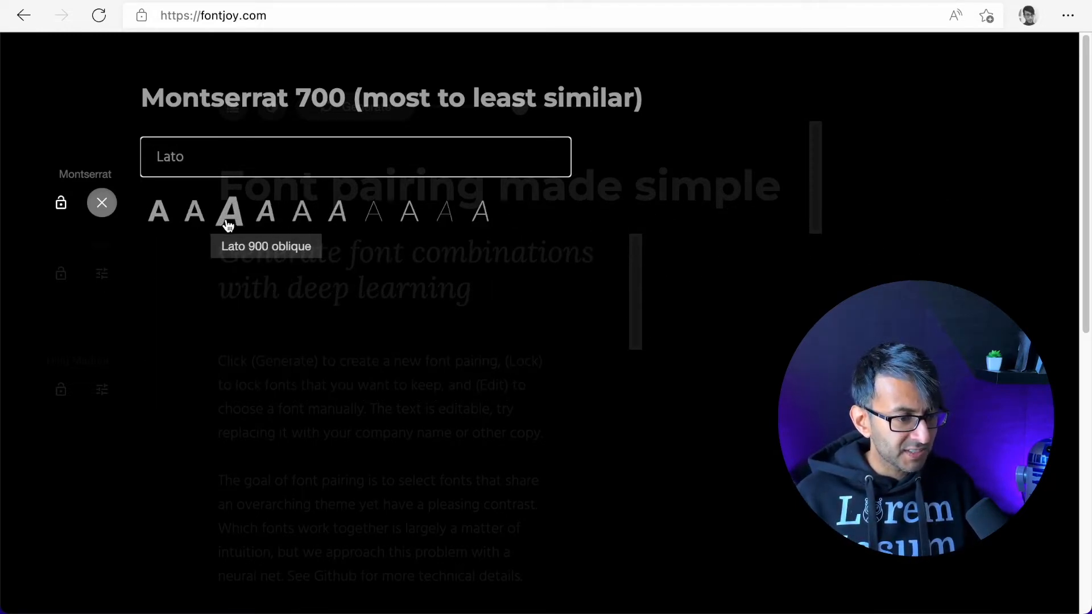
mouse_move(404, 228)
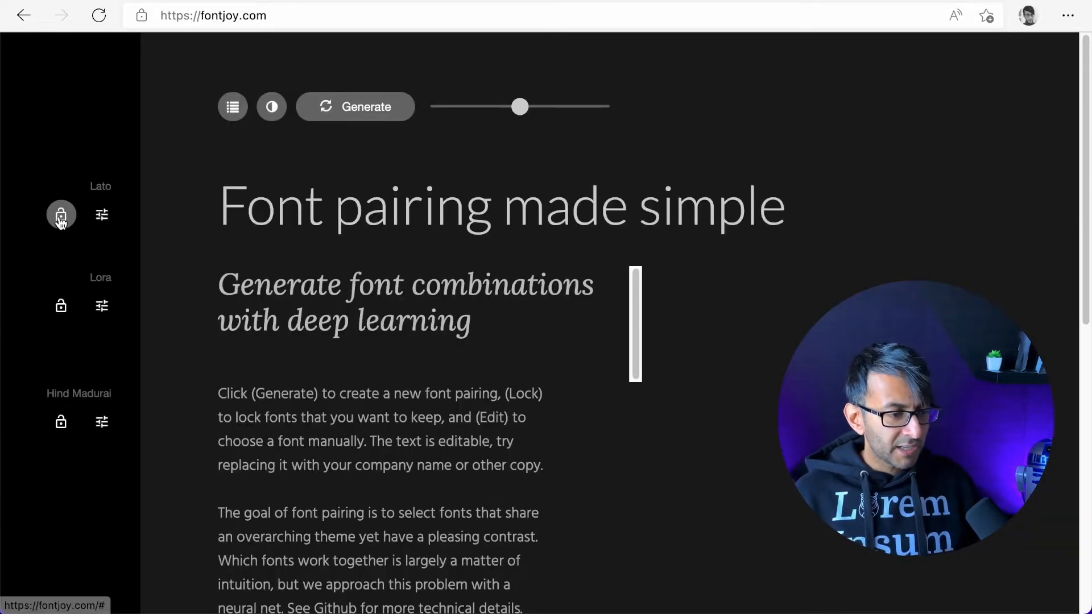
click(61, 215)
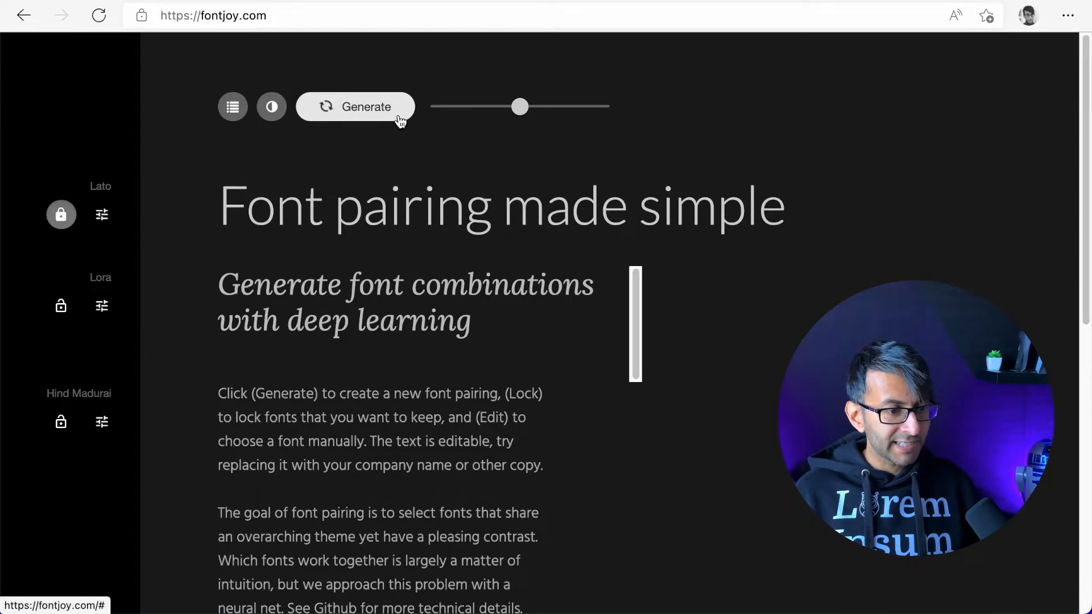
Generate two new pairings around Lato, then set and lock Raleway as the body font
click(366, 107)
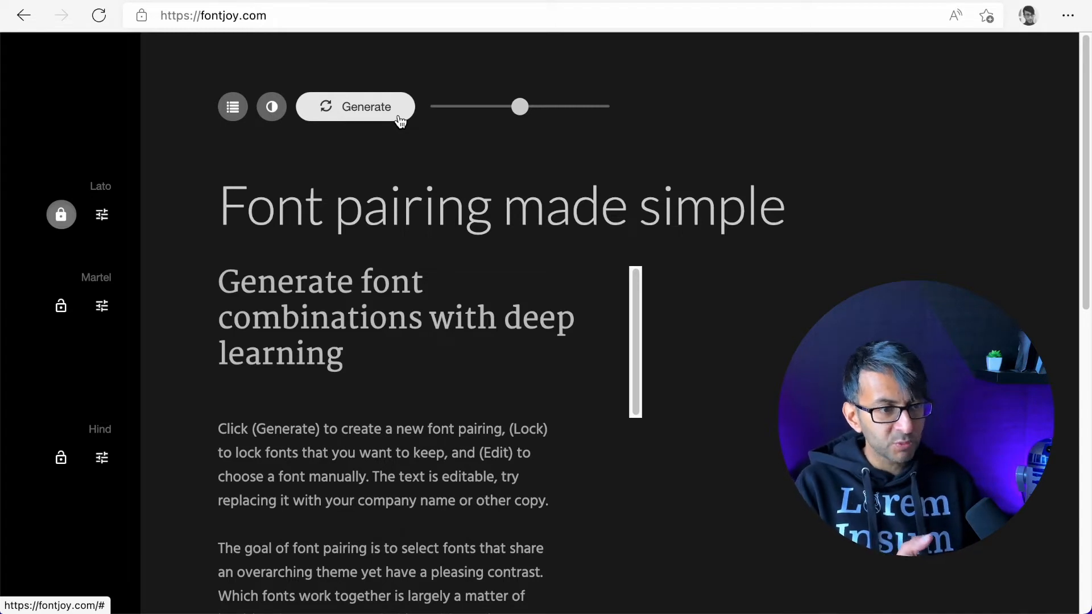
click(367, 107)
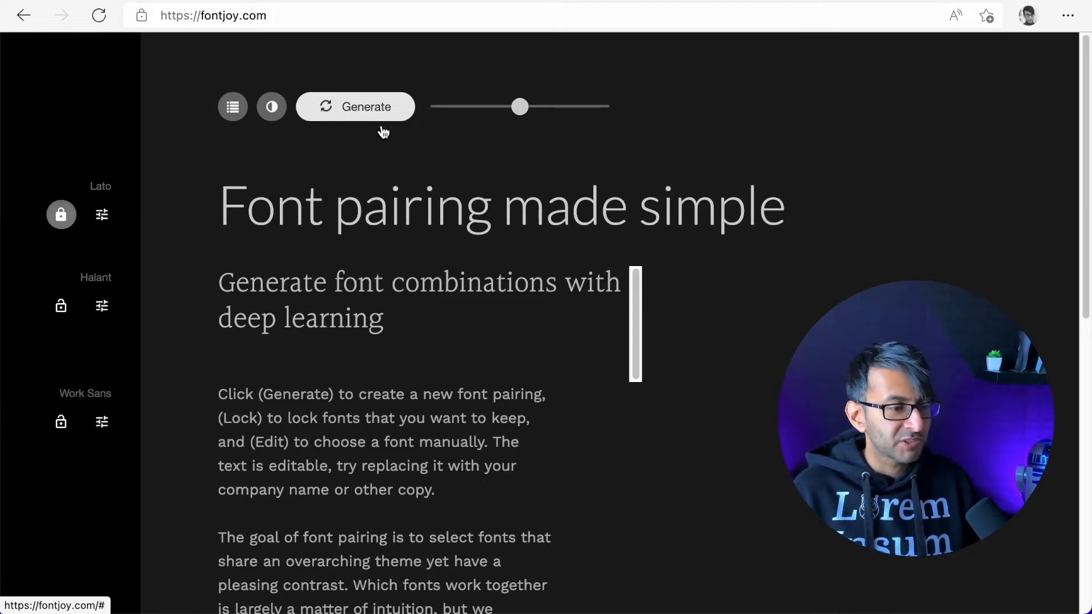
click(101, 422)
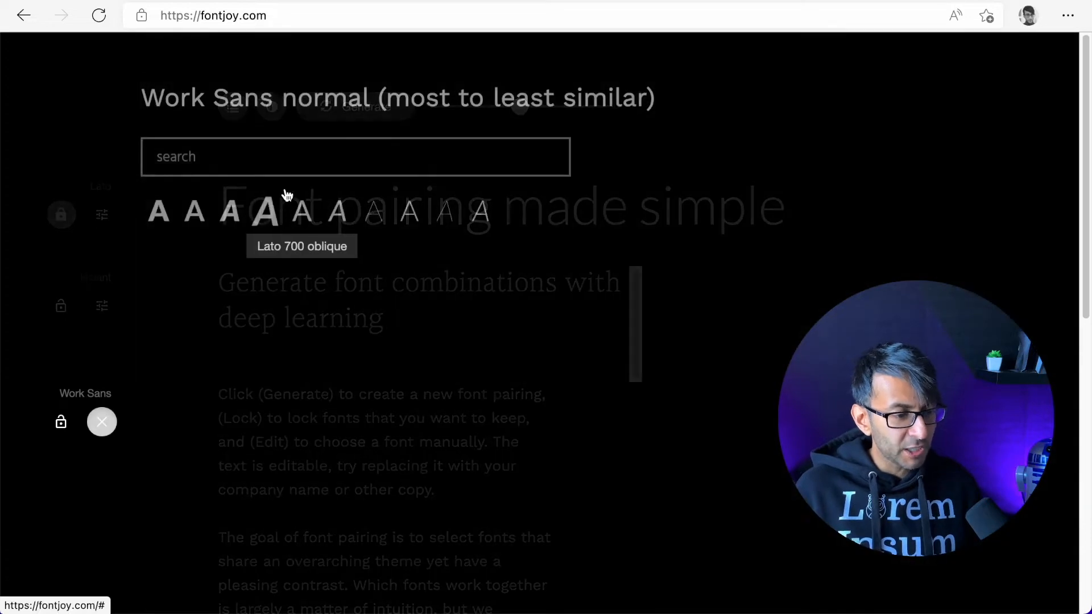
text(rale)
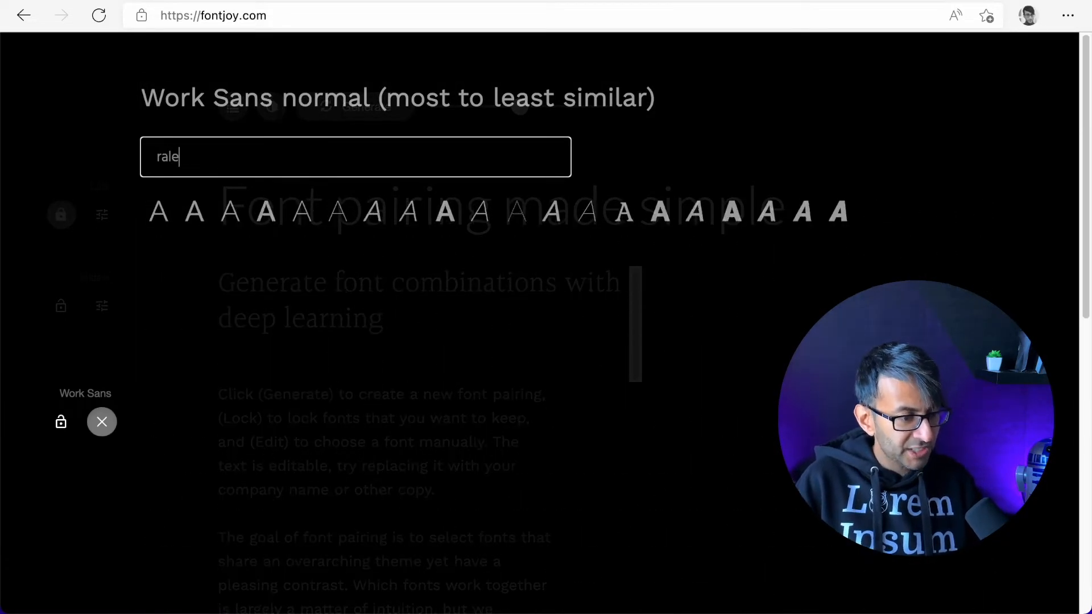
click(101, 422)
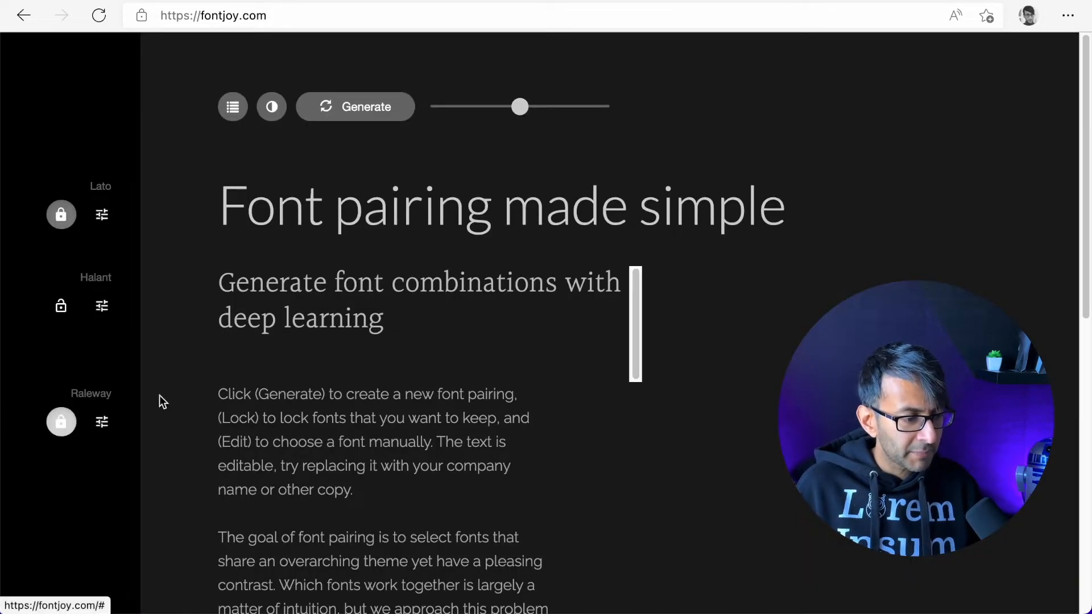
click(359, 107)
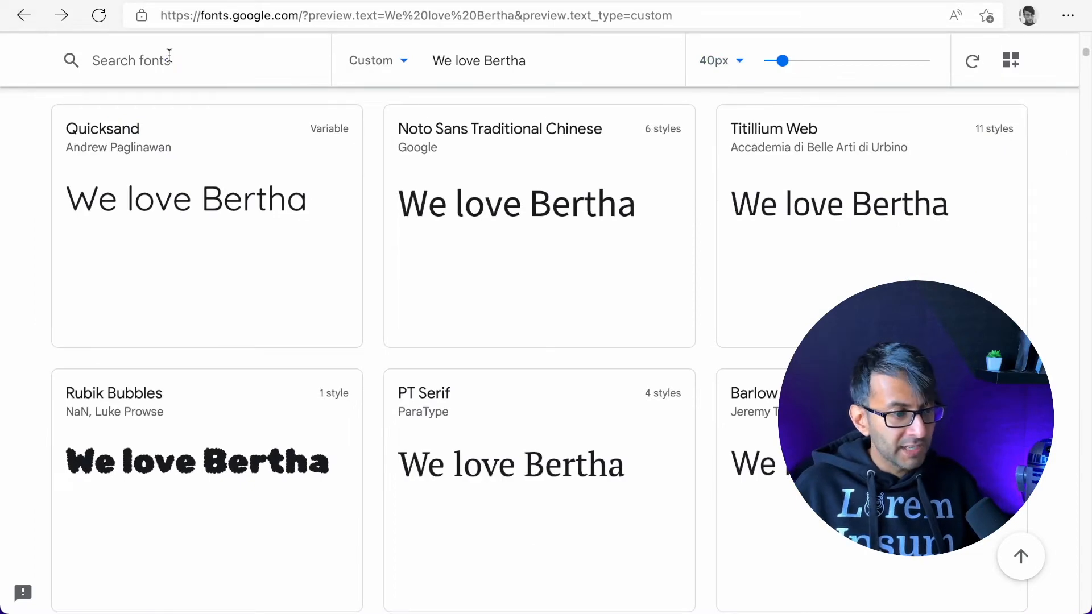
Search Google Fonts for Lato, view its family page, then search for Raleway
click(137, 60)
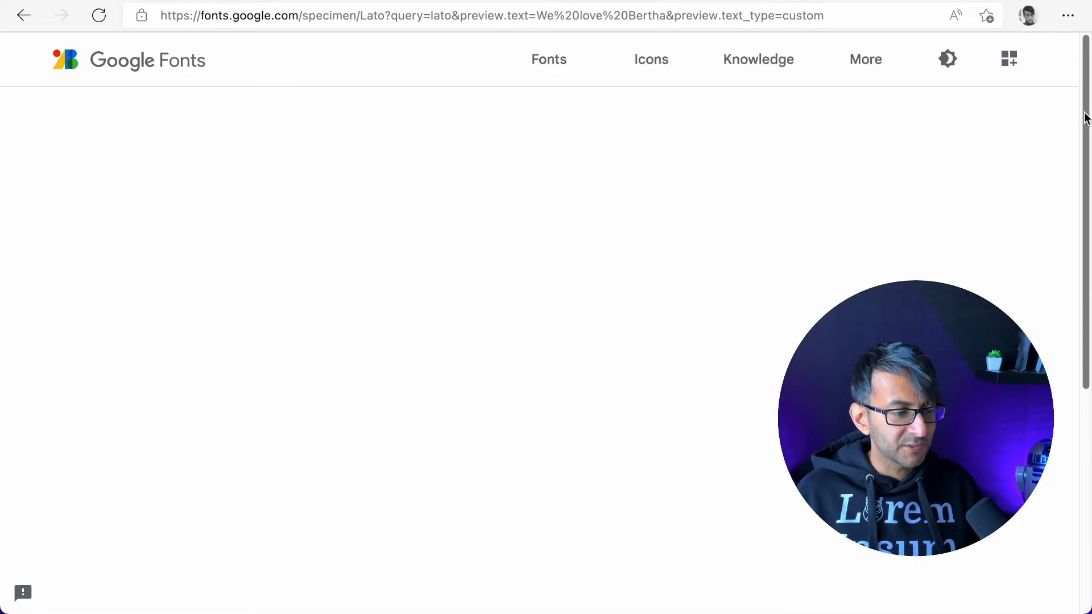
click(951, 138)
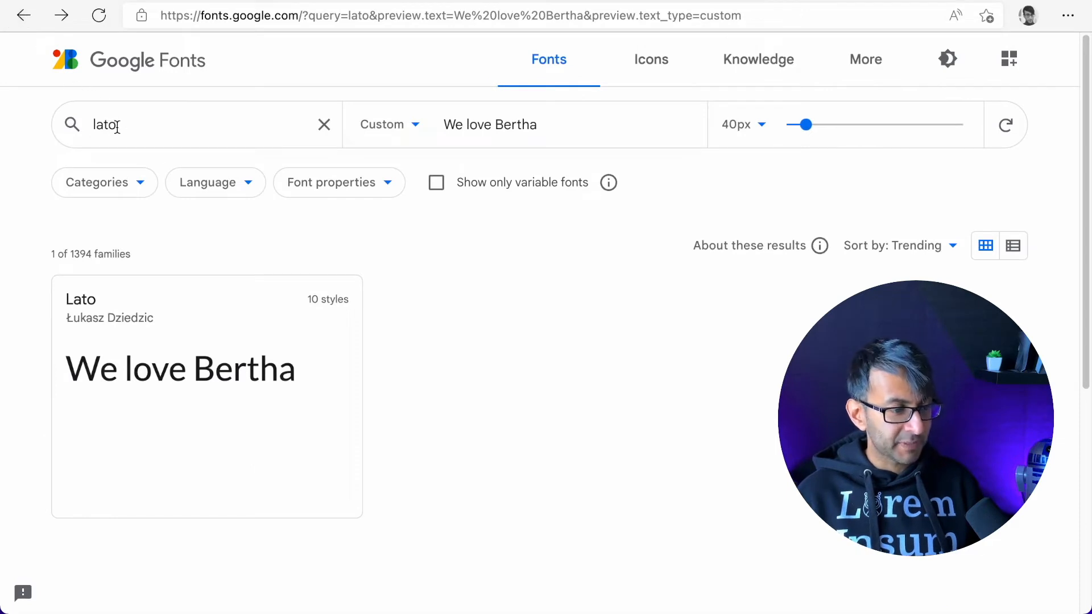
text(ralewa)
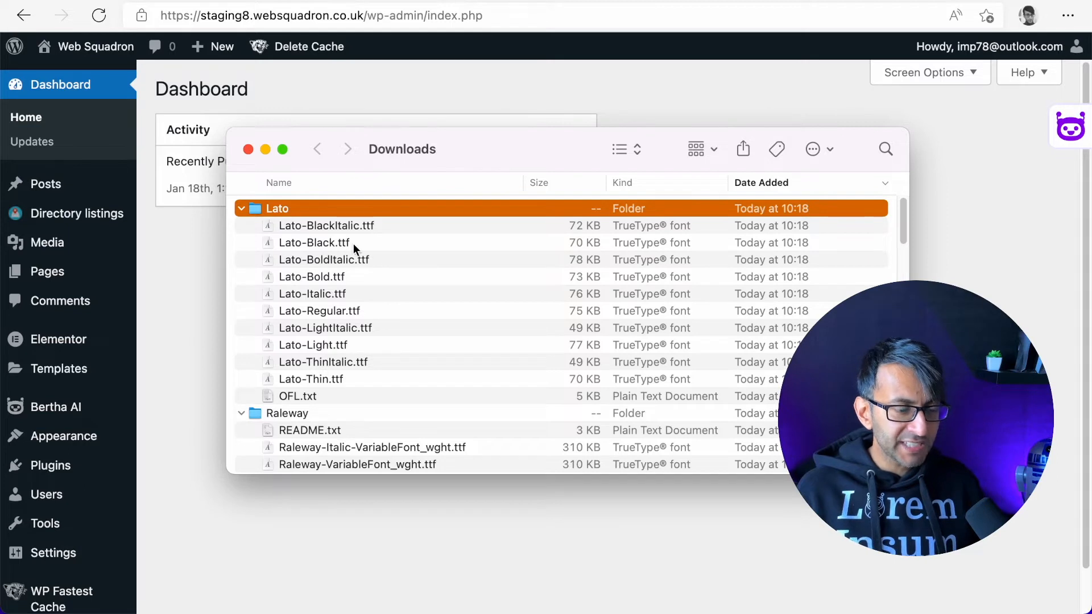
mouse_move(365, 395)
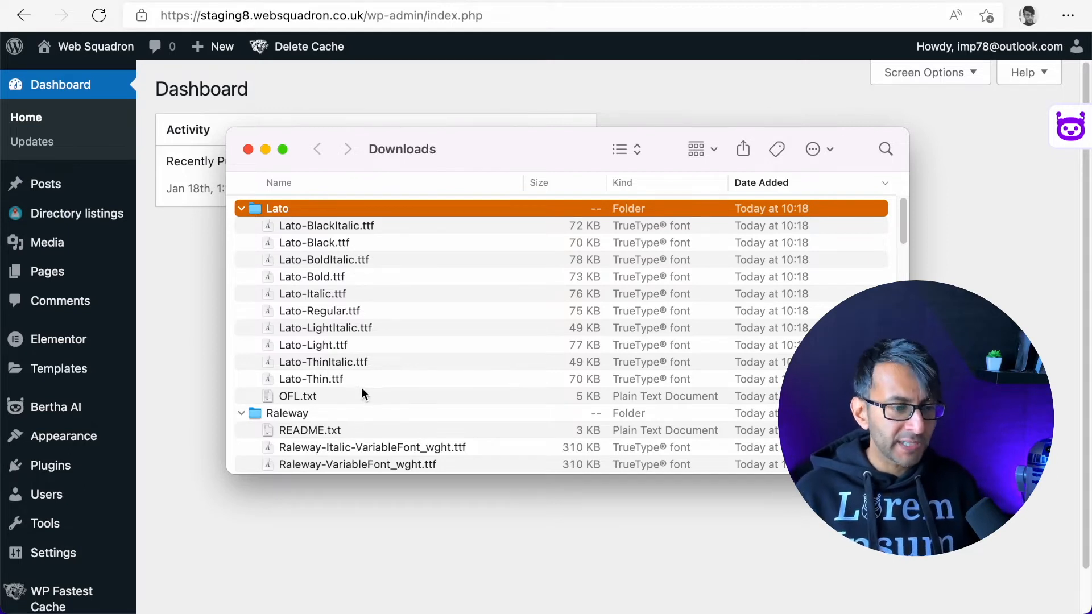
mouse_move(365, 347)
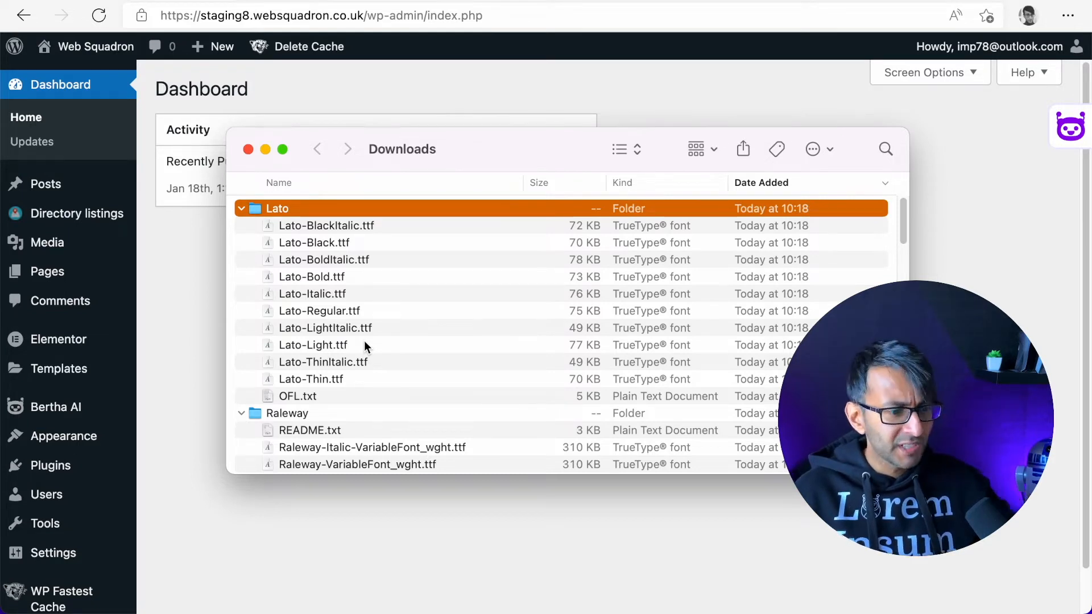
Scroll through the Lato and Raleway TTF files in the Downloads folder
scroll(down, 3)
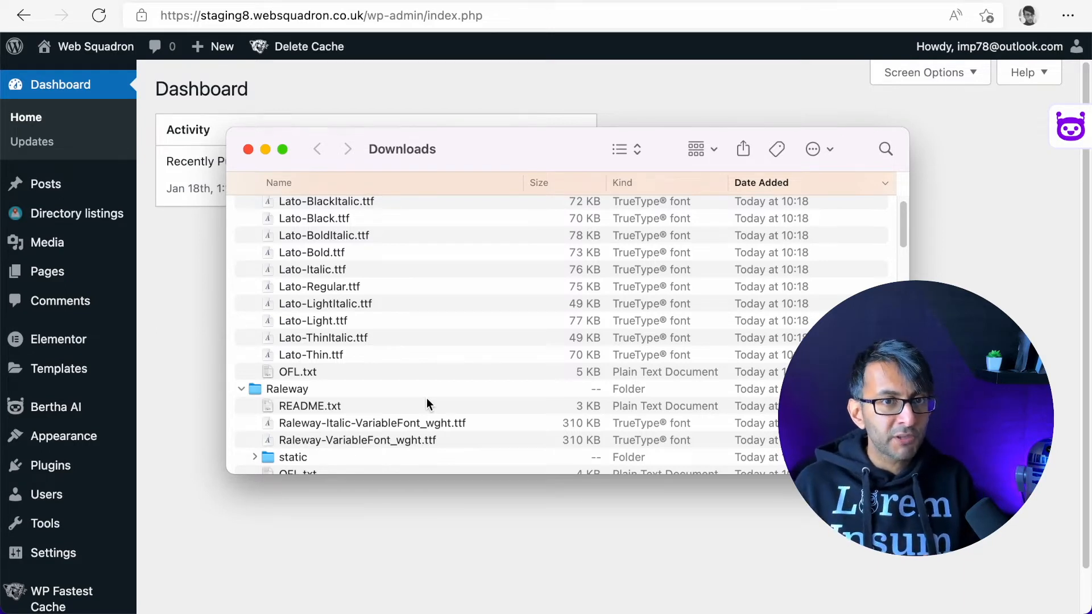
Name the new custom font 'Lato' and add a variation with weight 100
click(248, 149)
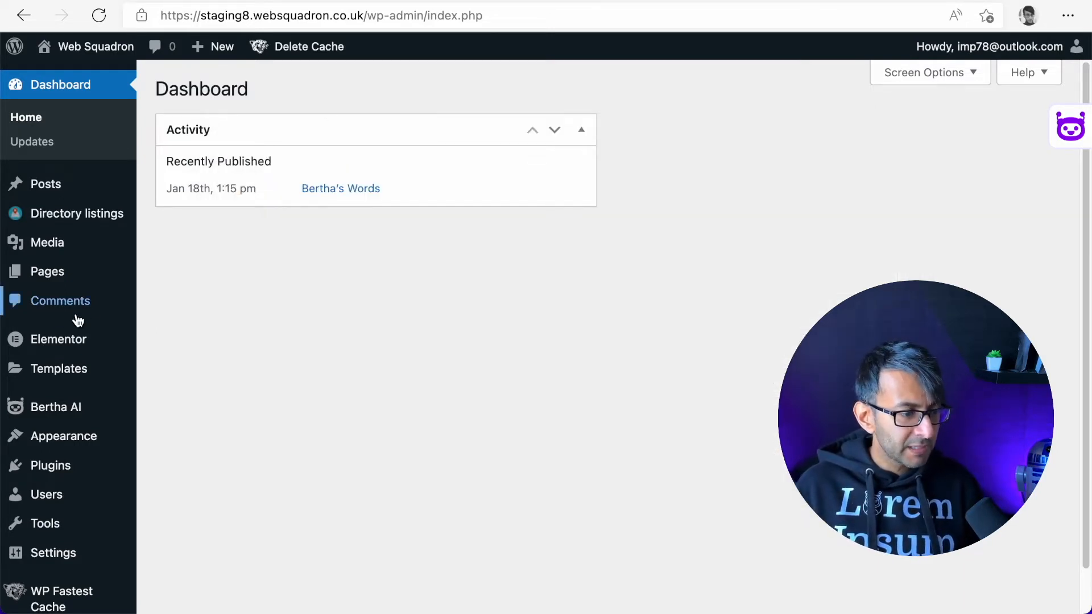
mouse_move(58, 340)
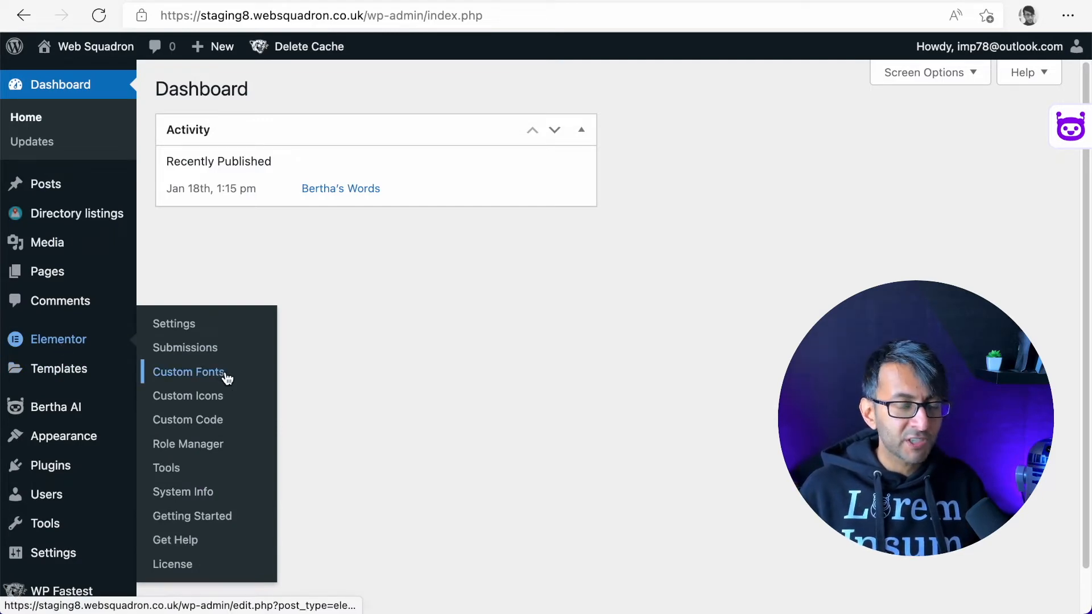
click(187, 372)
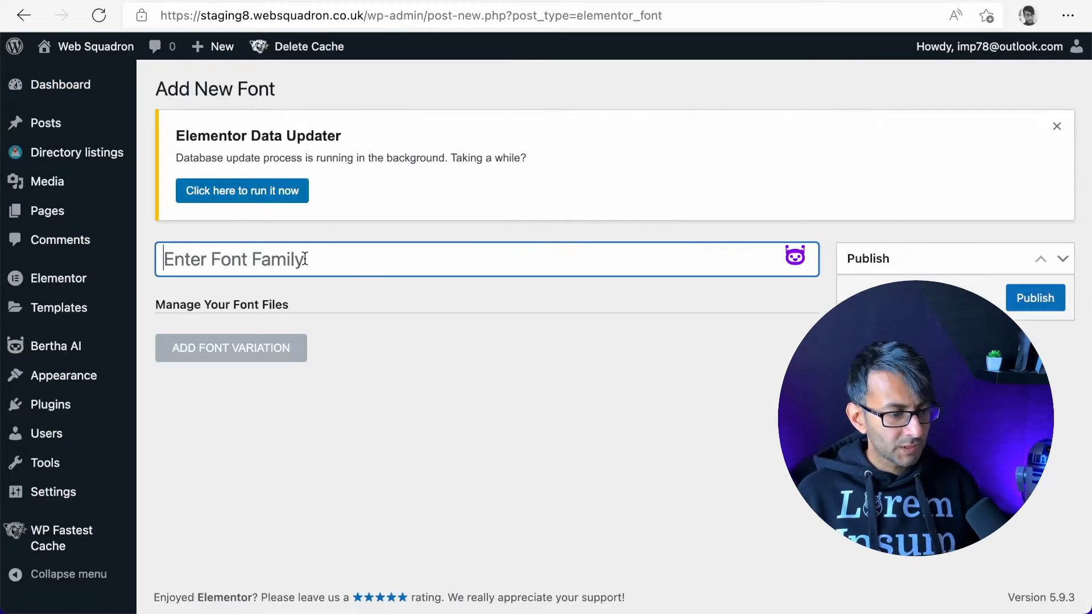
text(Lato)
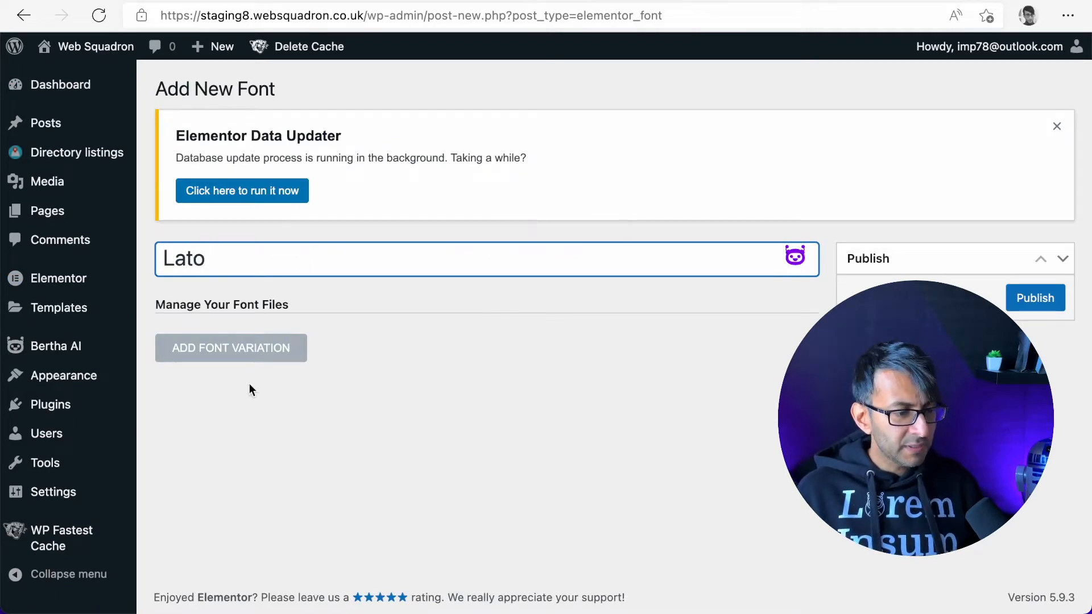
click(230, 348)
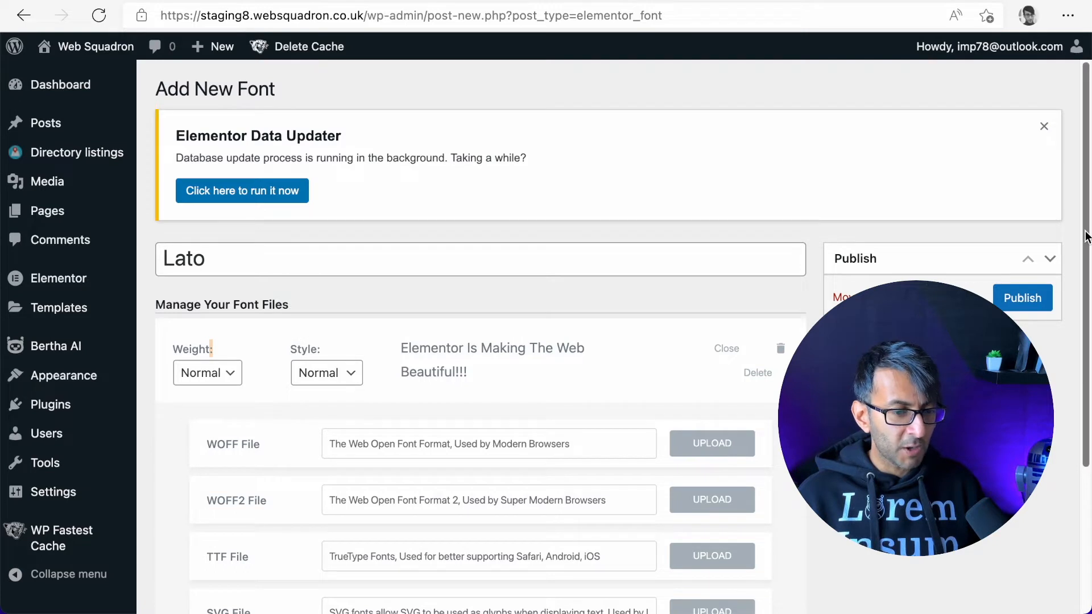
scroll(down, 3)
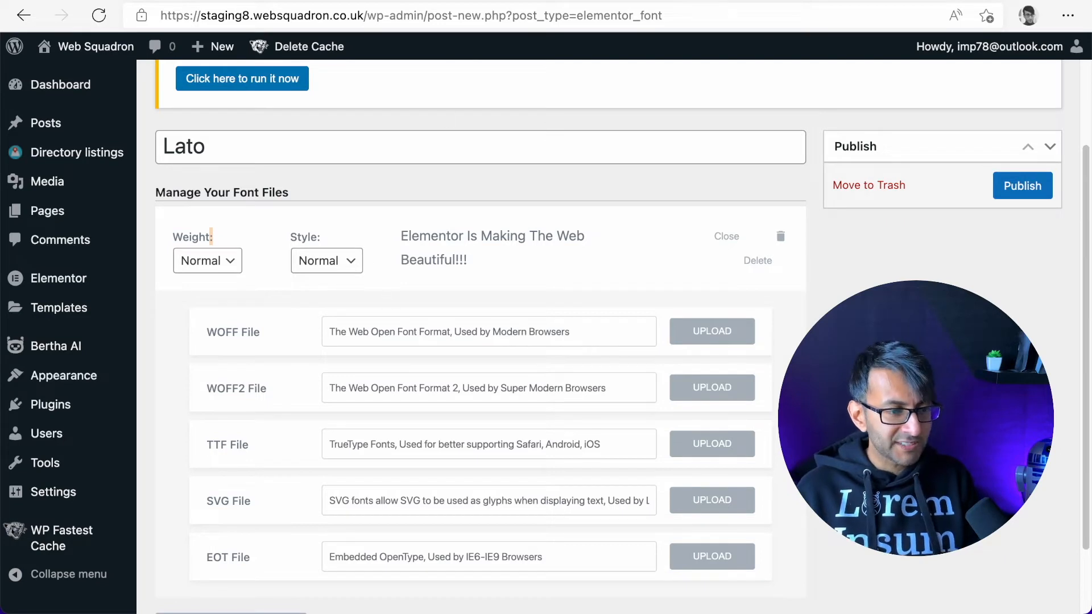
mouse_move(327, 213)
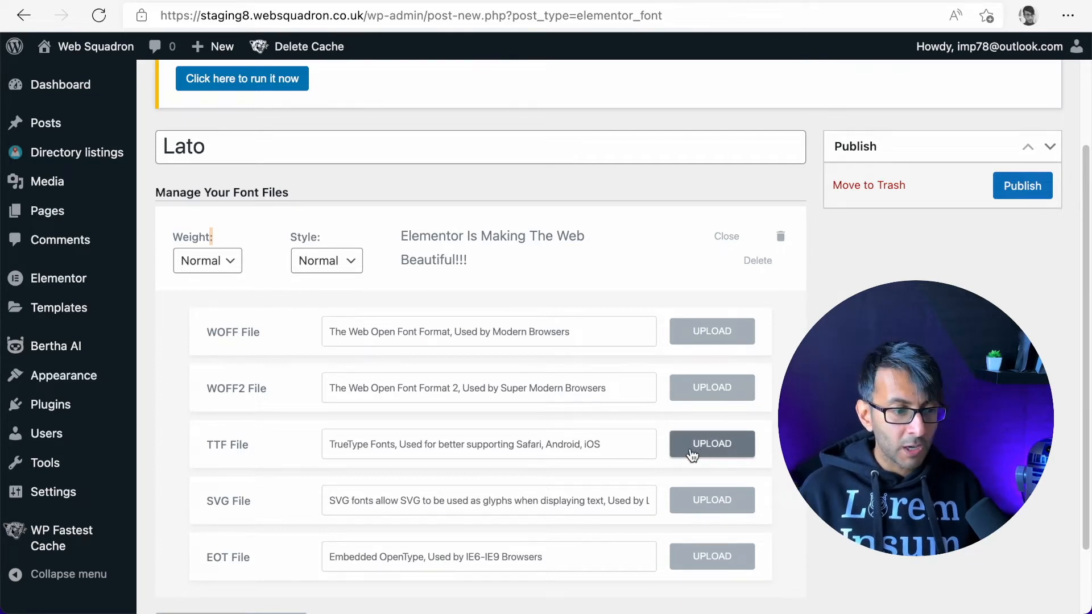
mouse_move(242, 285)
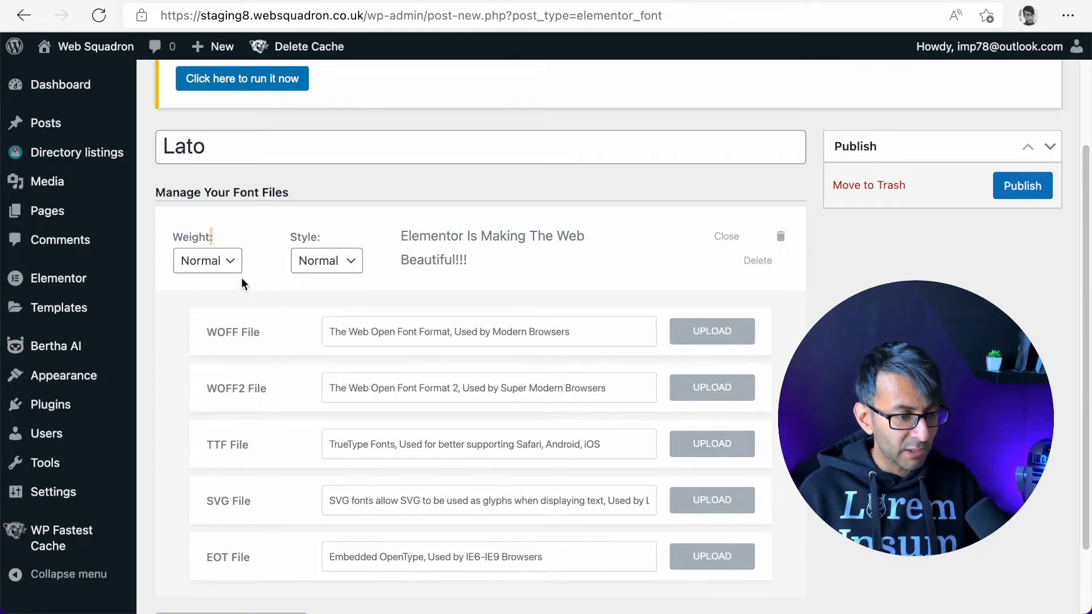
click(207, 261)
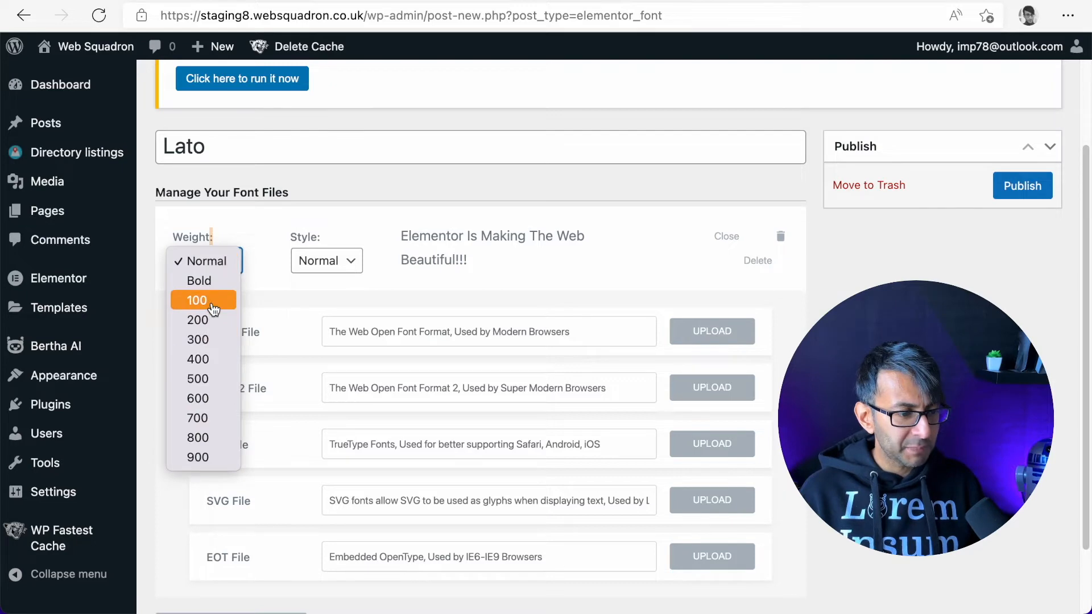
click(196, 300)
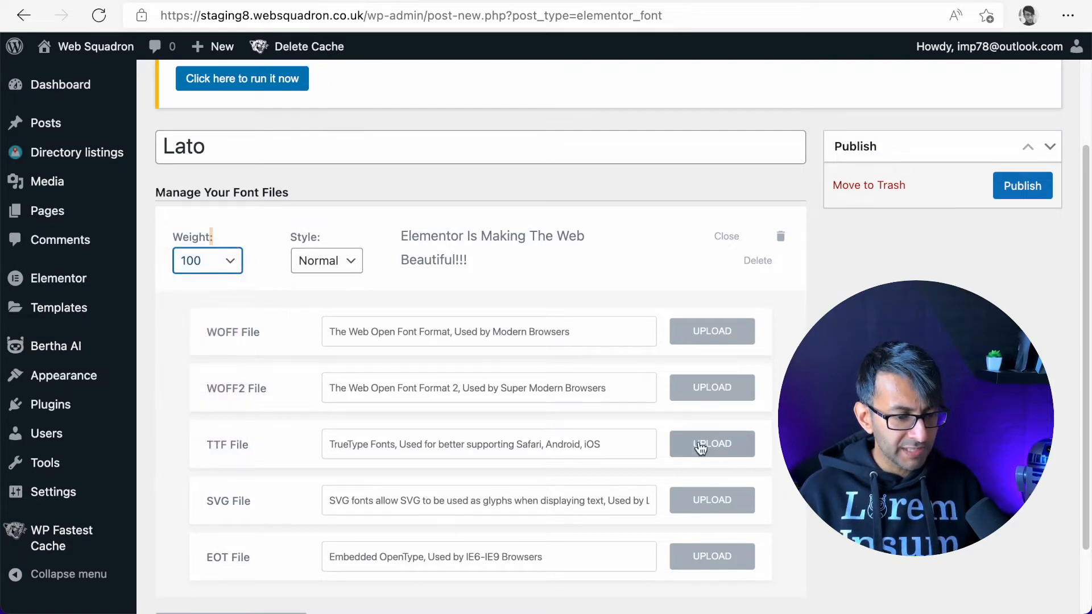
Upload and attach Lato-Thin.ttf to the weight-100 variation
click(712, 444)
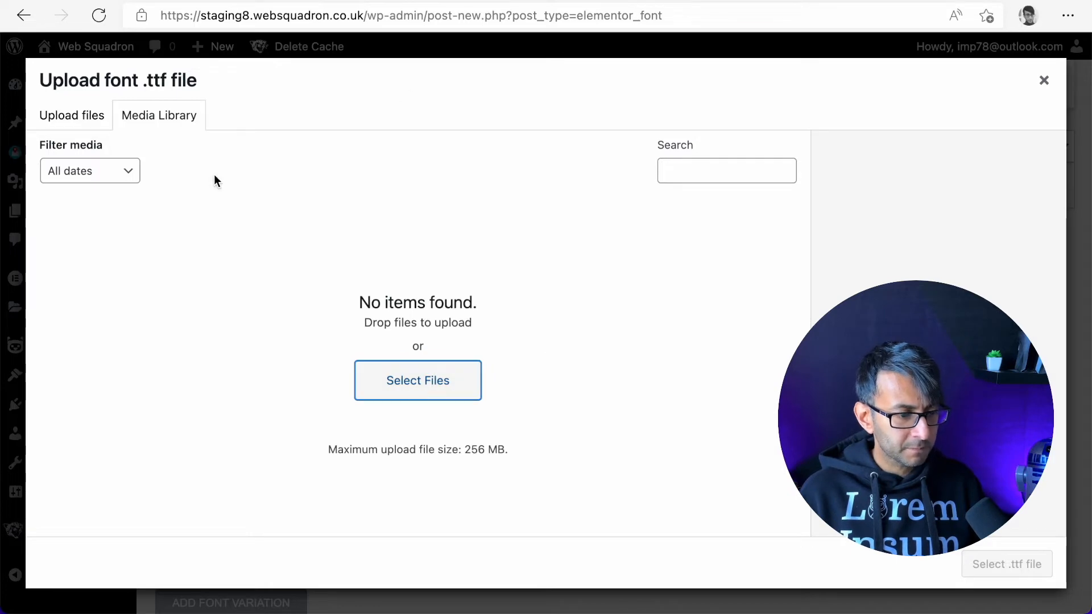
click(417, 380)
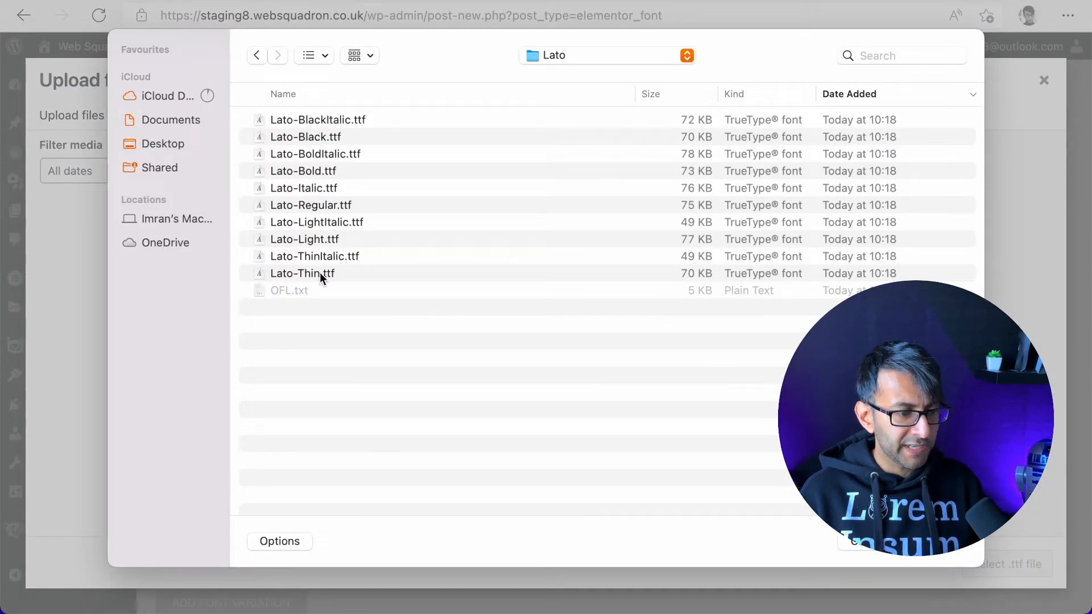
double_click(299, 273)
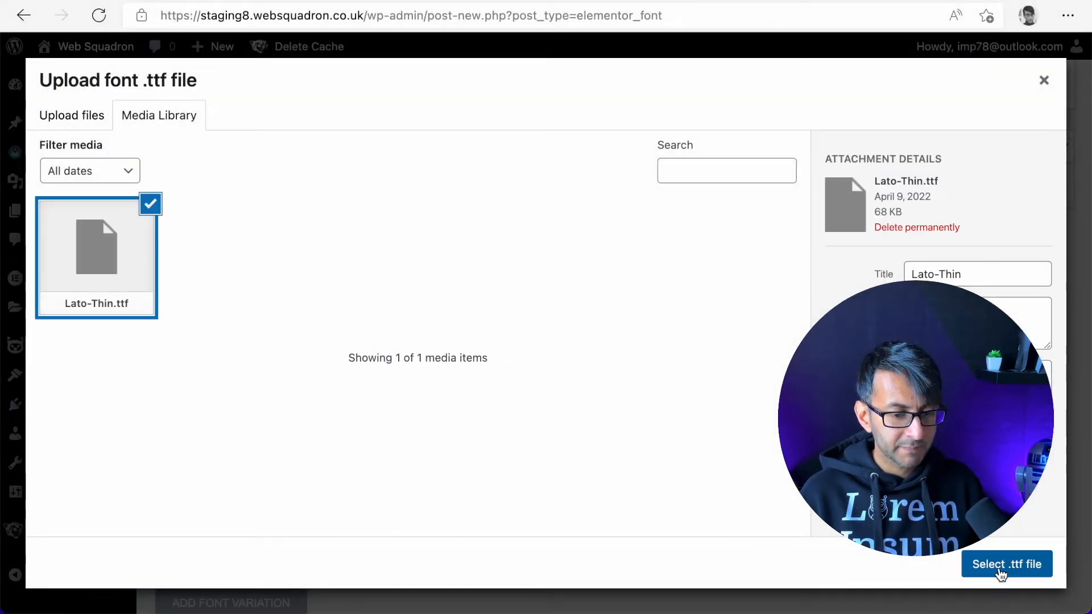
click(1007, 564)
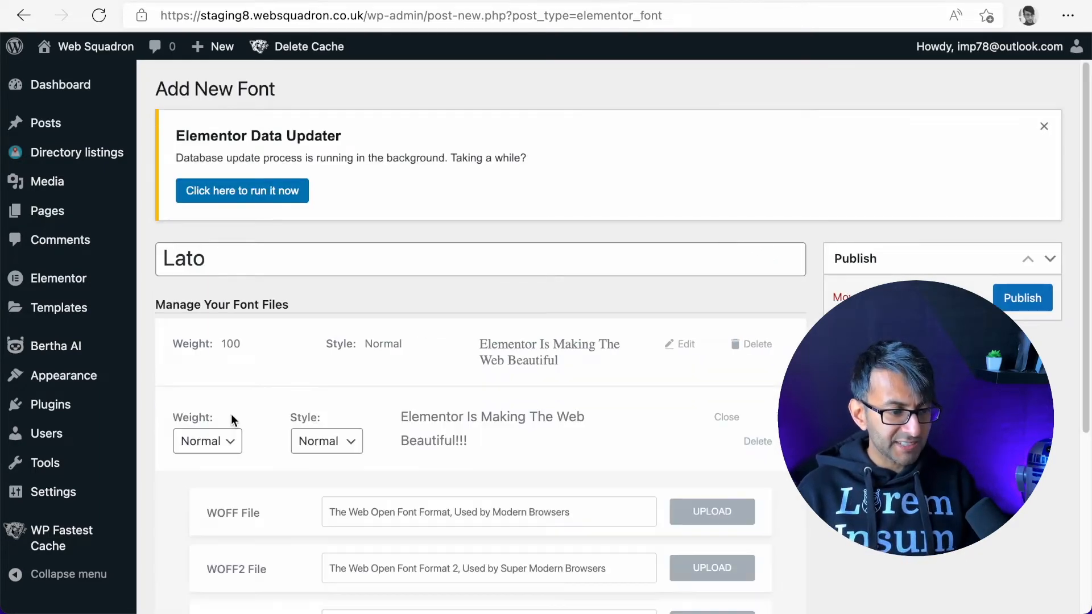
Attach the Lato-Regular TTF file to the next Lato variation
click(207, 441)
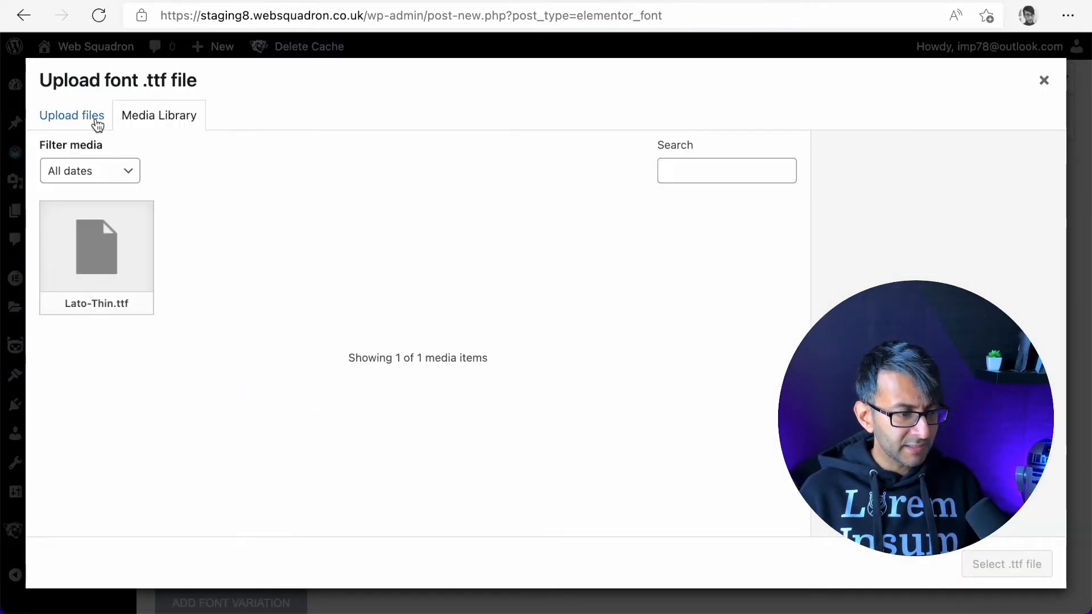
click(71, 116)
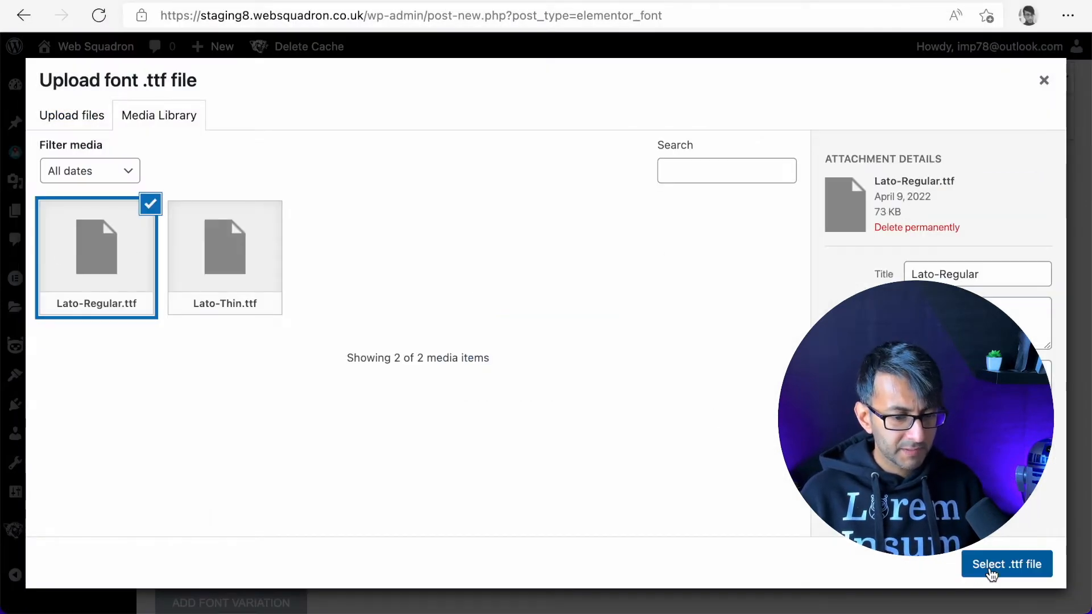
click(1006, 564)
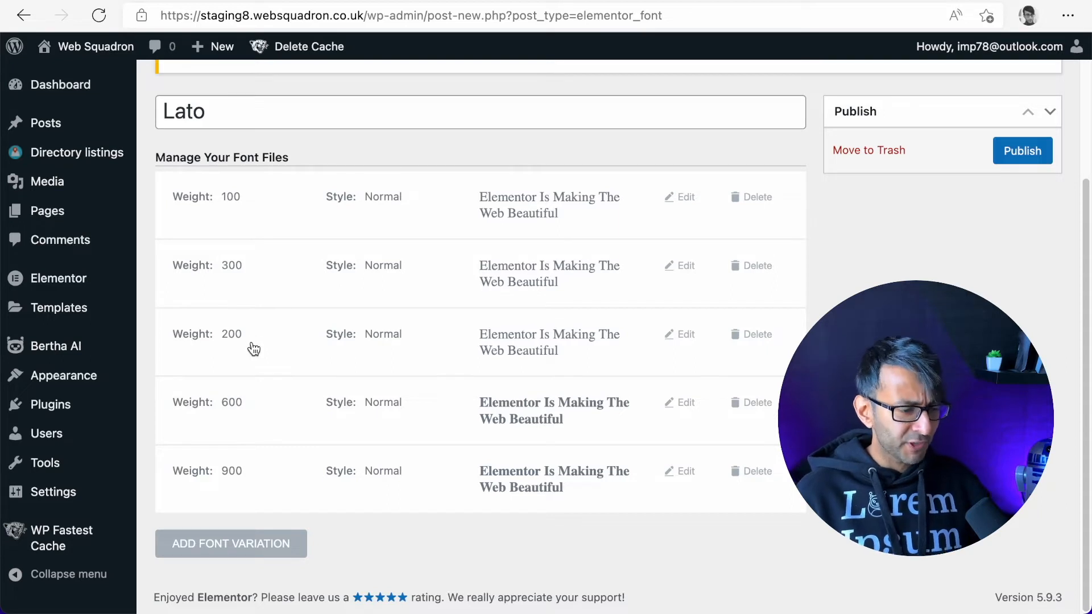
mouse_move(266, 387)
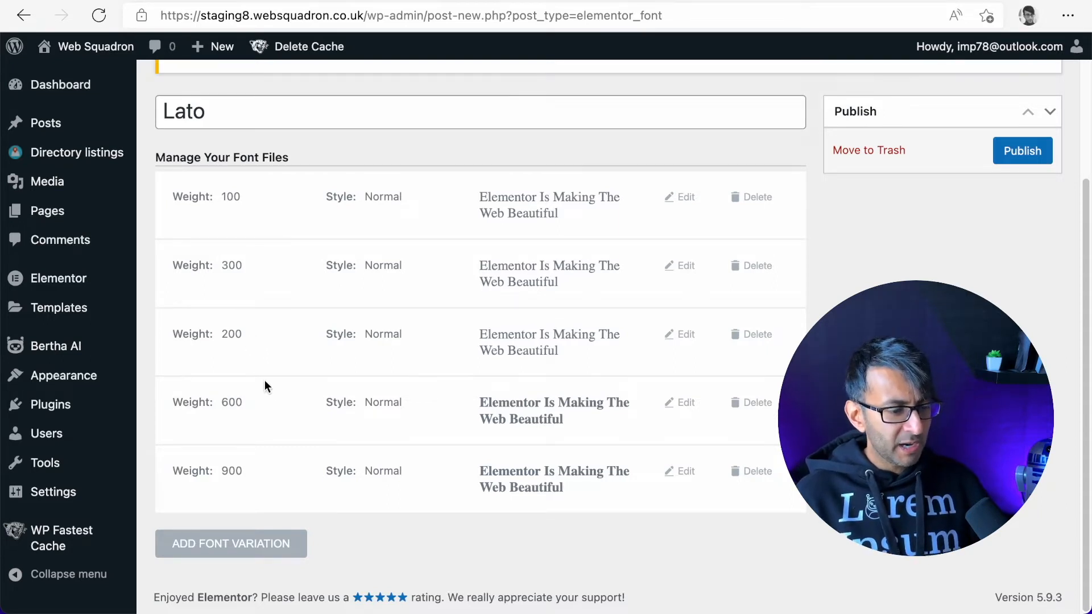
mouse_move(1022, 151)
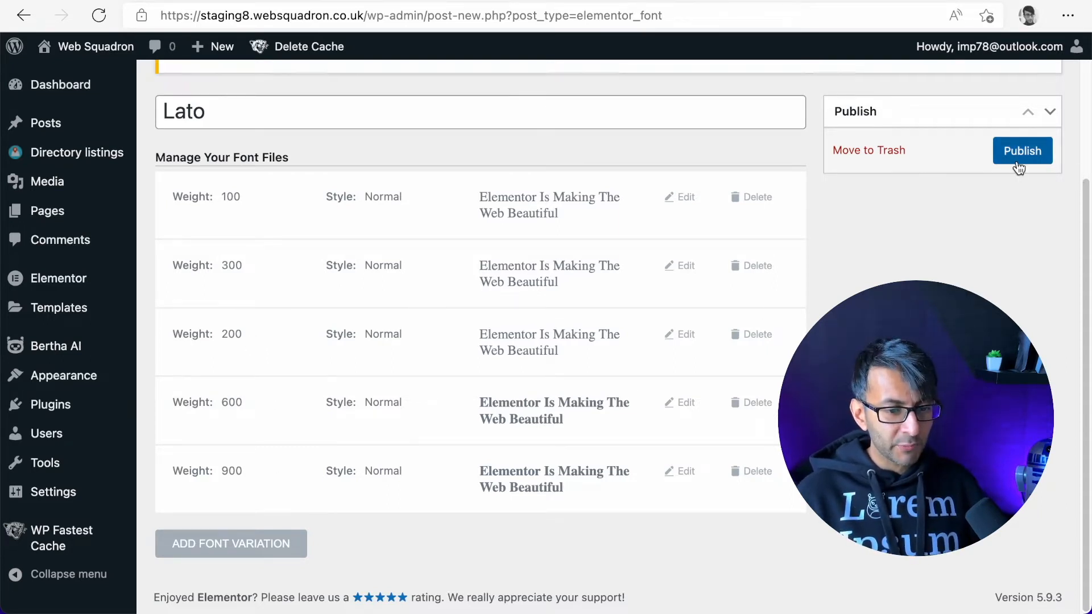
Publish and update the Lato font, then review its weight previews
click(1022, 150)
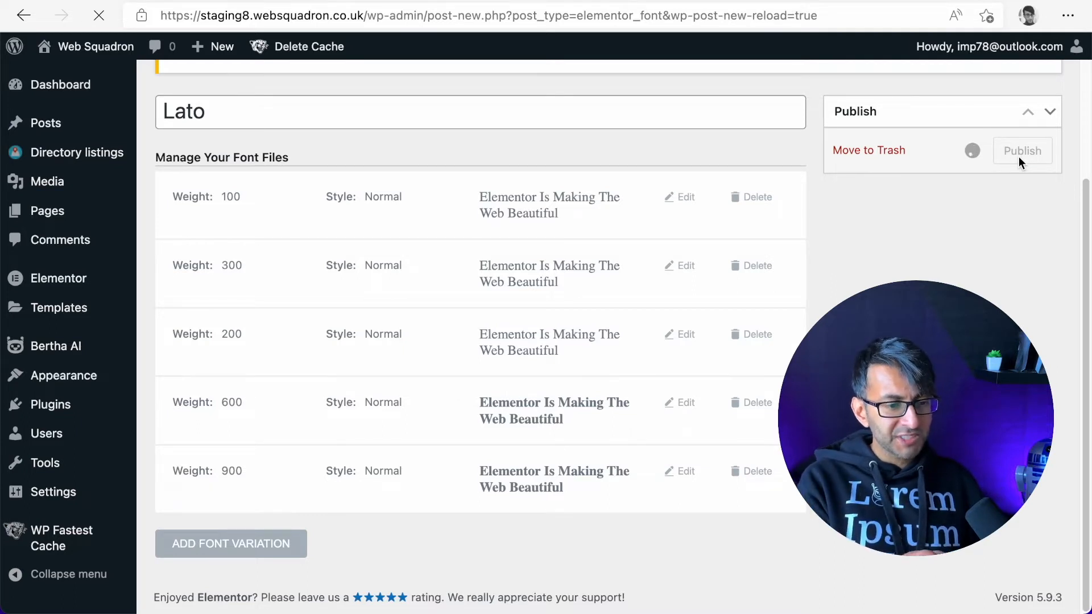
click(1021, 151)
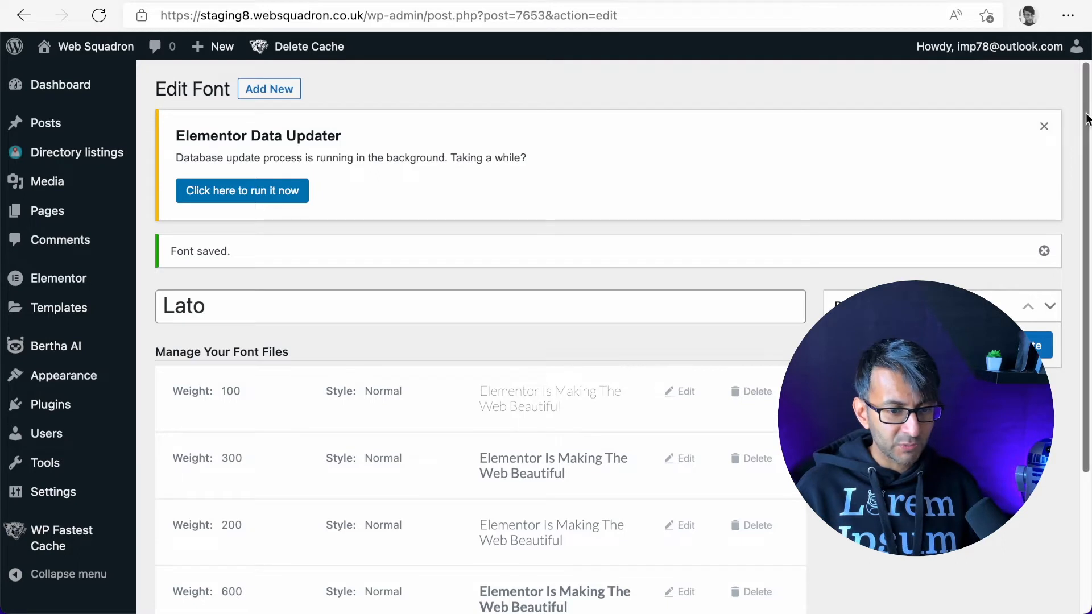
scroll(down, 3)
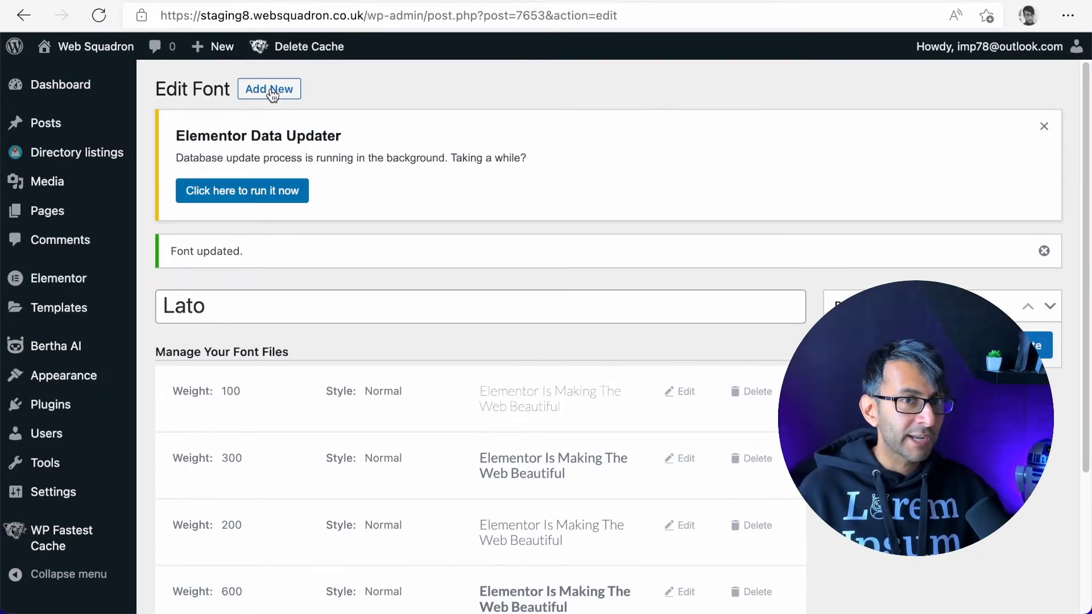
Add a 'Raleway' custom font with one variation, upload its TTF file, and publish
click(269, 89)
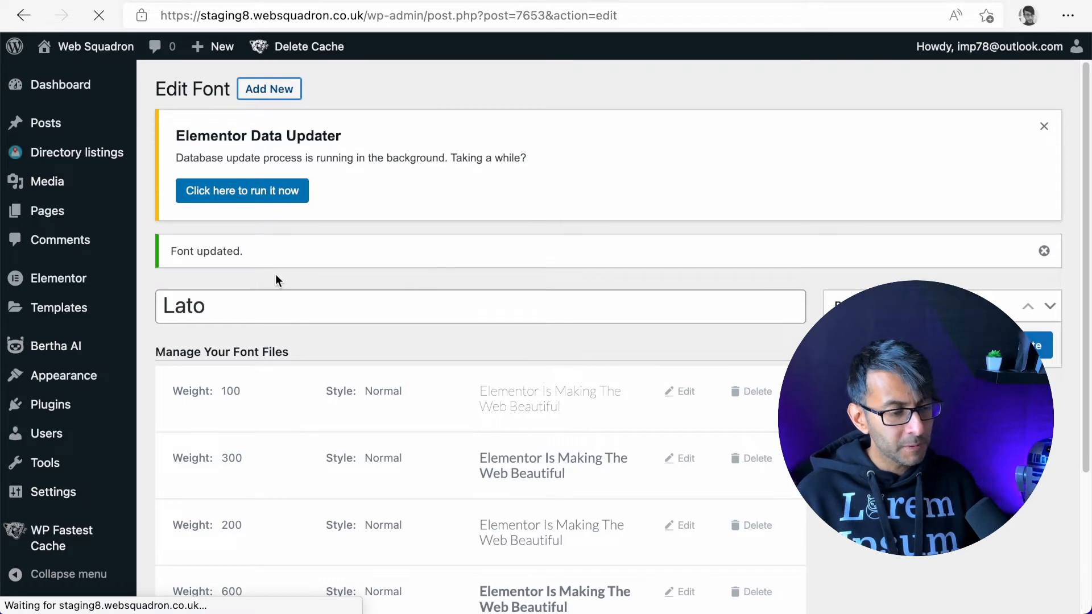
click(269, 89)
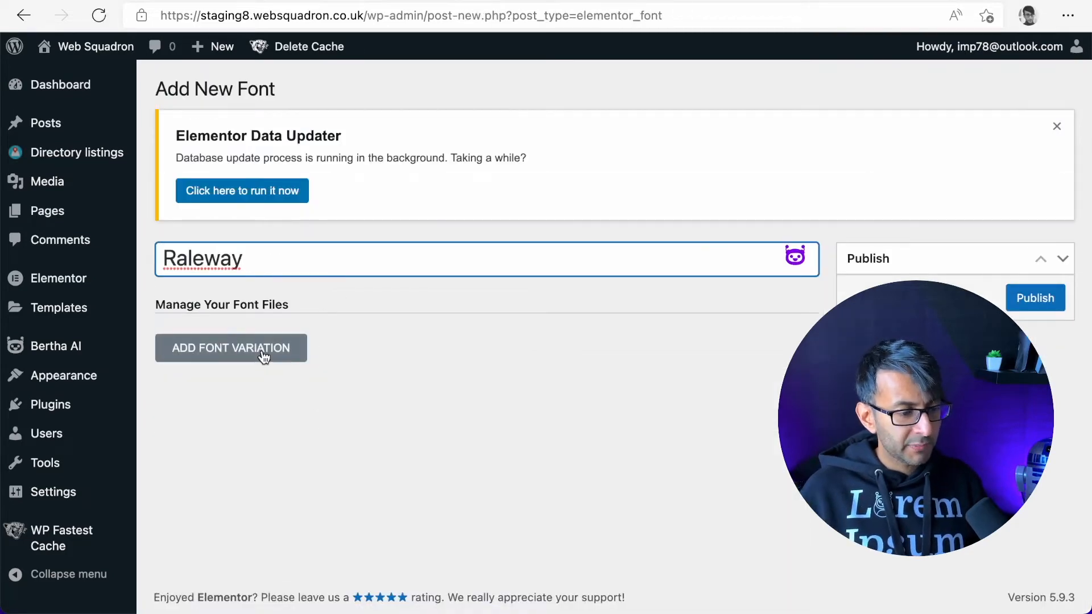
click(230, 348)
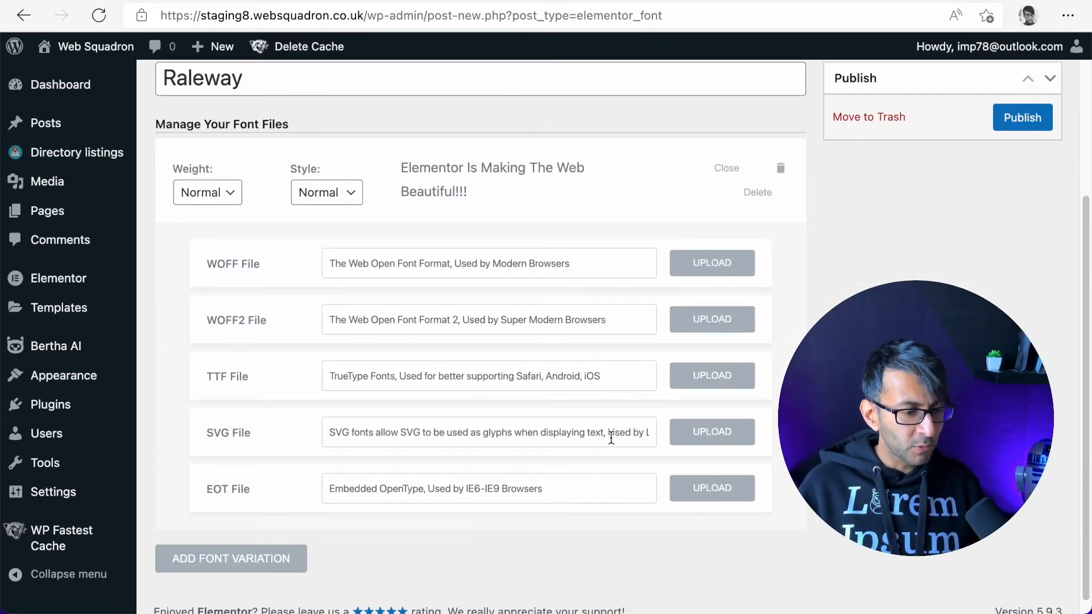
click(712, 375)
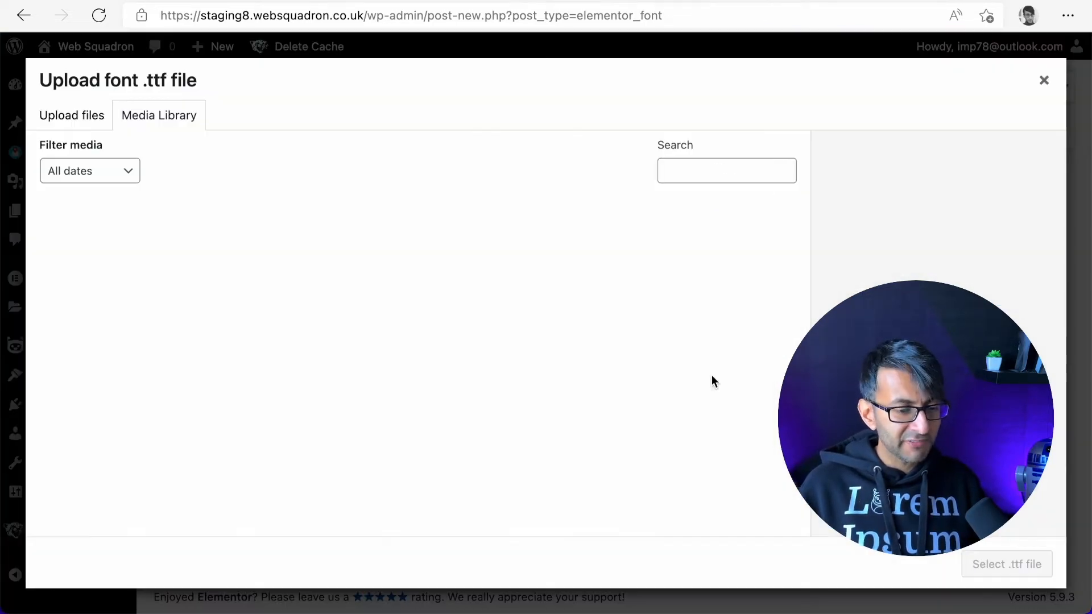
click(71, 116)
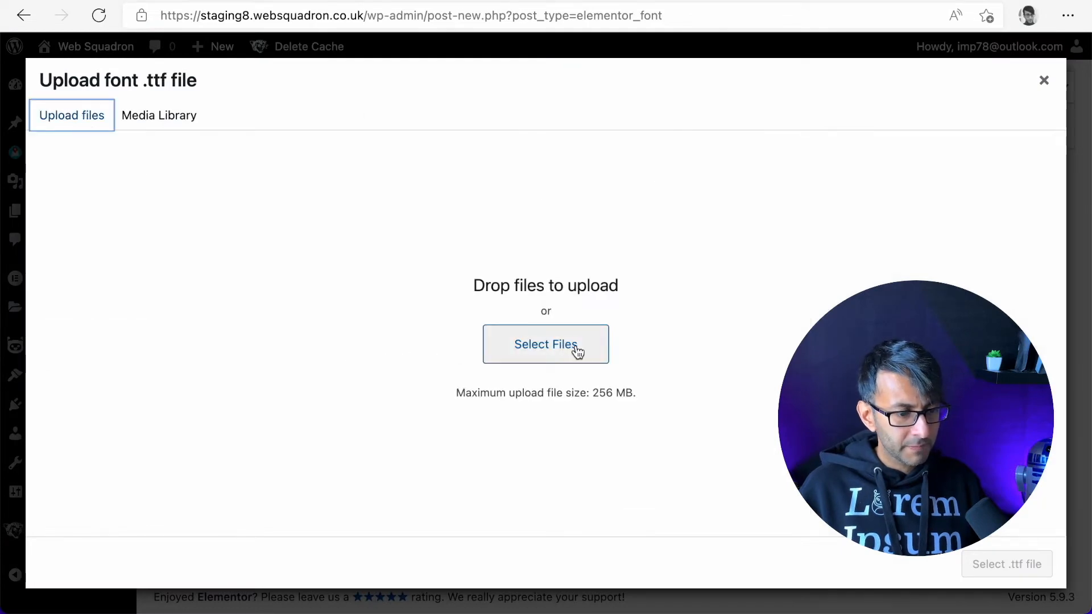
click(546, 344)
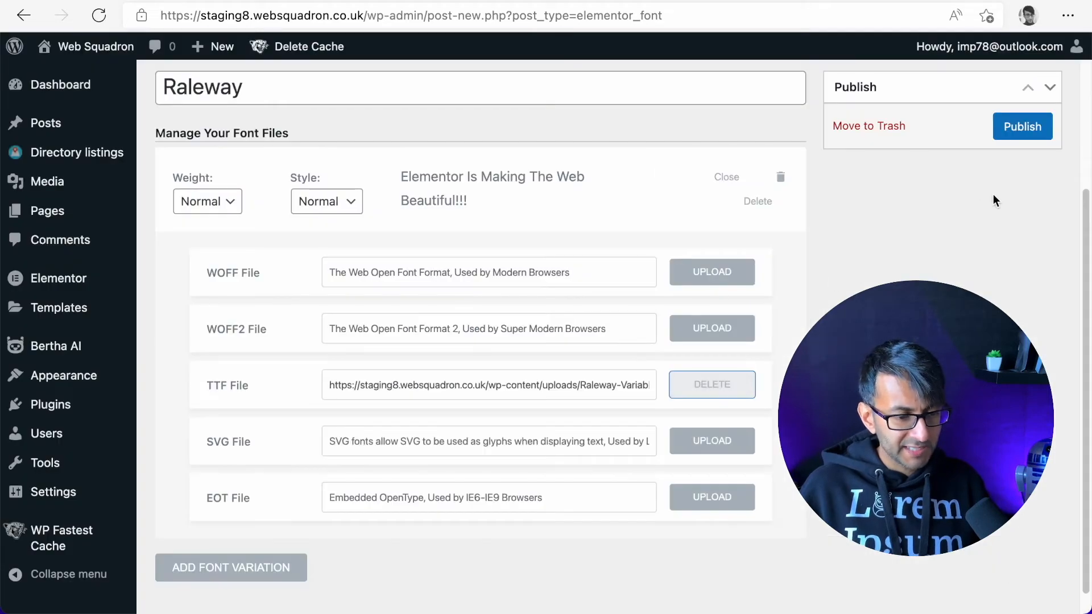
click(1023, 126)
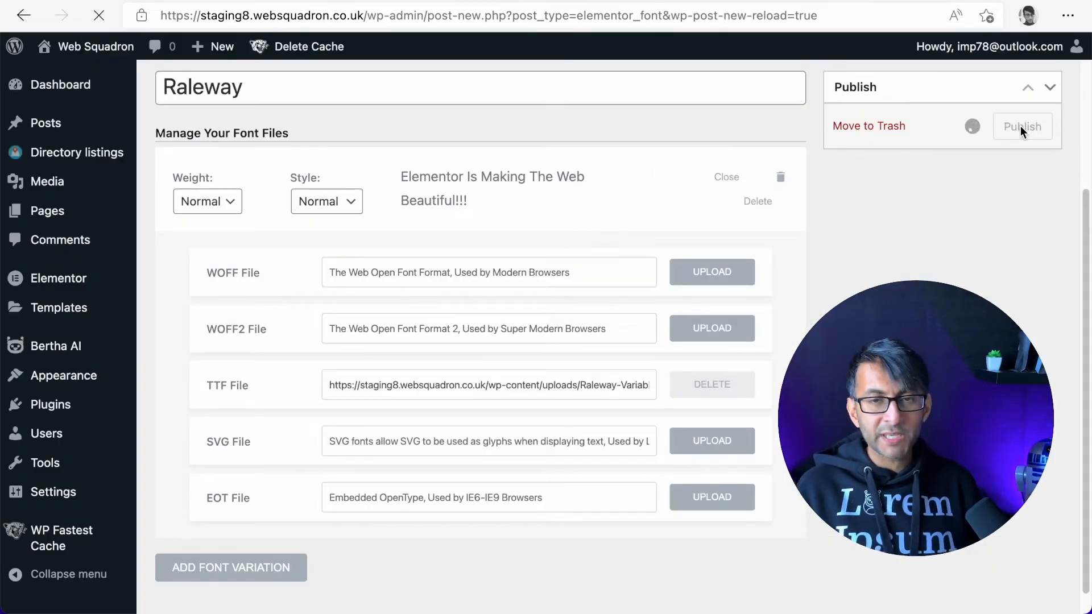
Move the extra custom font to the Trash, leaving only Raleway and Lato
click(1022, 127)
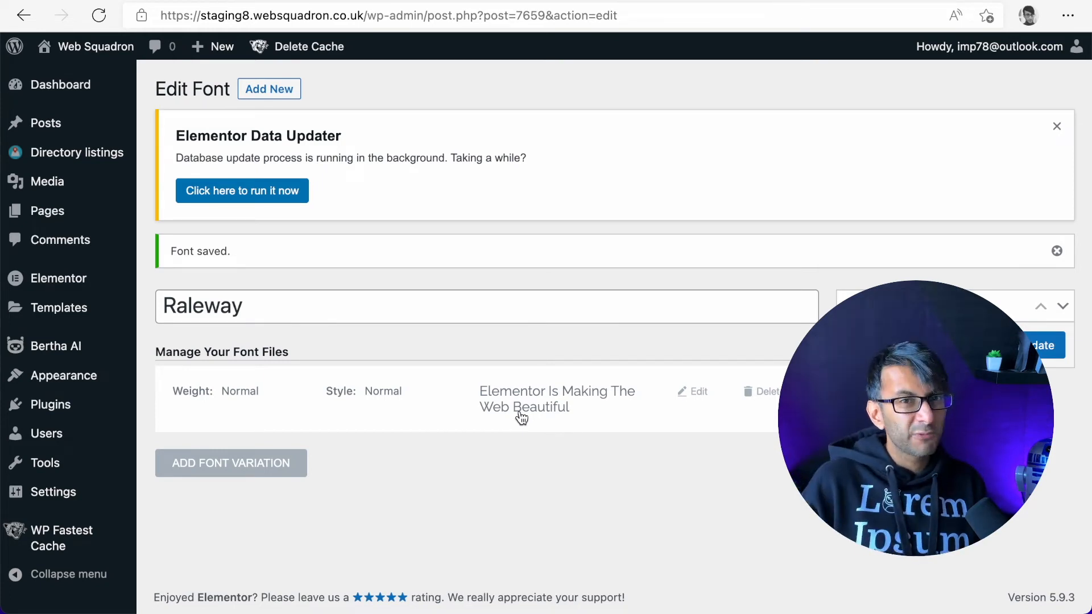
mouse_move(59, 278)
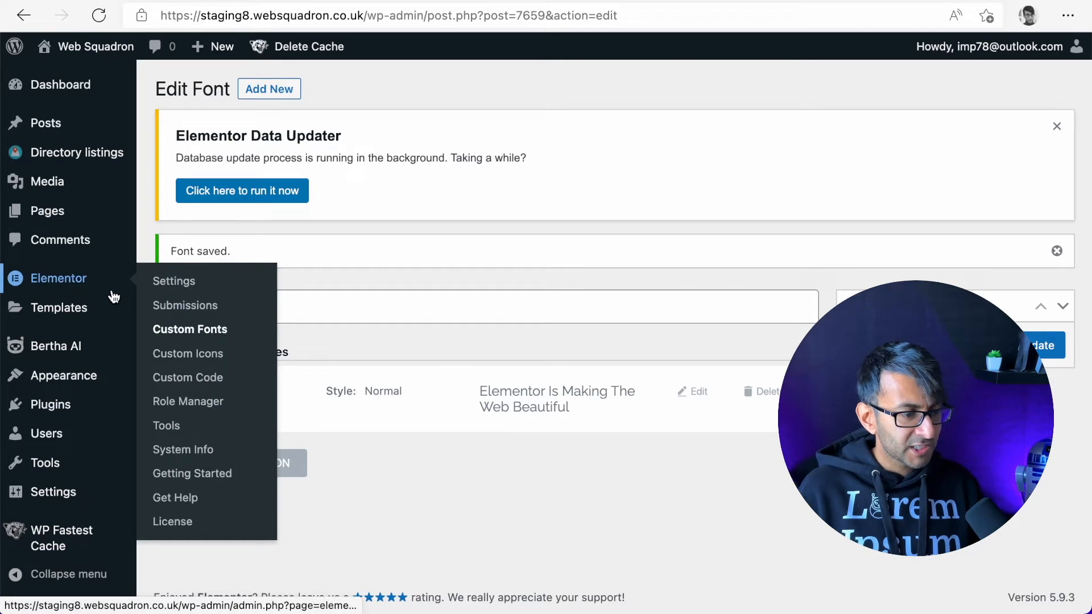
mouse_move(59, 307)
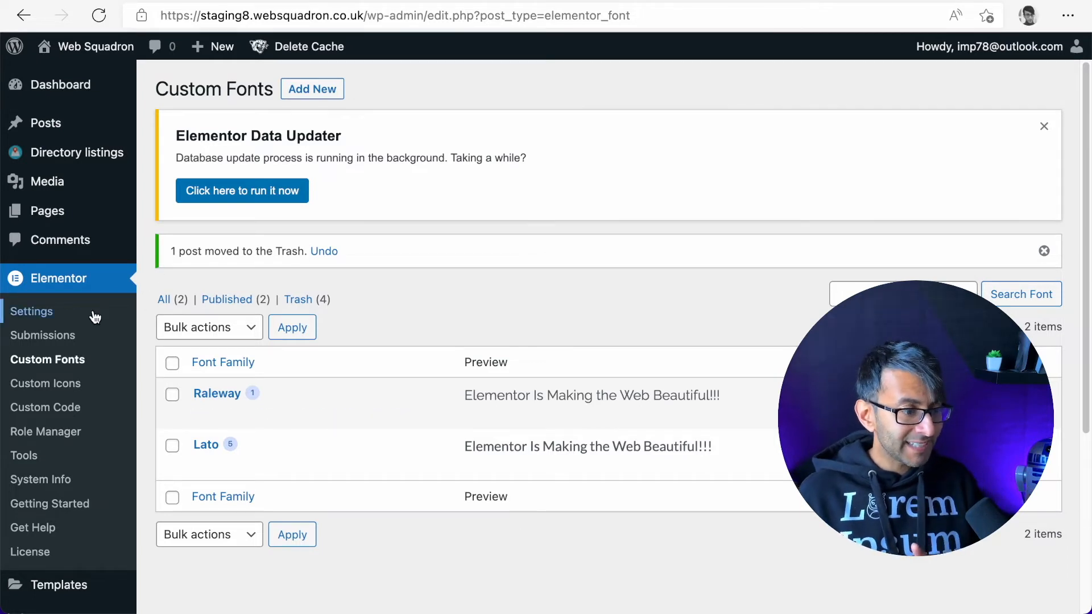
mouse_move(76, 221)
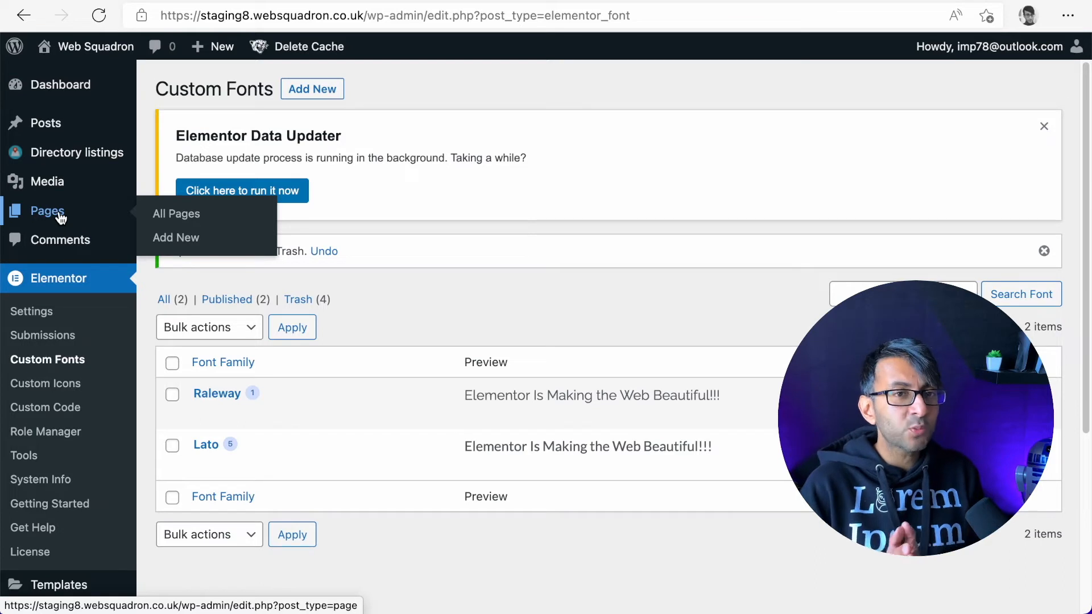
Add a new page from All Pages and open it, Elementor #7661, in Elementor
click(176, 214)
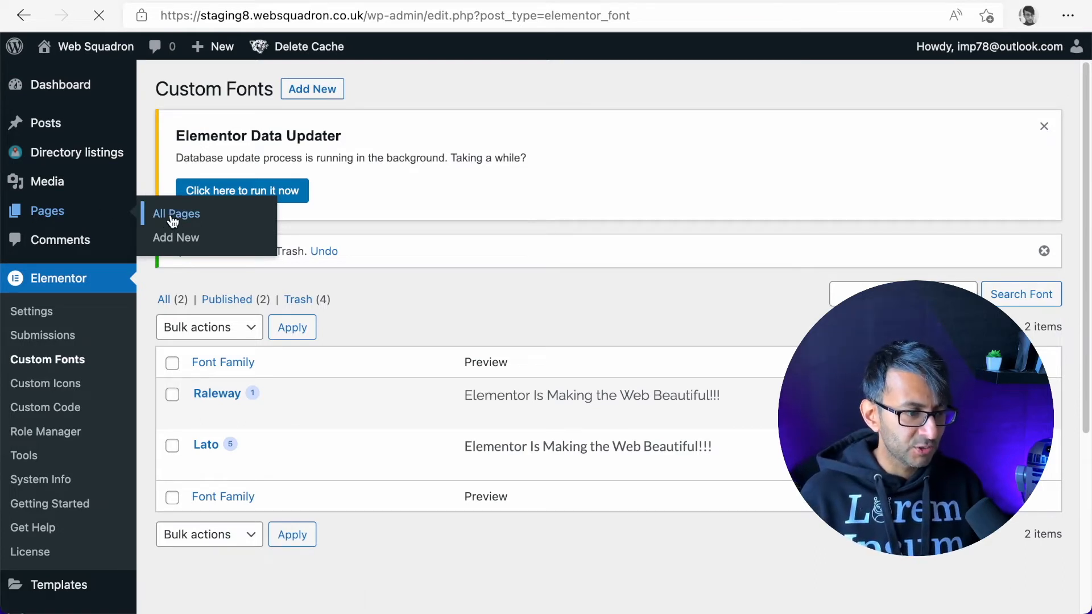
click(176, 214)
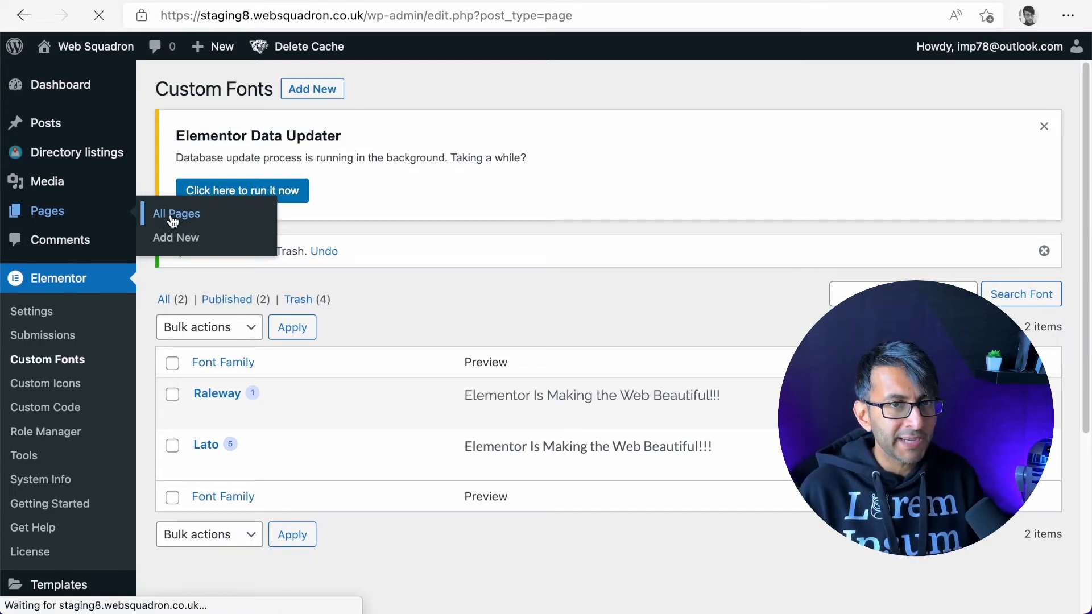
click(176, 214)
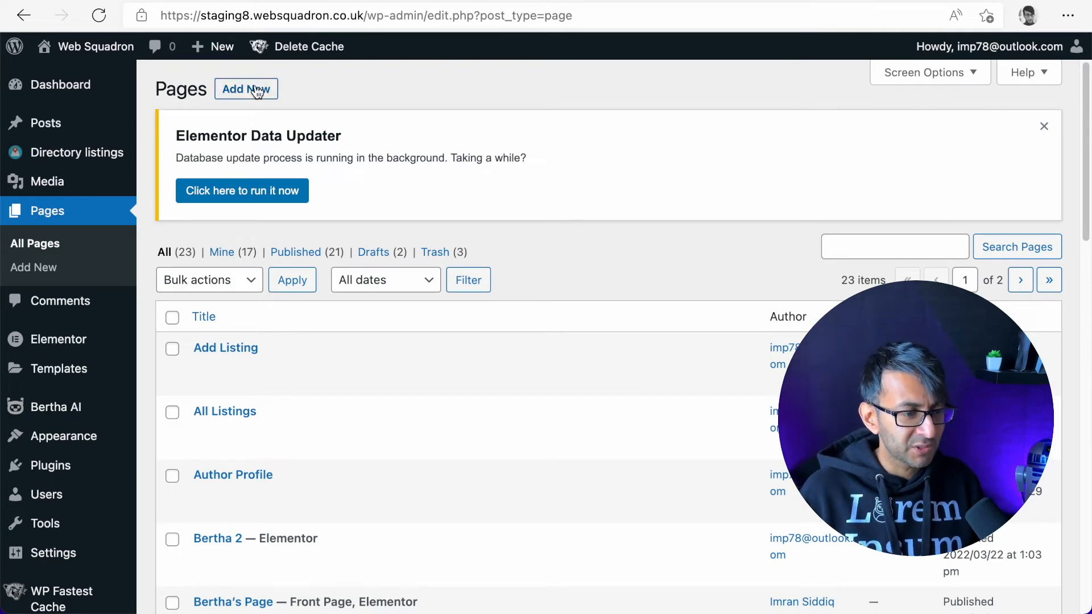
click(246, 88)
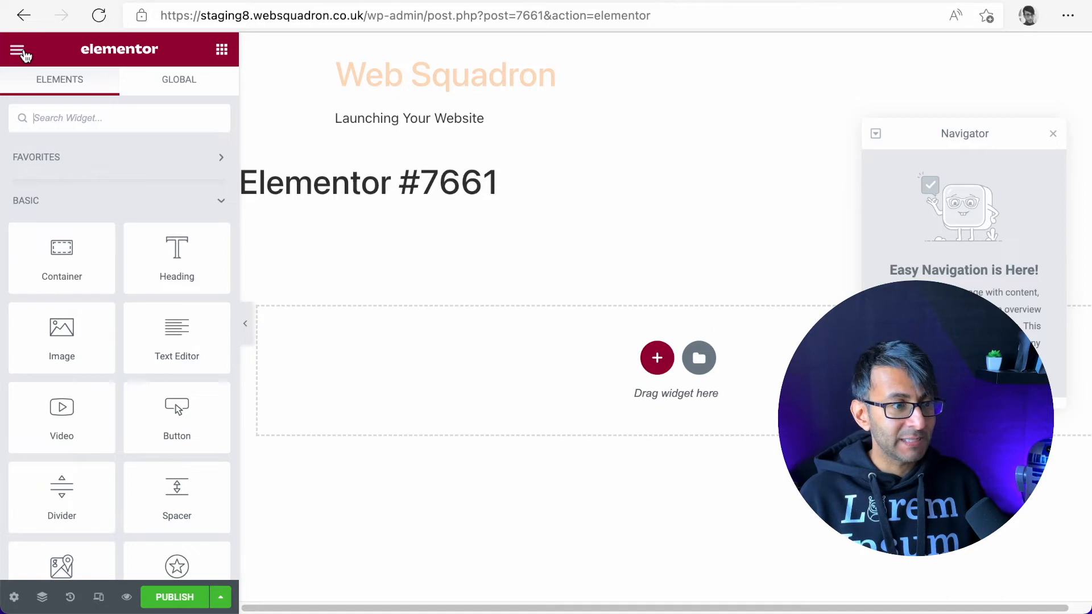
Go to Site Settings from the hamburger menu and show the Global Colors panel
click(17, 48)
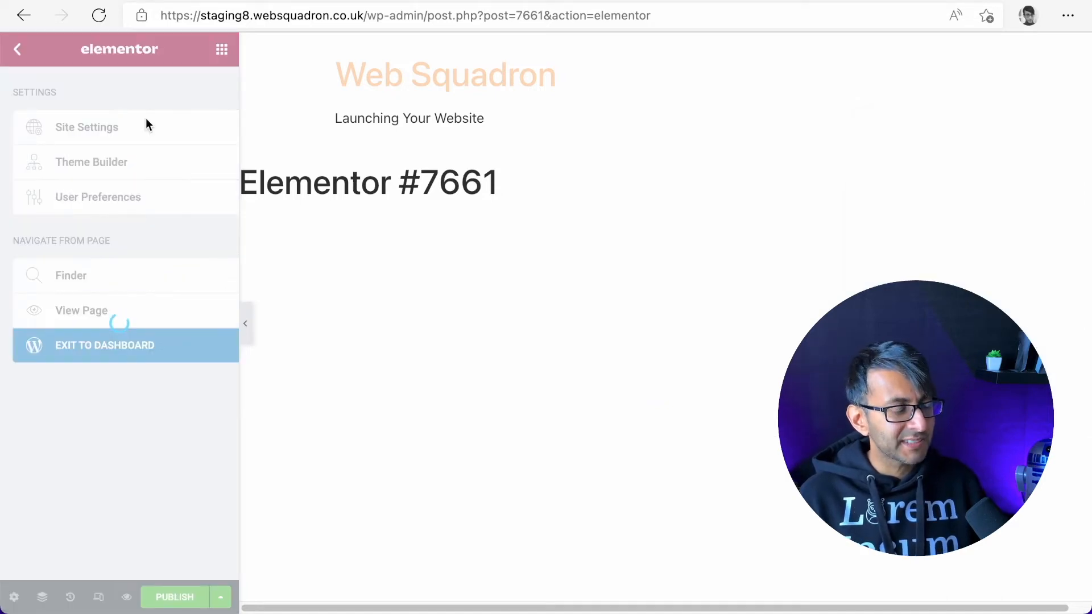
click(87, 126)
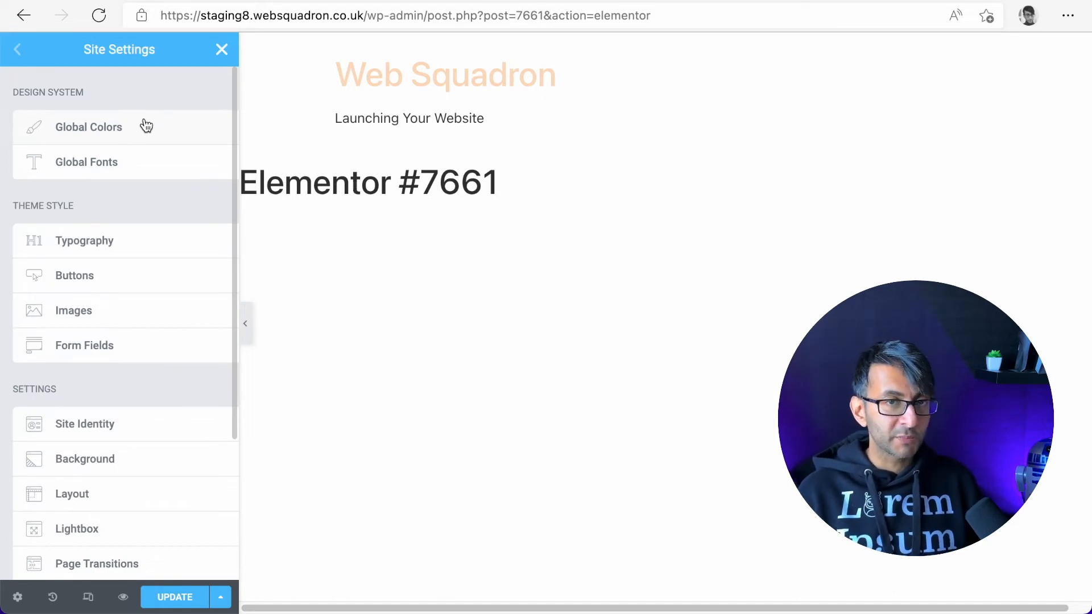
click(88, 127)
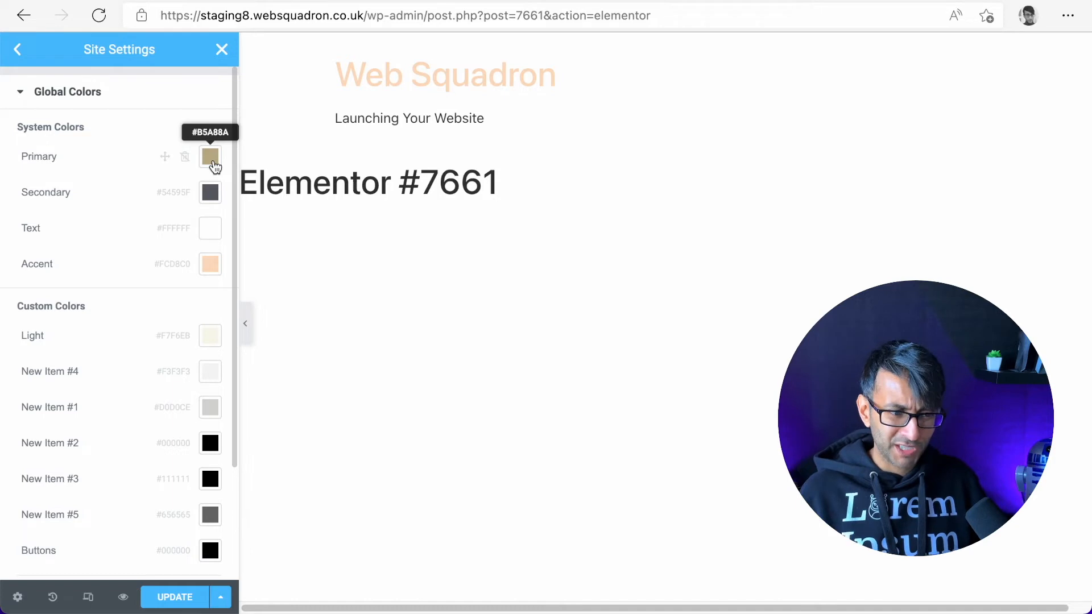
mouse_move(211, 269)
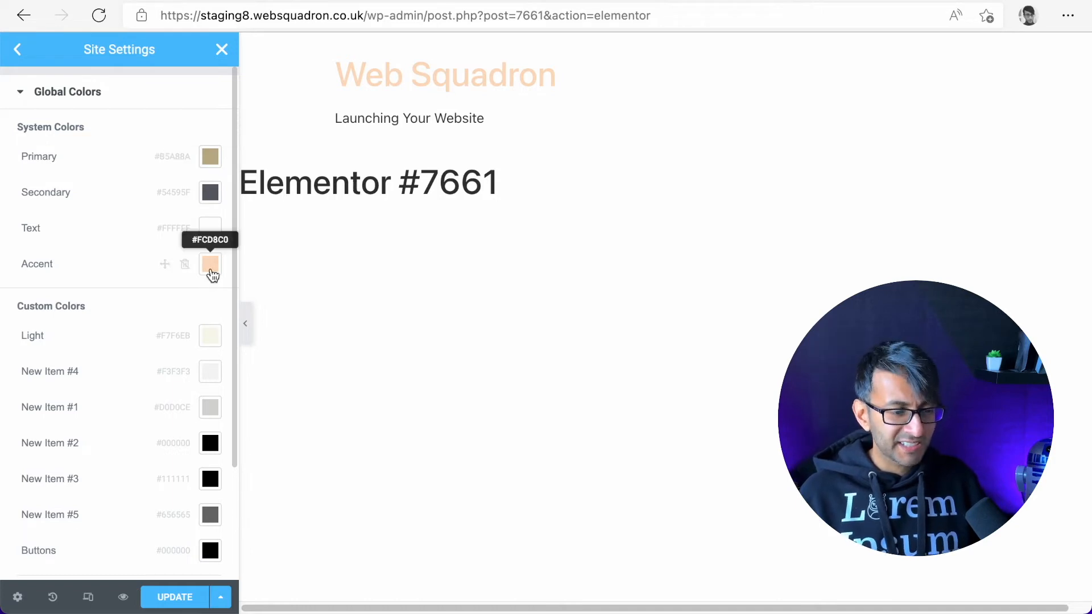
mouse_move(211, 233)
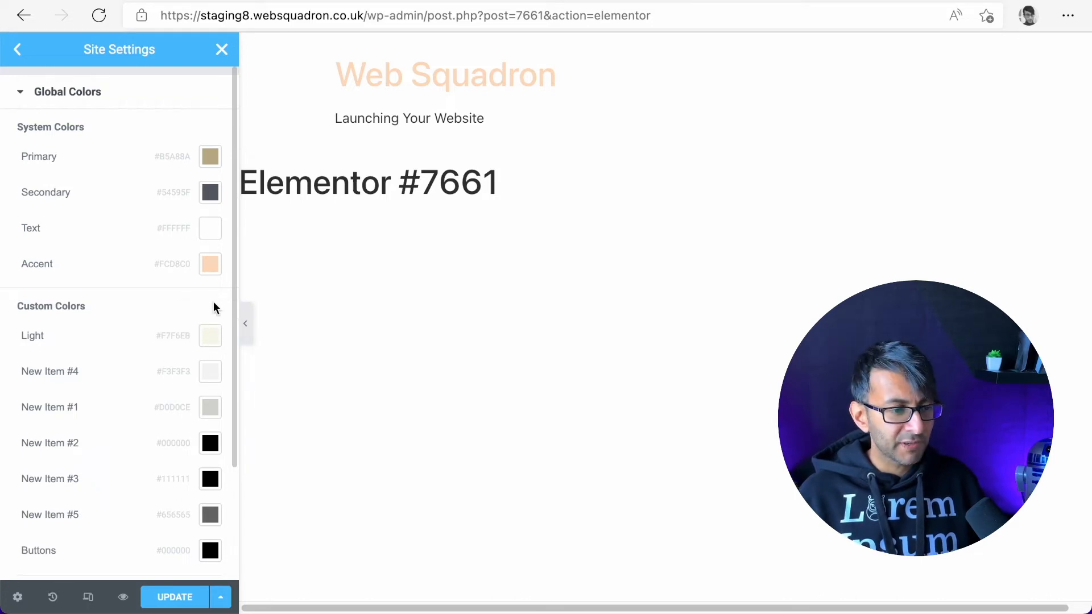
Change the global Text colour from white to #444444
click(209, 228)
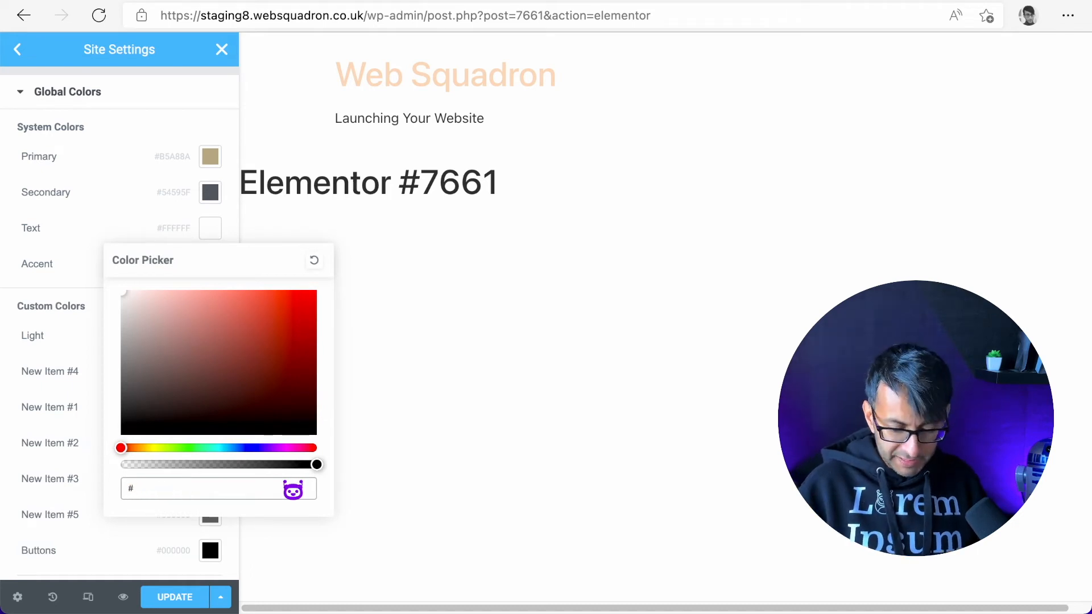
text(444444)
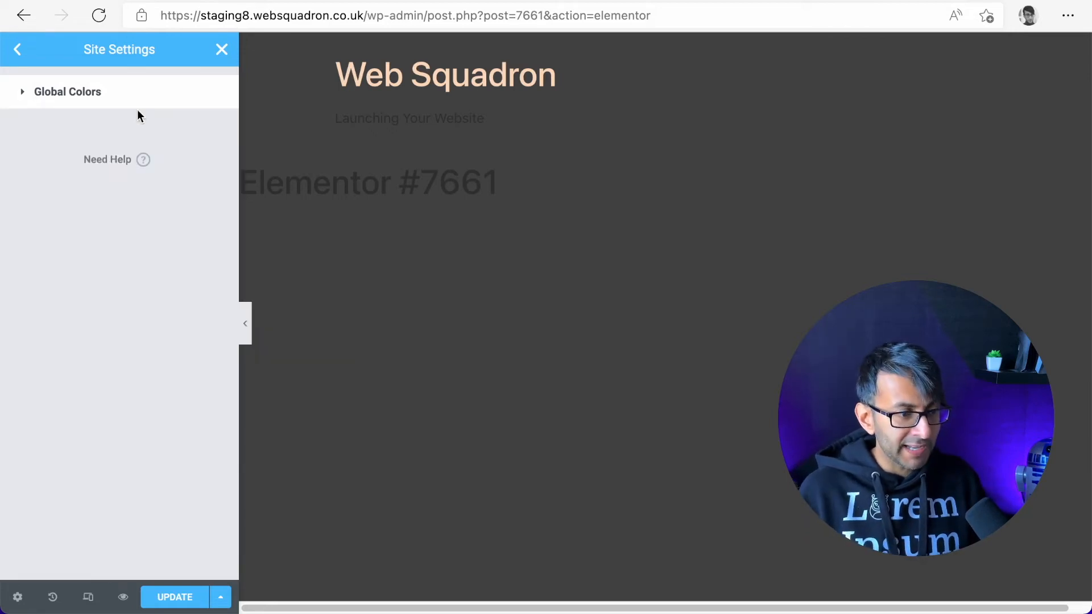
click(67, 92)
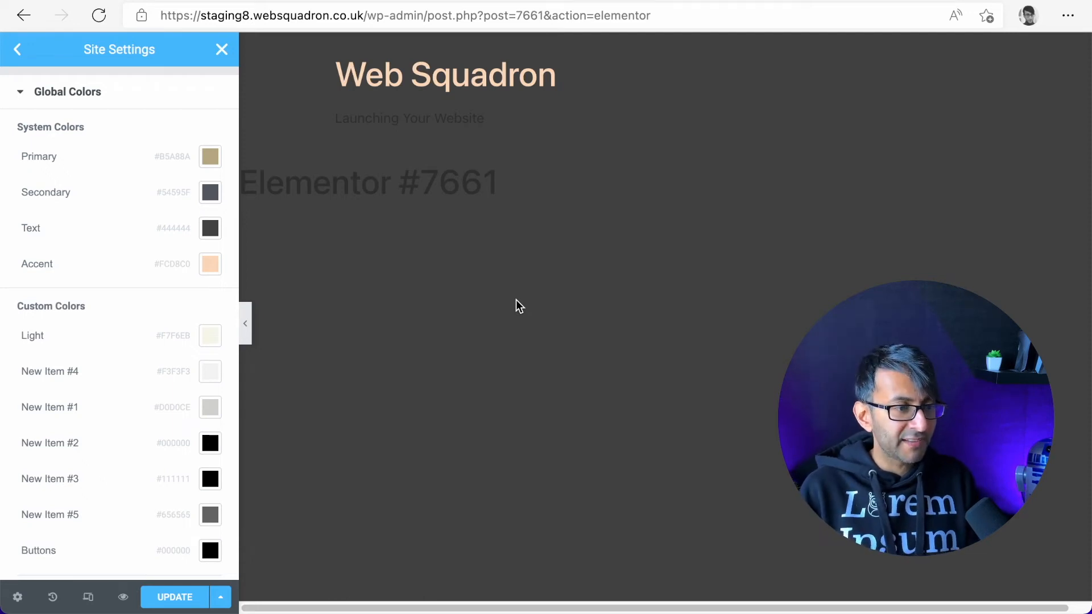
mouse_move(293, 303)
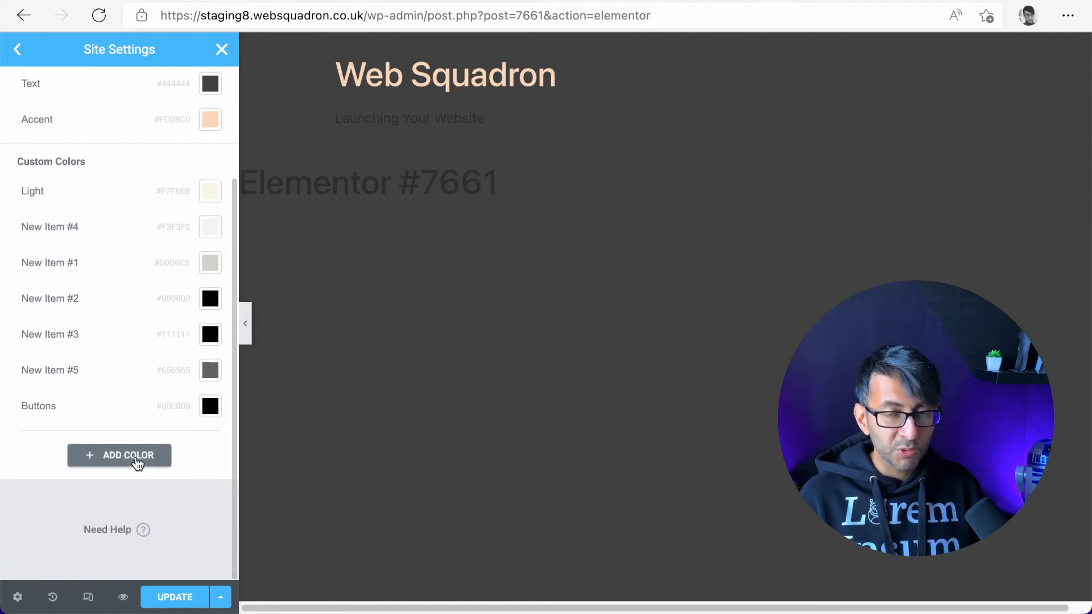
Add a yellow custom colour (#FFBE00) and name it Yellowy
click(119, 455)
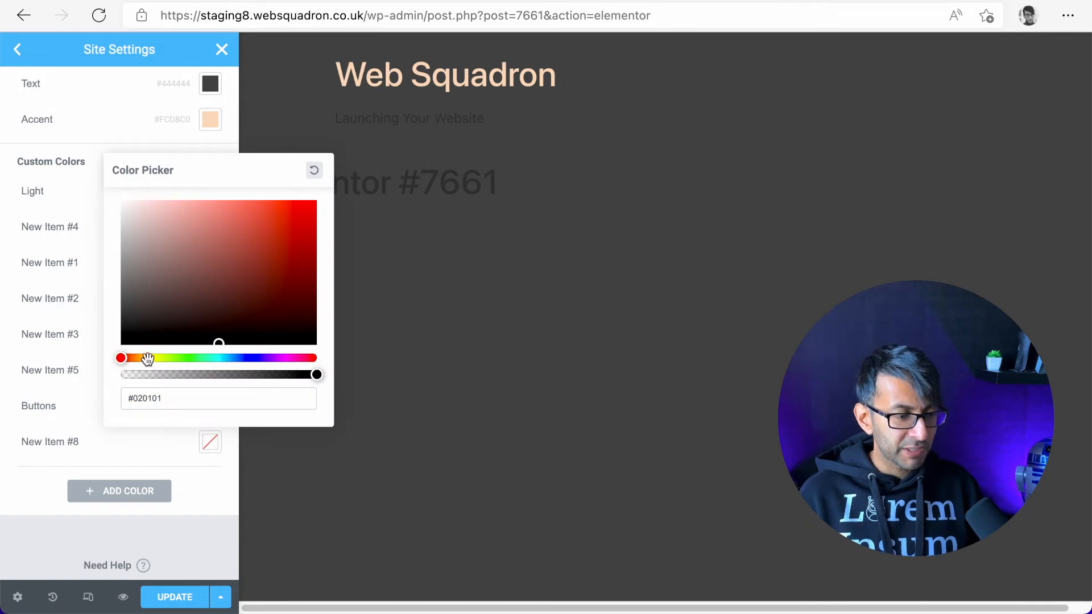
drag(120, 357, 146, 357)
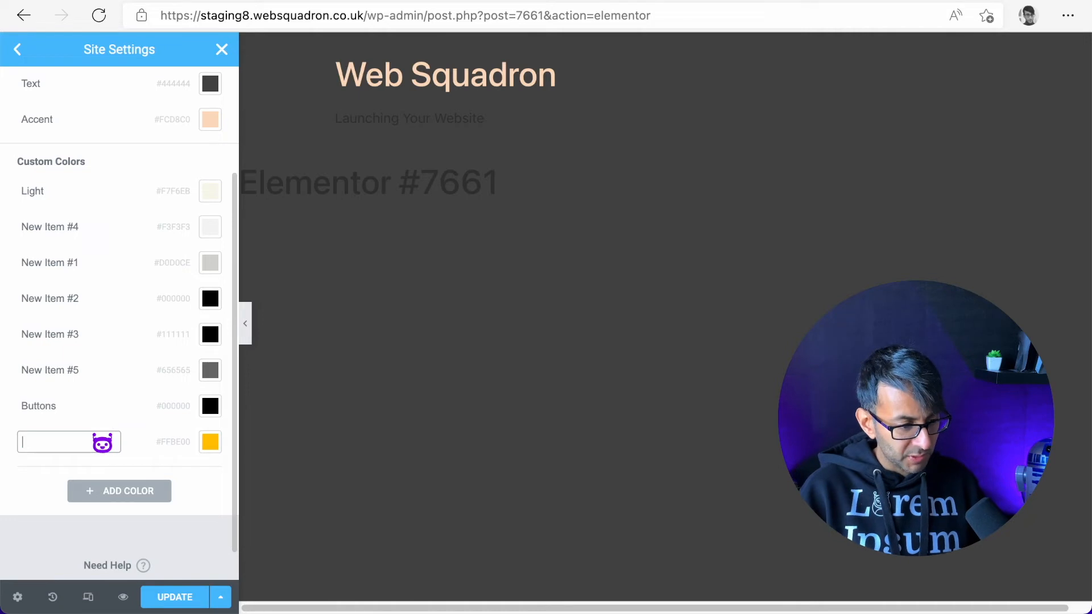
text(New Item #8Ye)
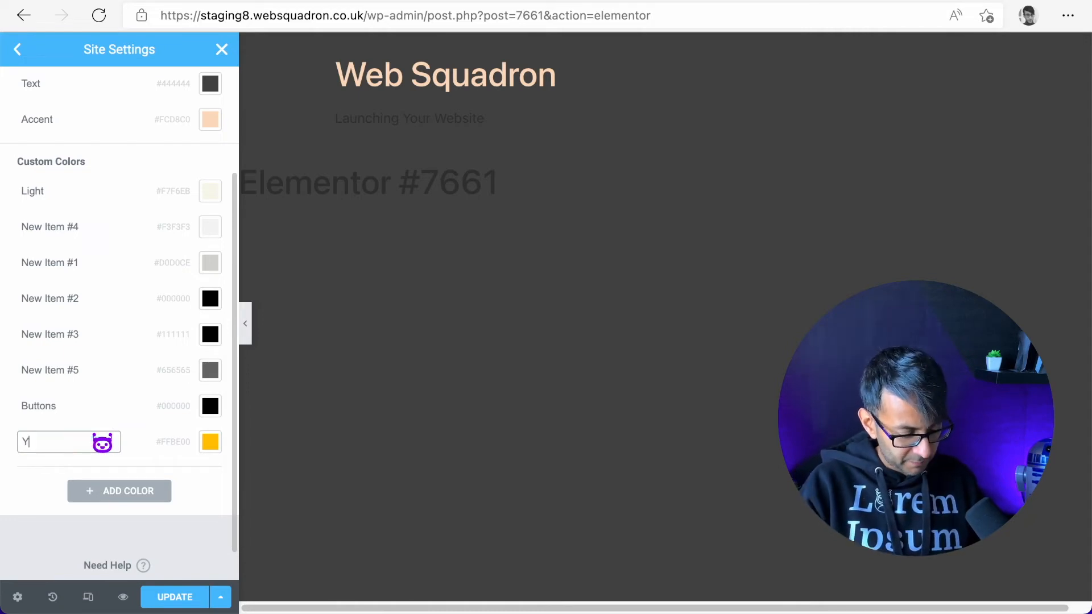
text(ellowy)
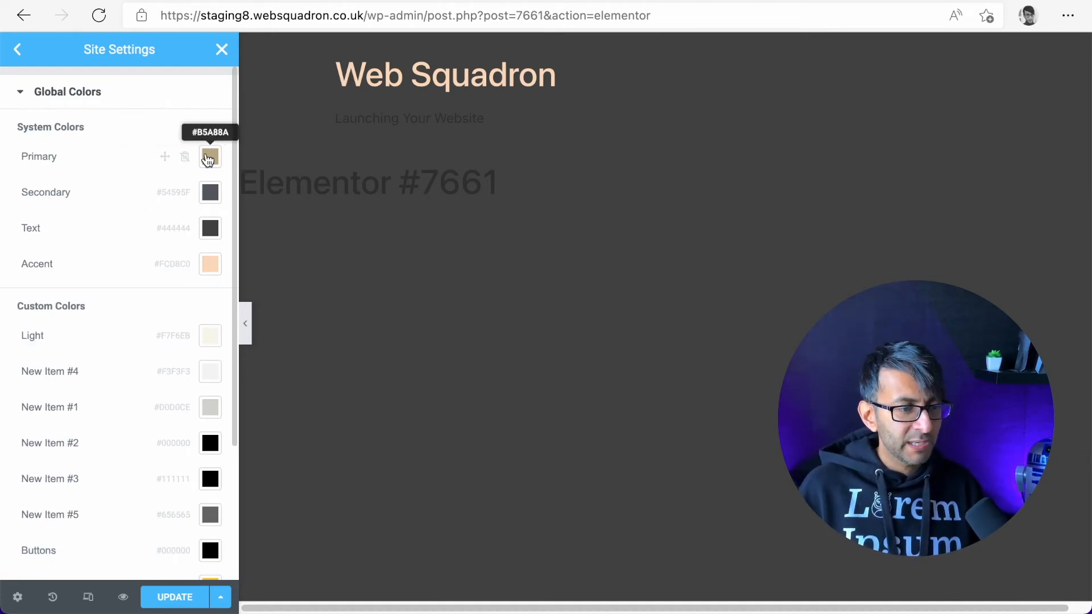
mouse_move(210, 229)
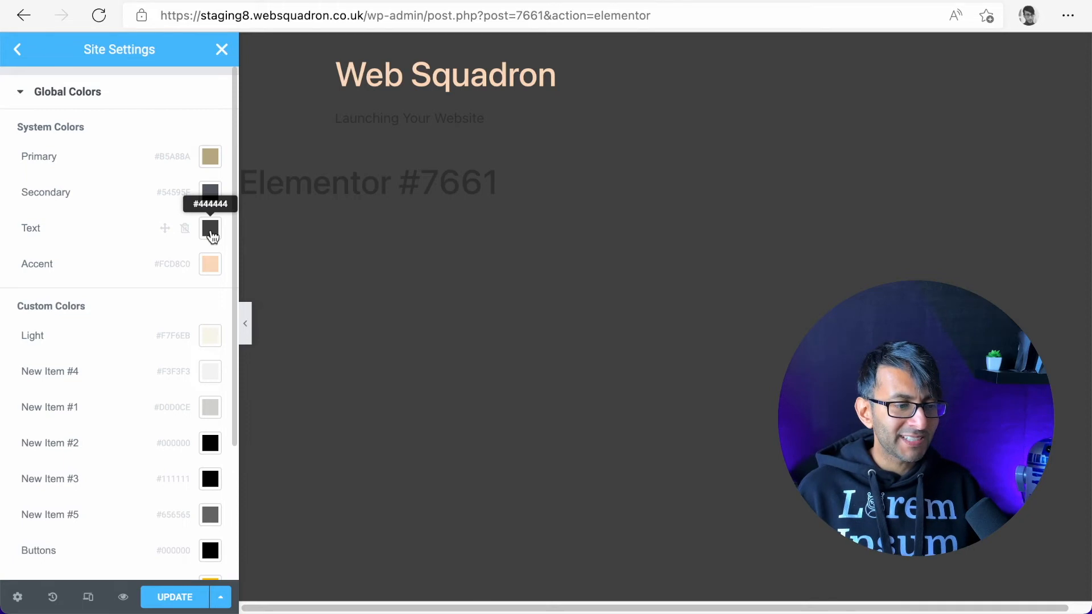
mouse_move(210, 195)
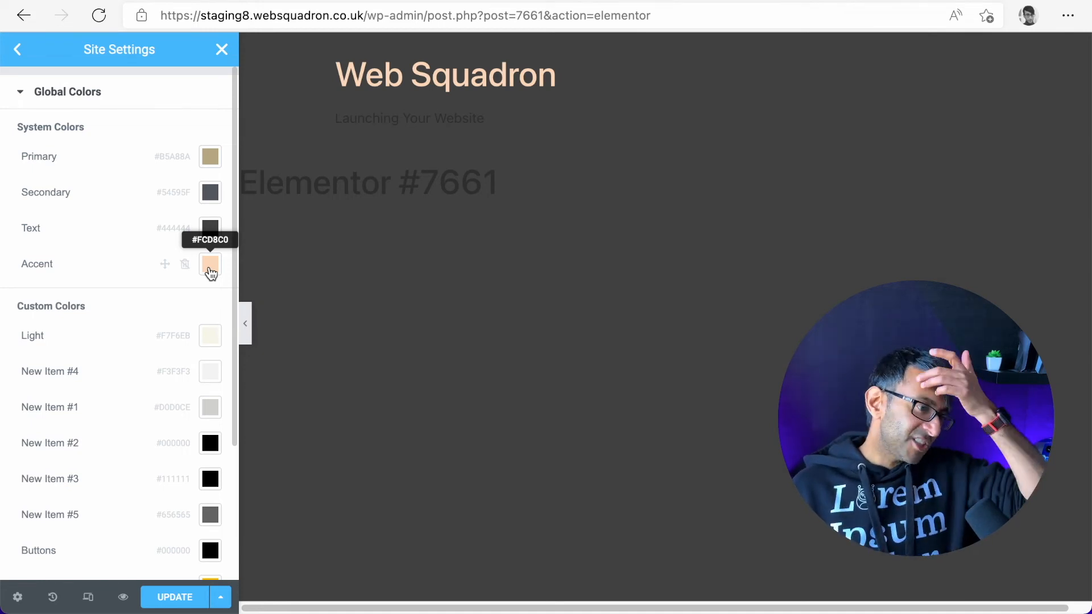
mouse_move(211, 228)
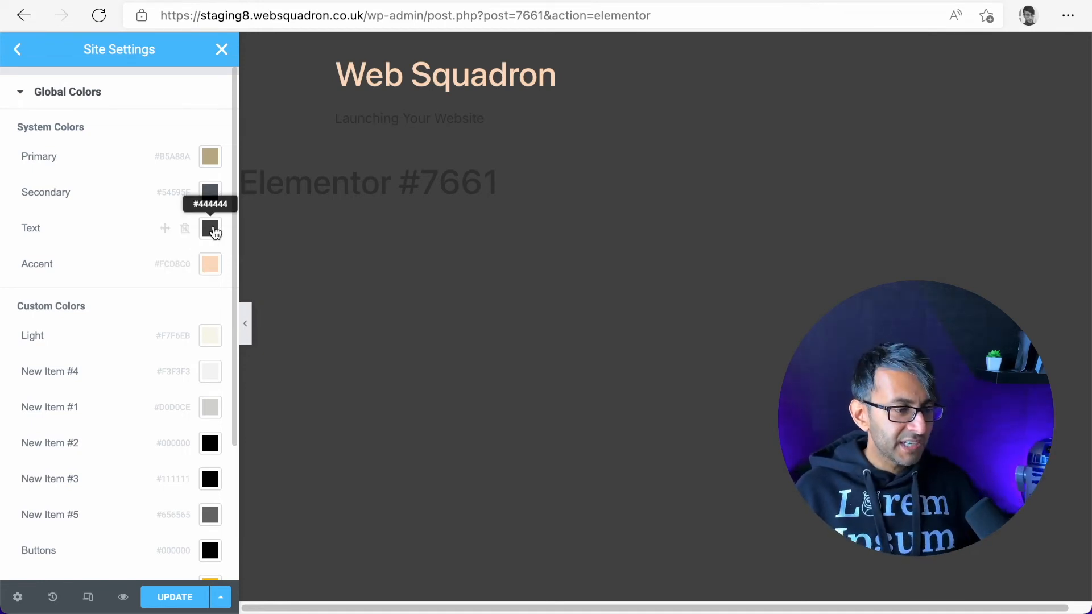
click(209, 228)
text(#E41F1F)
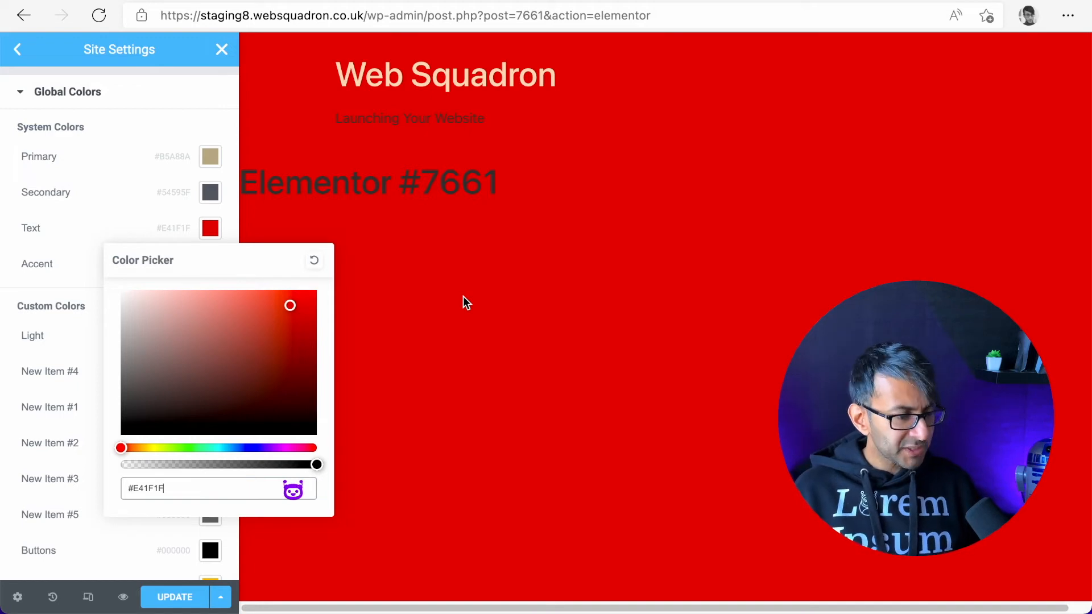
click(164, 489)
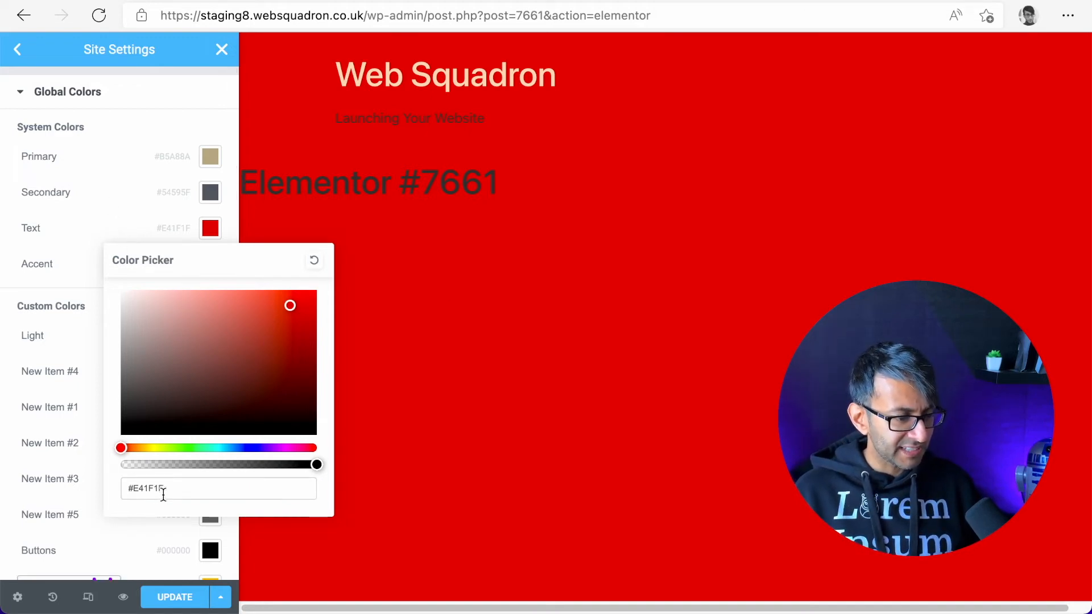
text(#444444)
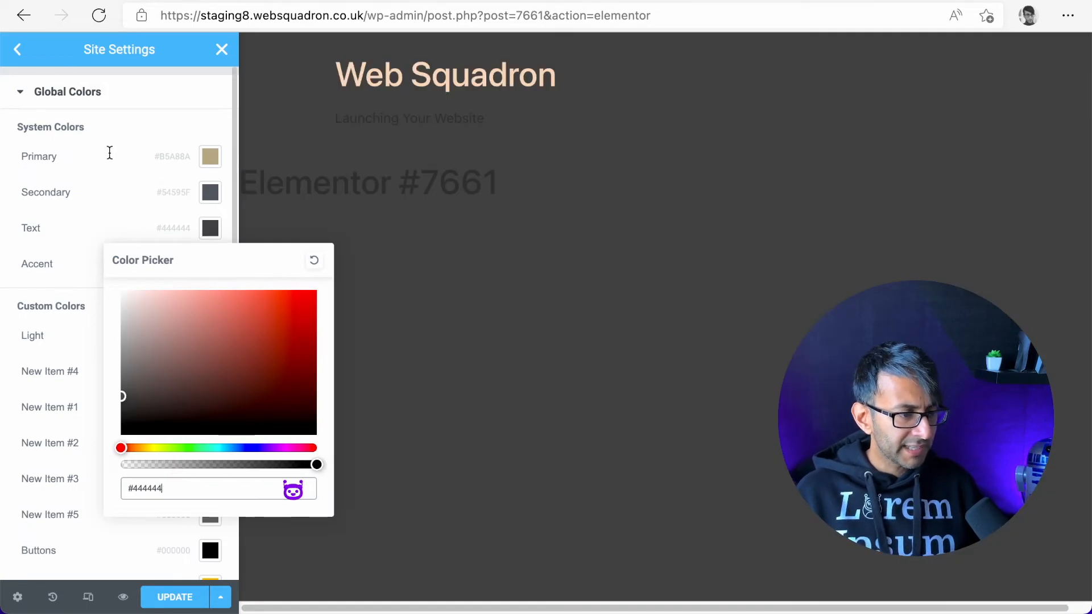
Clear the site background colour in Site Settings > Background, then return to the overview
click(19, 49)
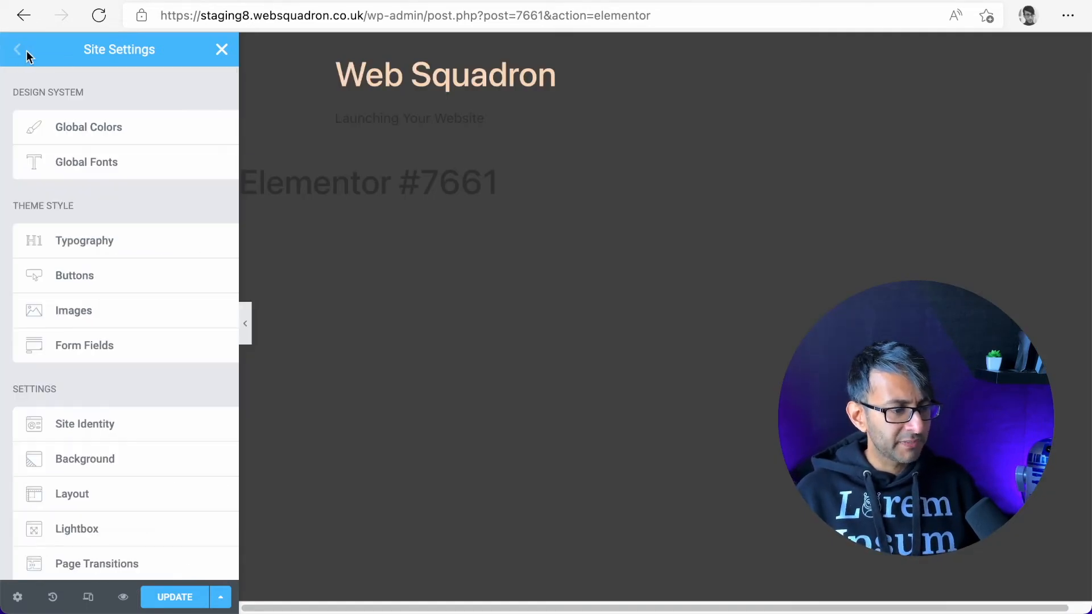
click(84, 459)
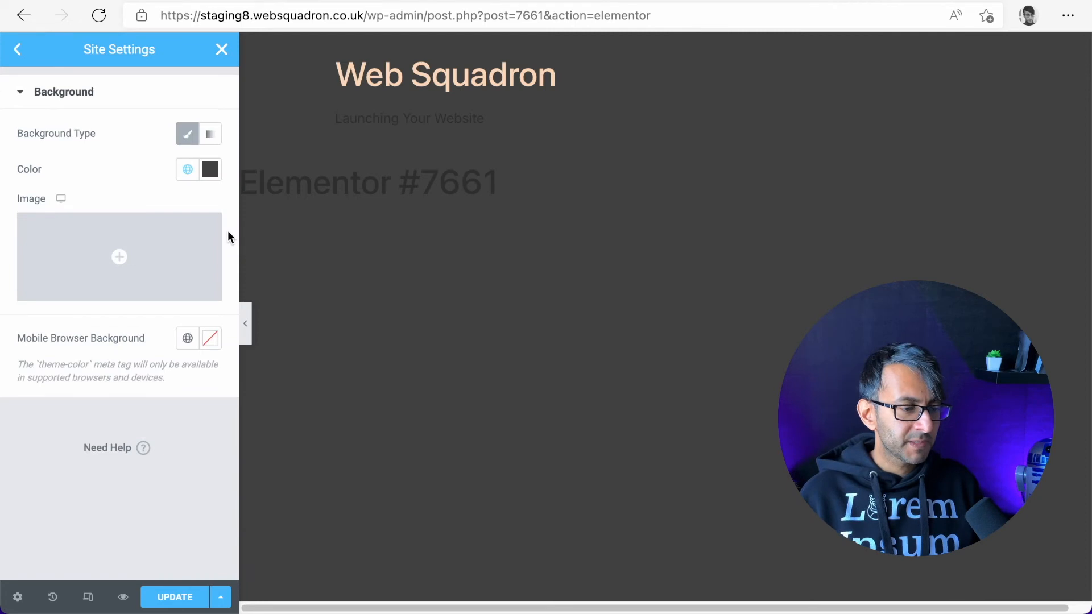
mouse_move(188, 170)
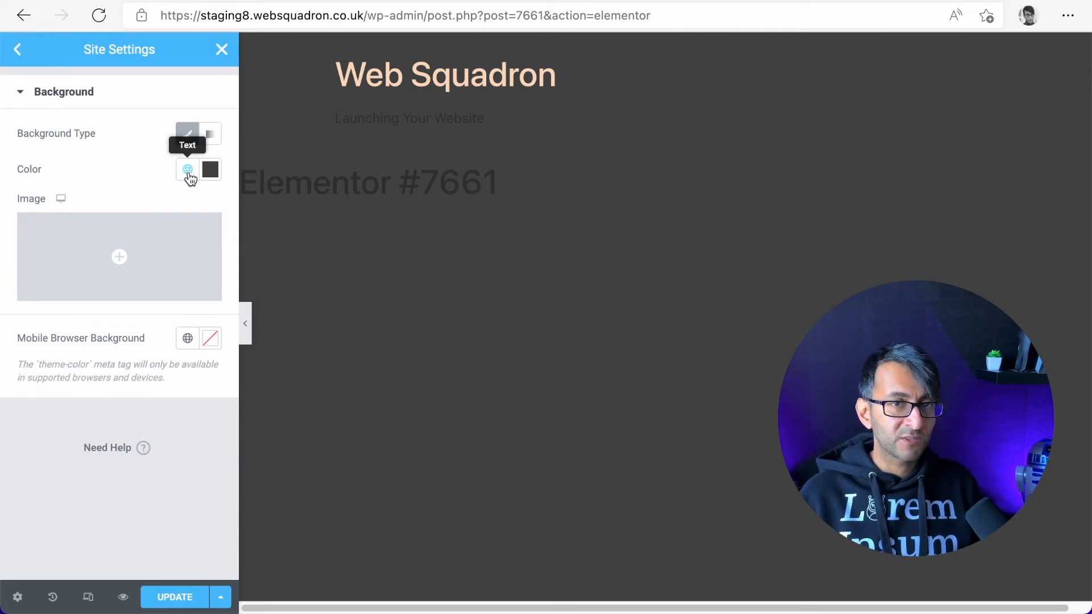
click(209, 168)
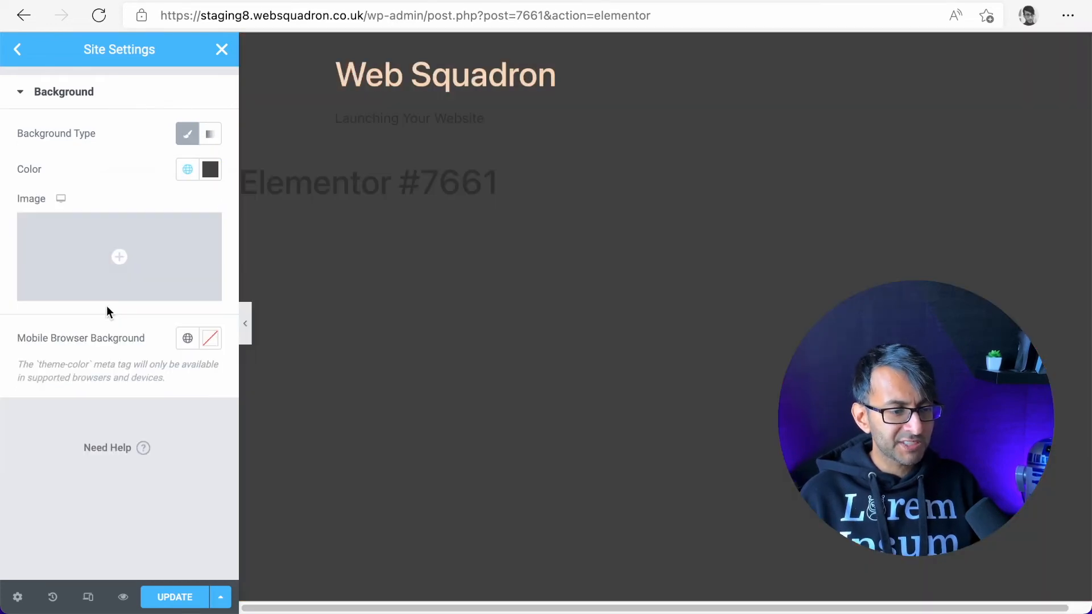
click(186, 170)
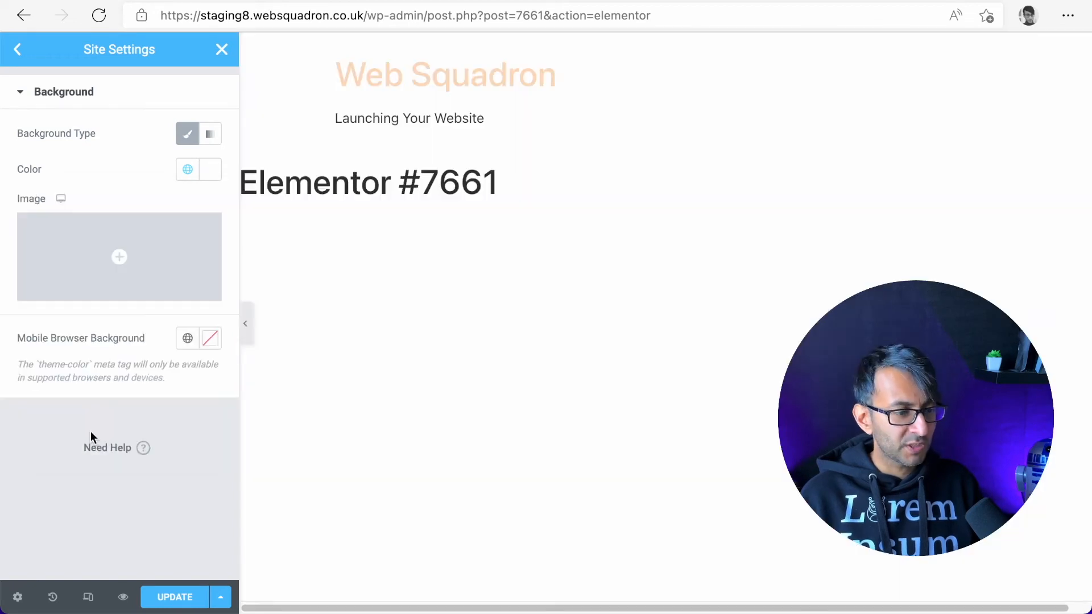
click(187, 170)
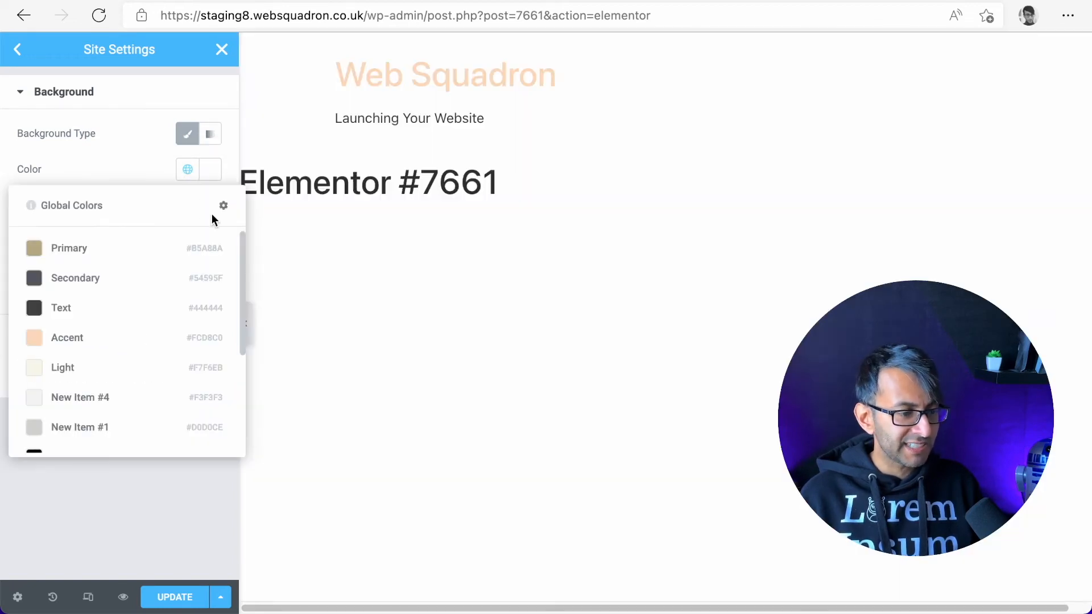
click(209, 169)
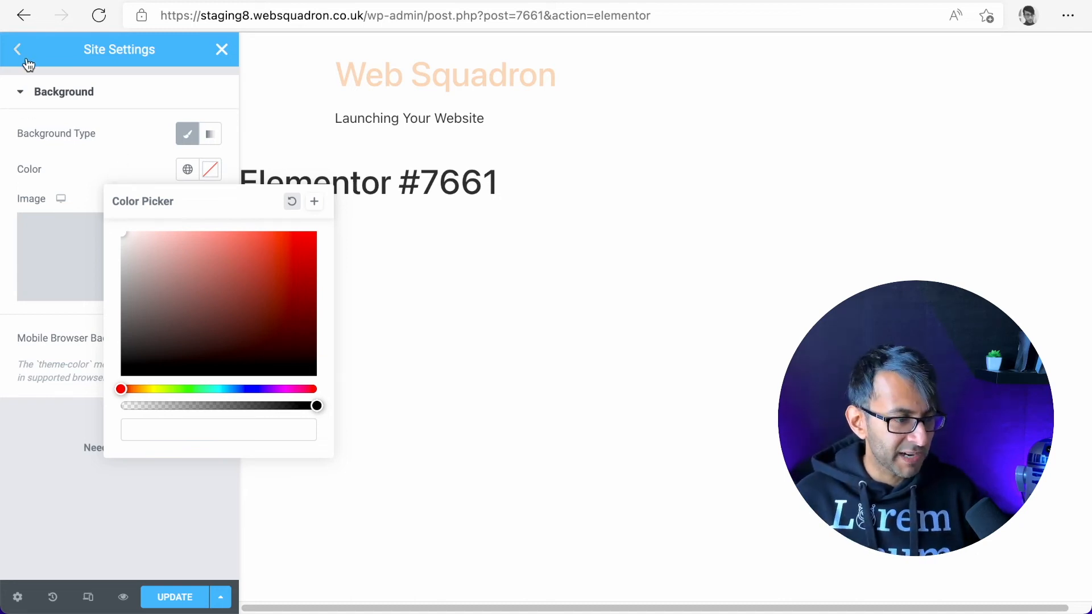
click(19, 49)
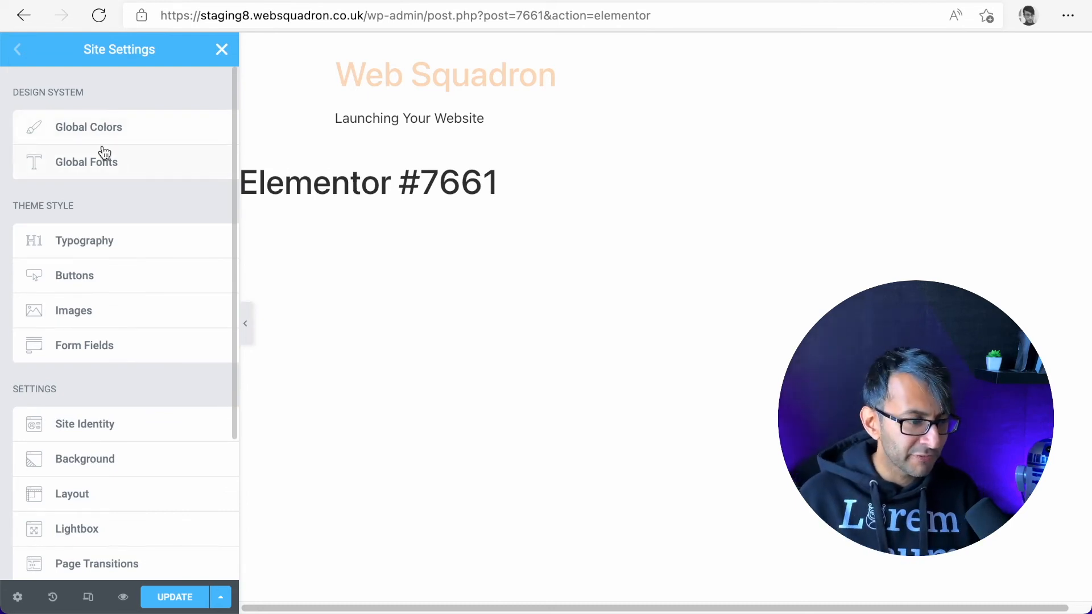
Set the Primary global font family to Lato
click(87, 162)
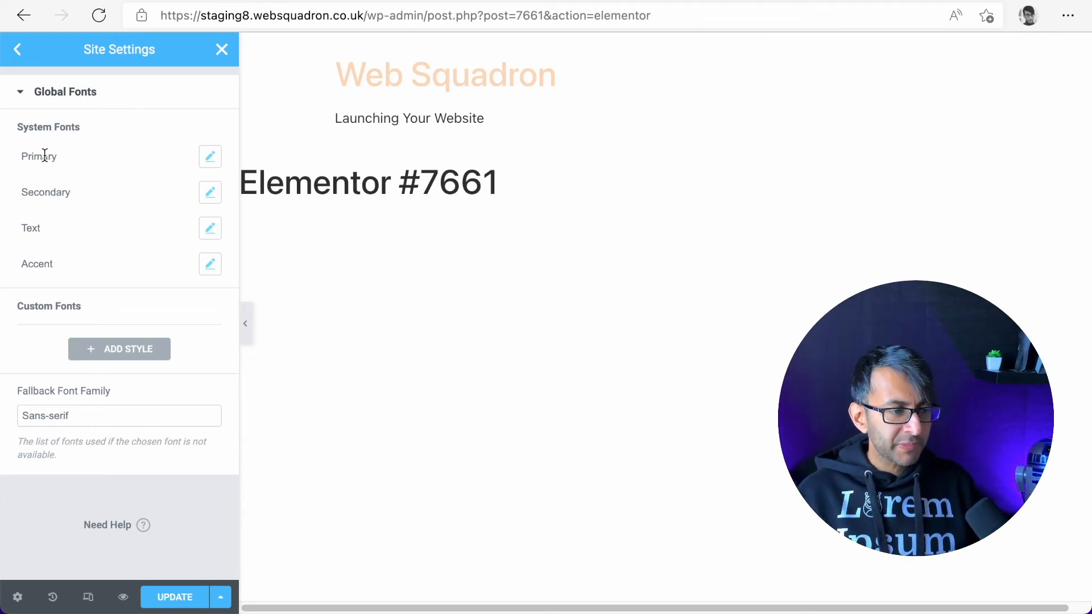
mouse_move(57, 265)
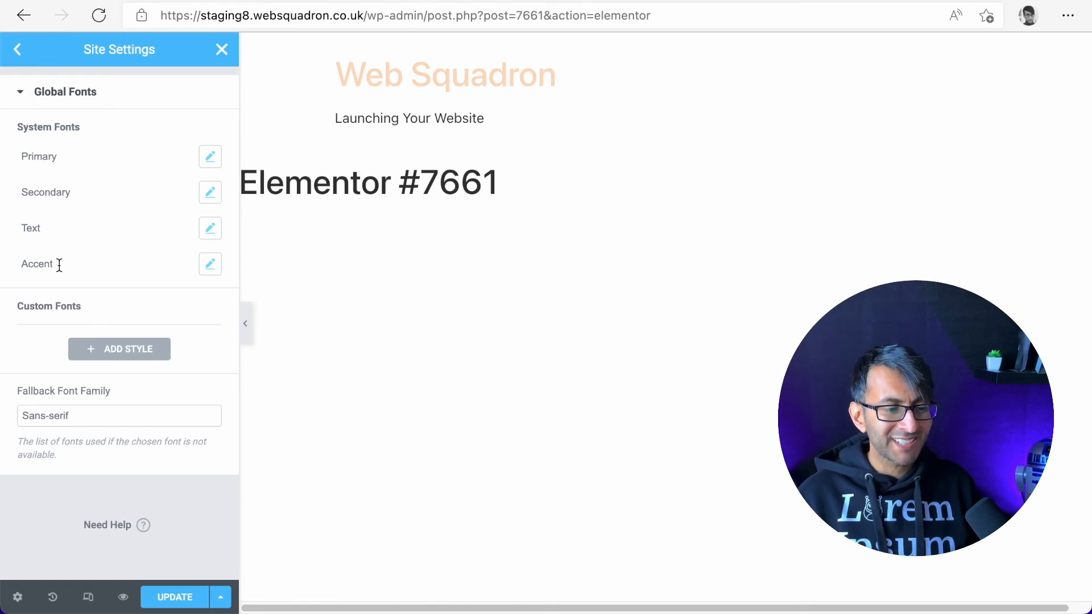
click(210, 157)
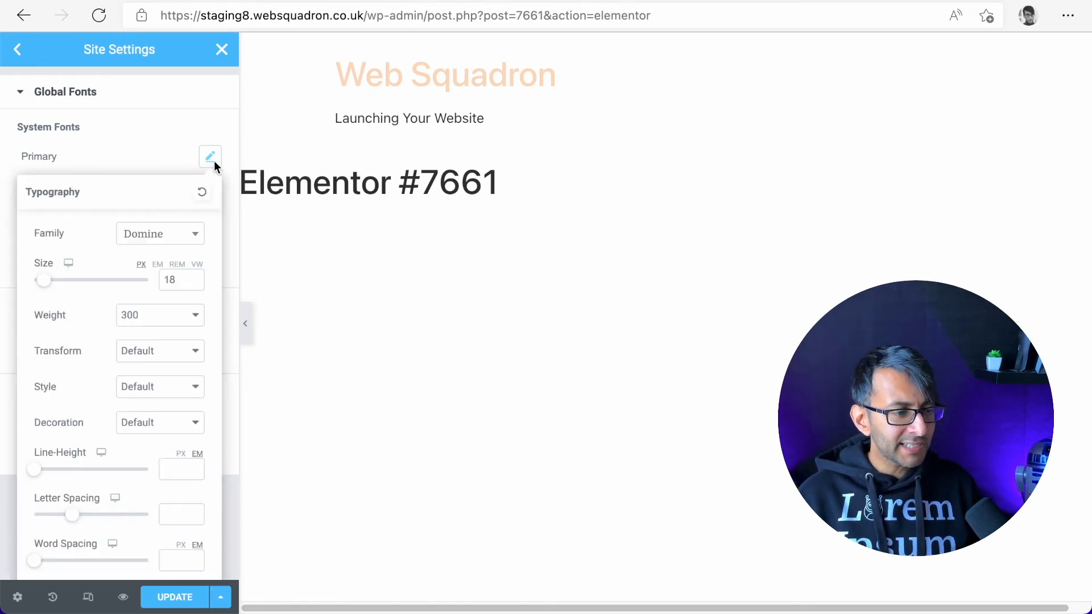
mouse_move(182, 240)
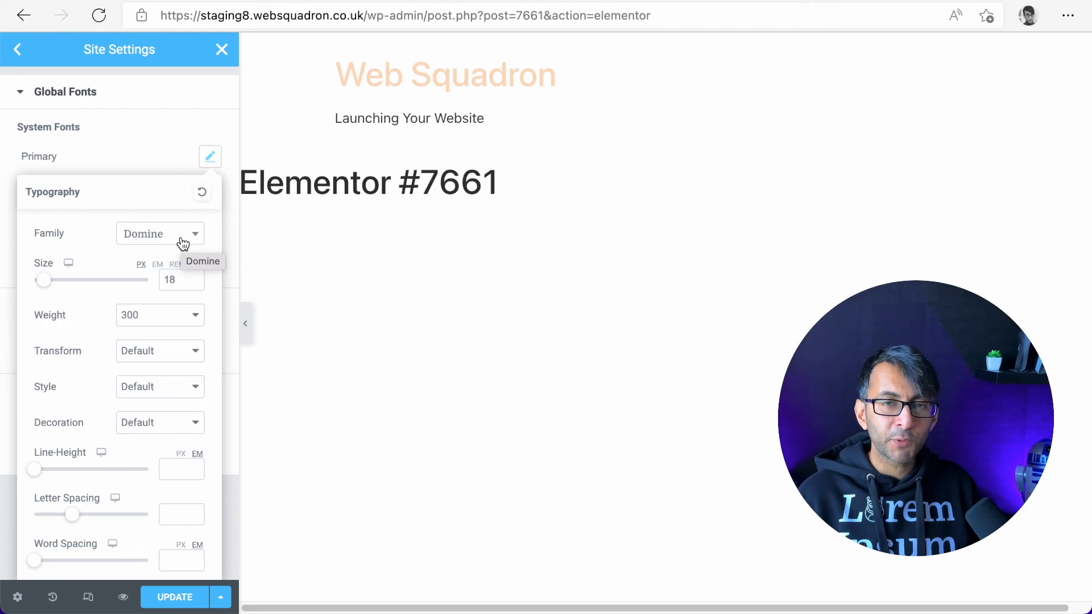
click(160, 234)
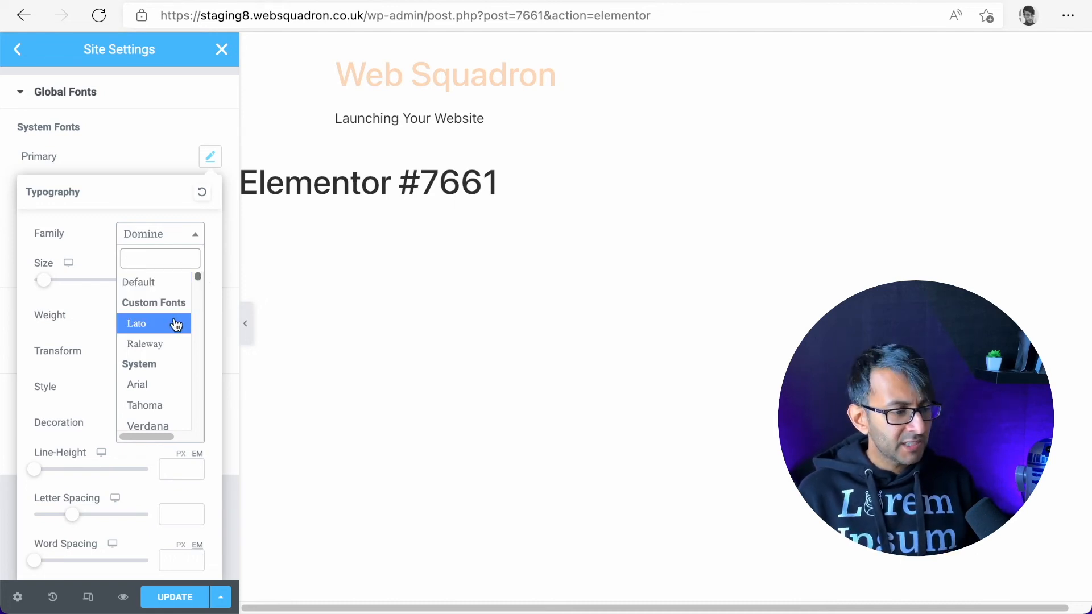
click(137, 323)
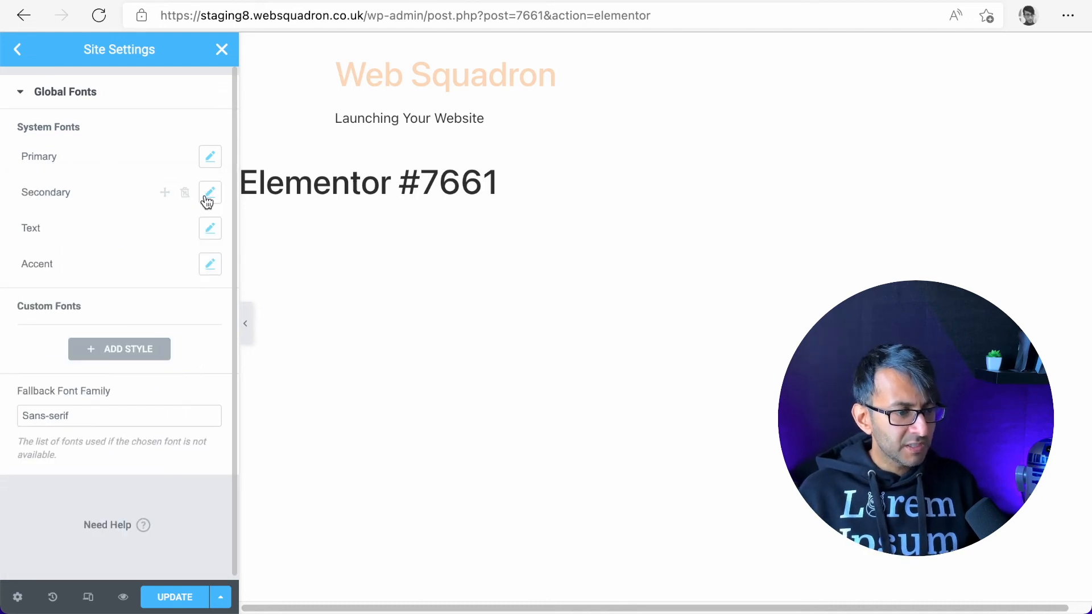
Set the Secondary and Text global font families, then save with Update
click(210, 192)
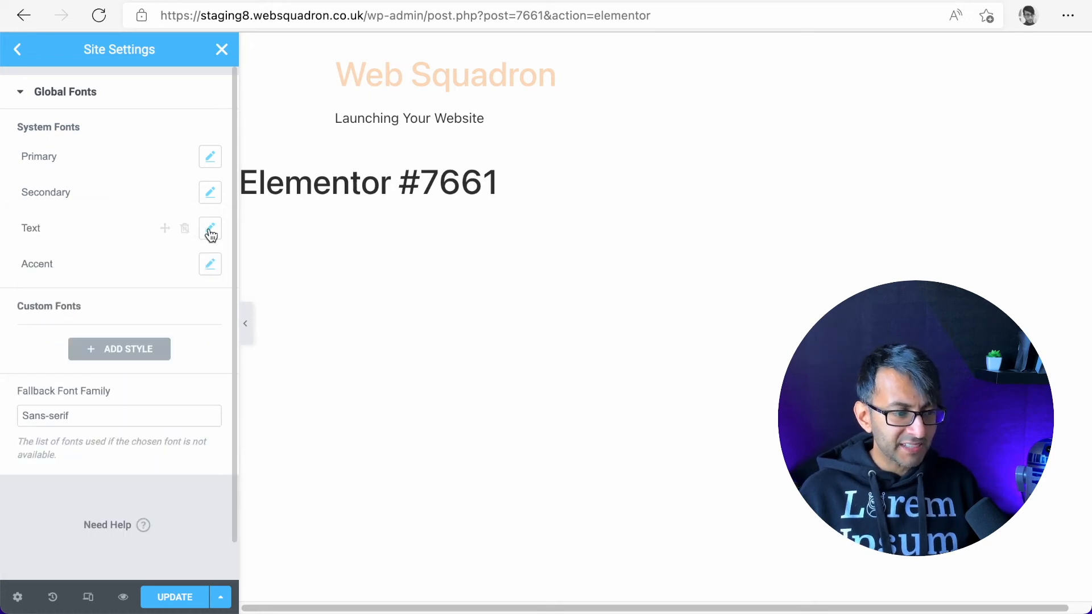
click(209, 228)
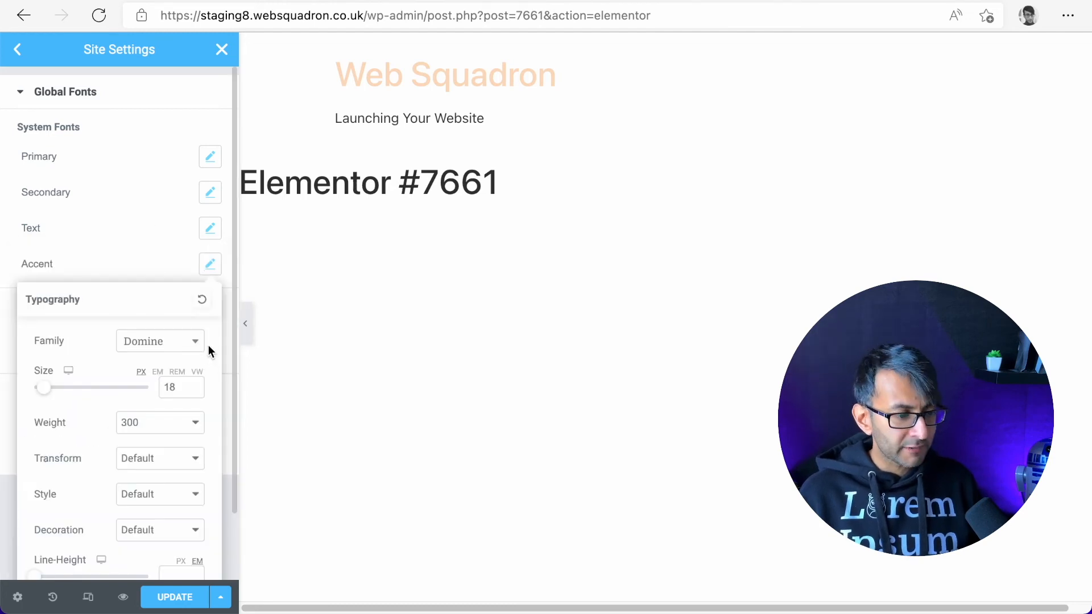
click(159, 342)
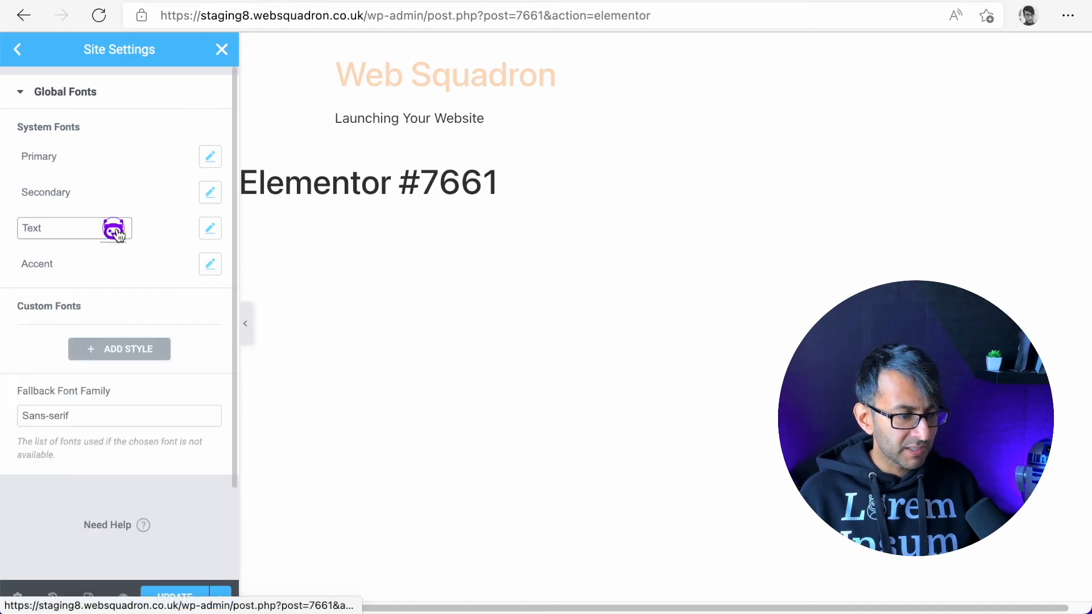
click(175, 597)
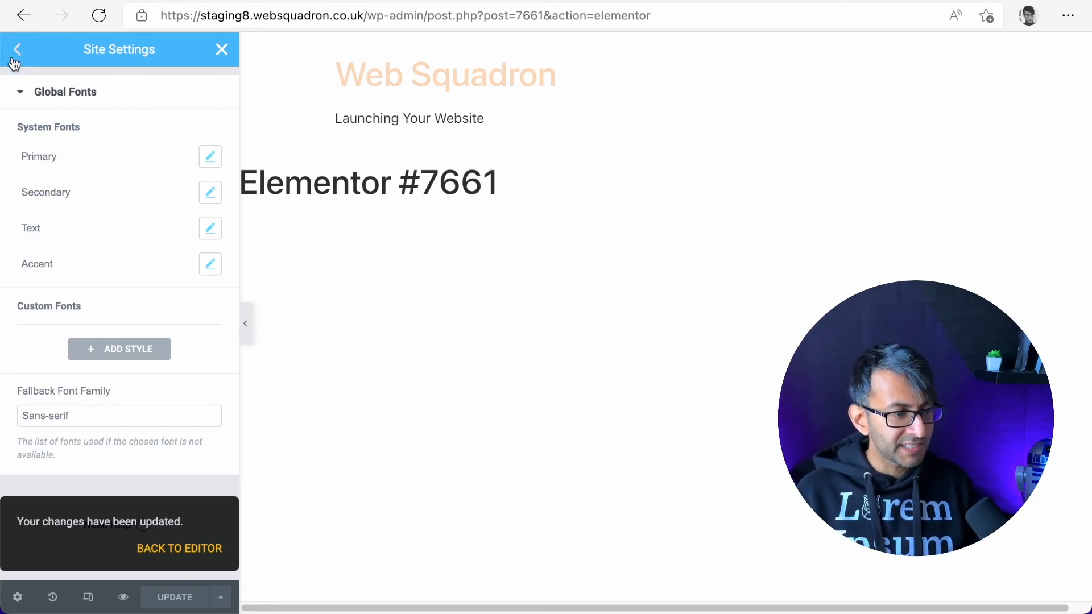
Set the Theme Style body typography size to 1.1 REM and update
click(19, 49)
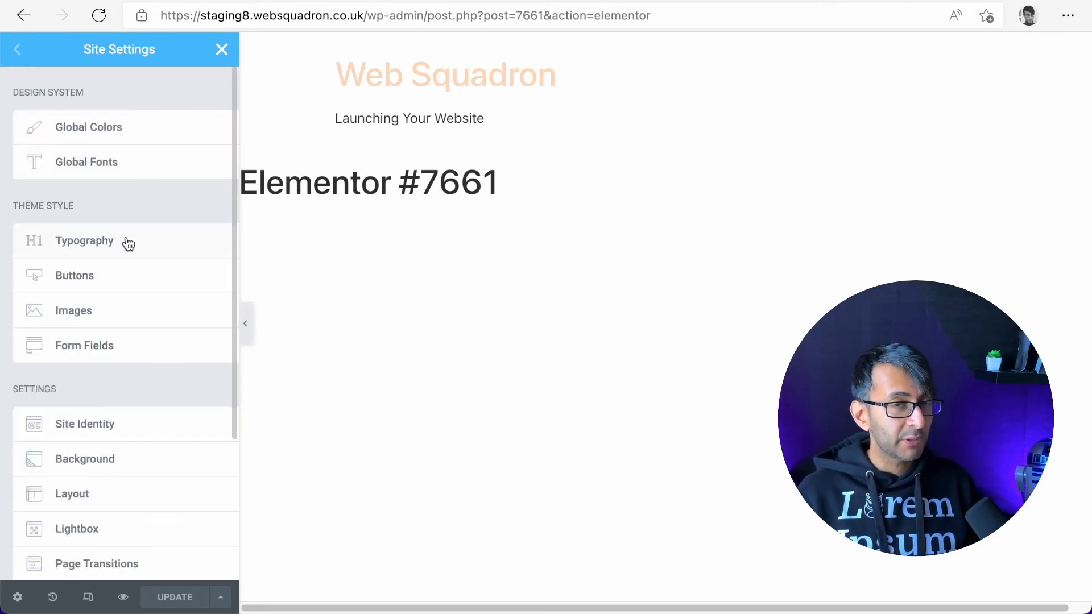
click(84, 240)
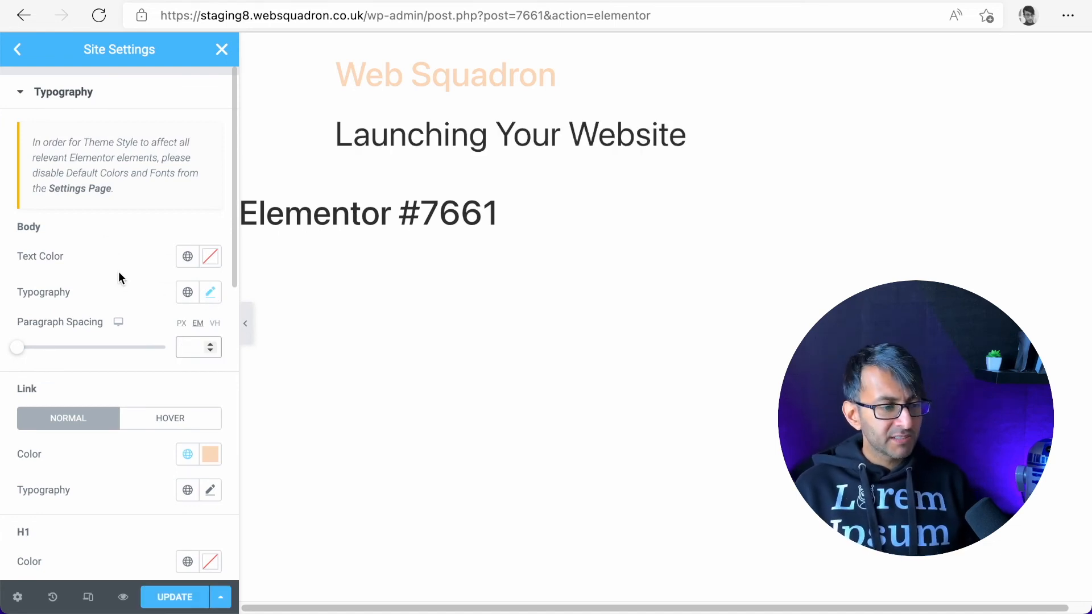
click(210, 292)
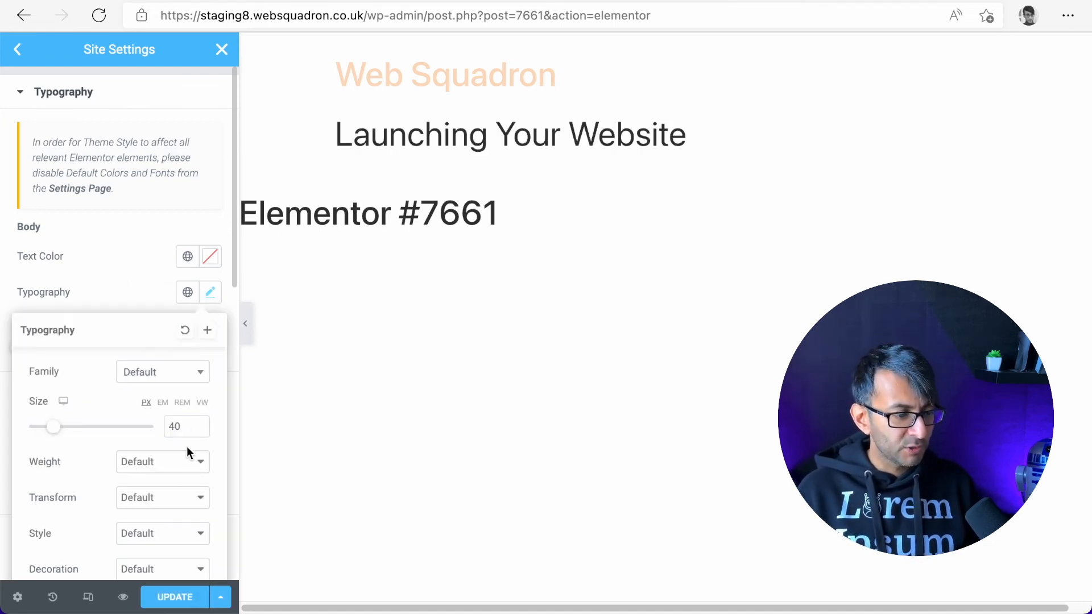
mouse_move(47, 431)
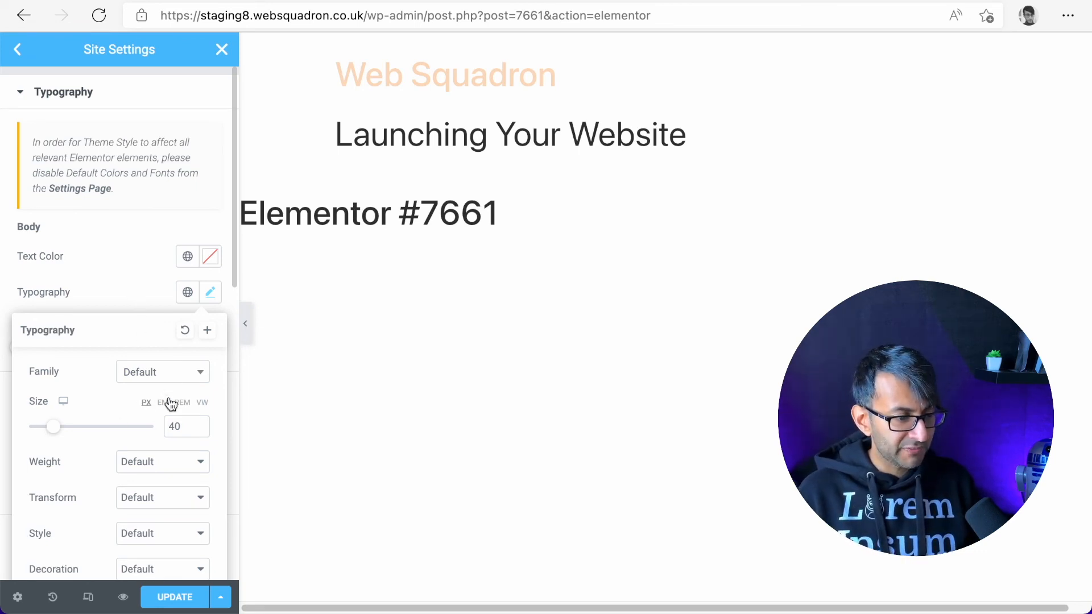
click(182, 403)
text(1.1)
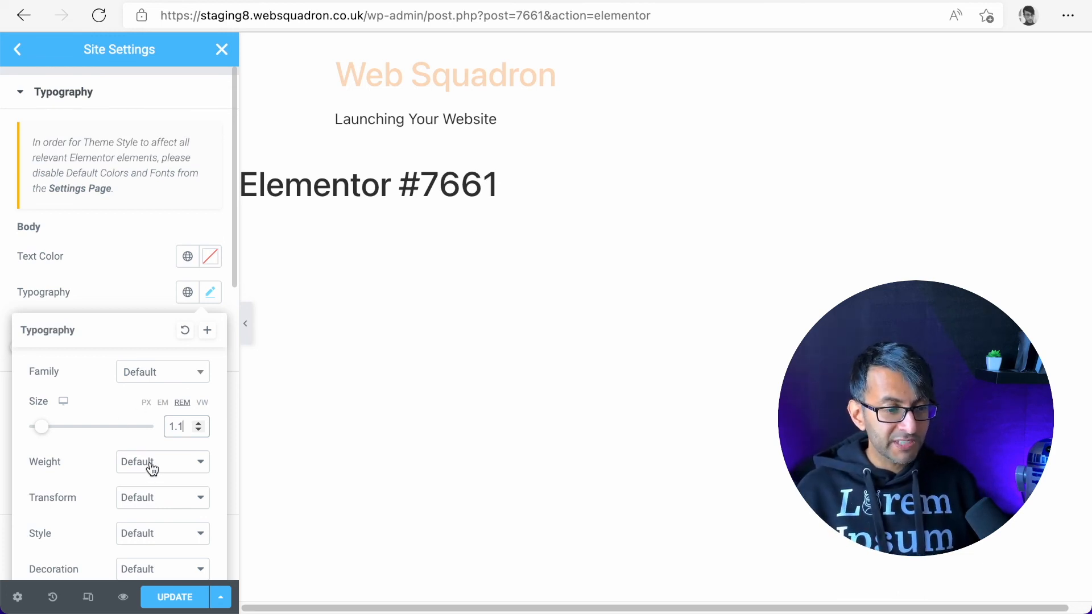
click(209, 292)
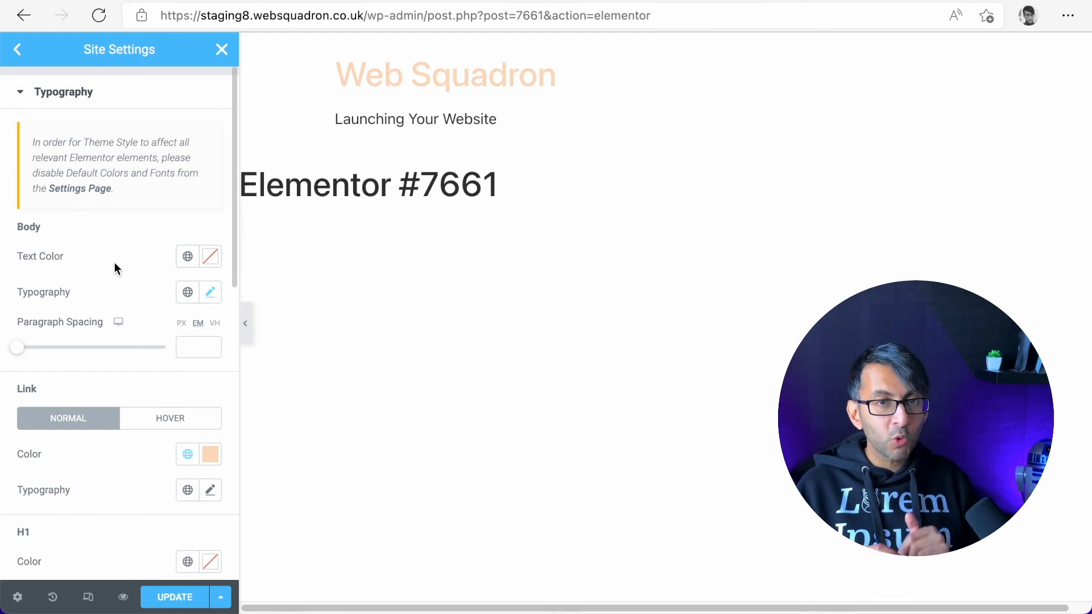
click(175, 597)
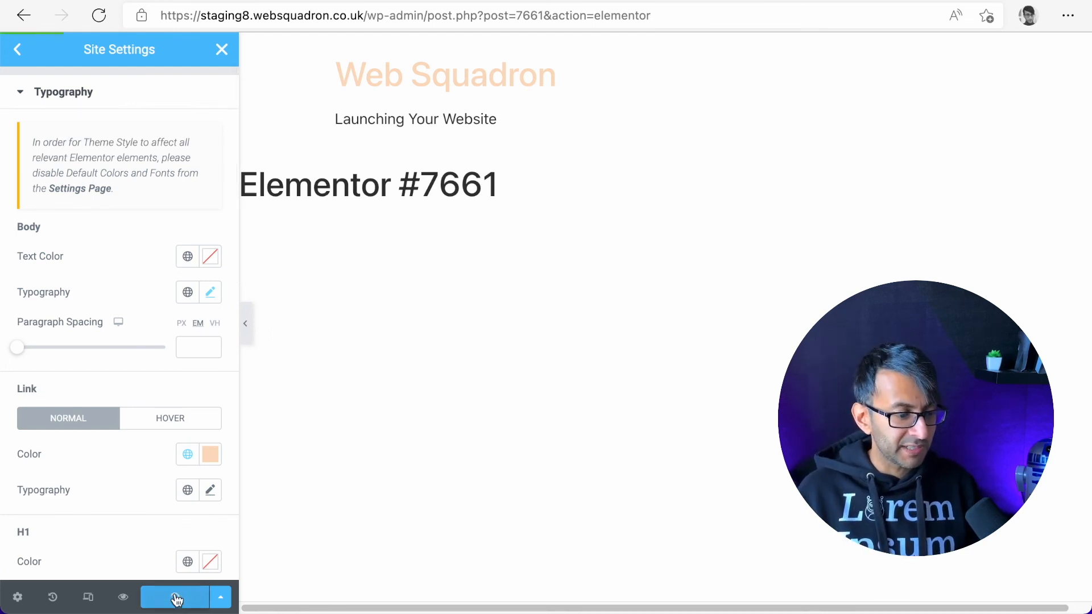
Save the settings, leave Site Settings, then reopen it from the main menu
click(175, 597)
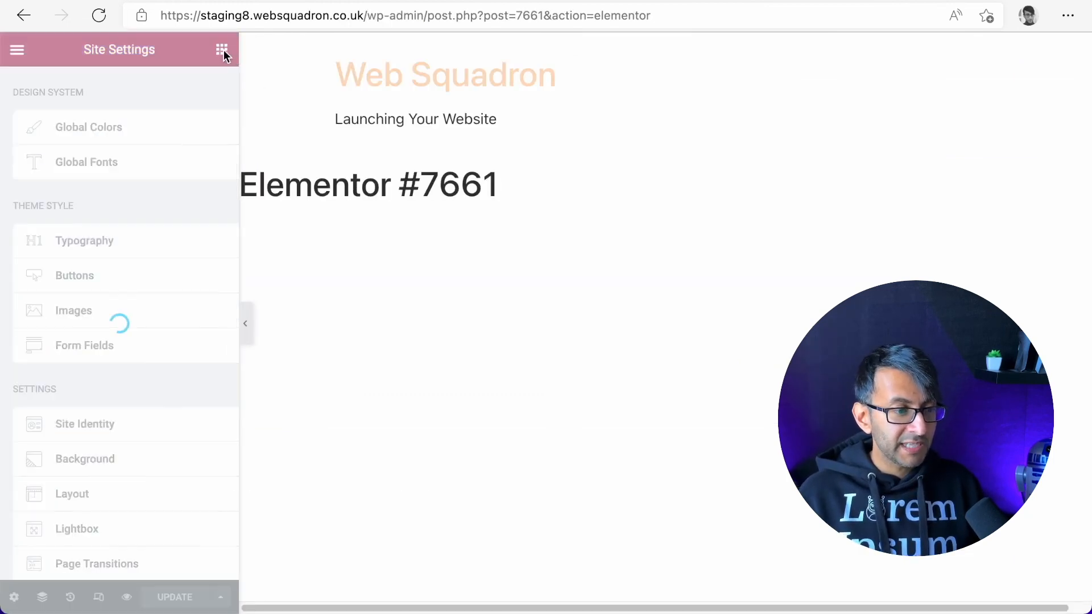
click(221, 50)
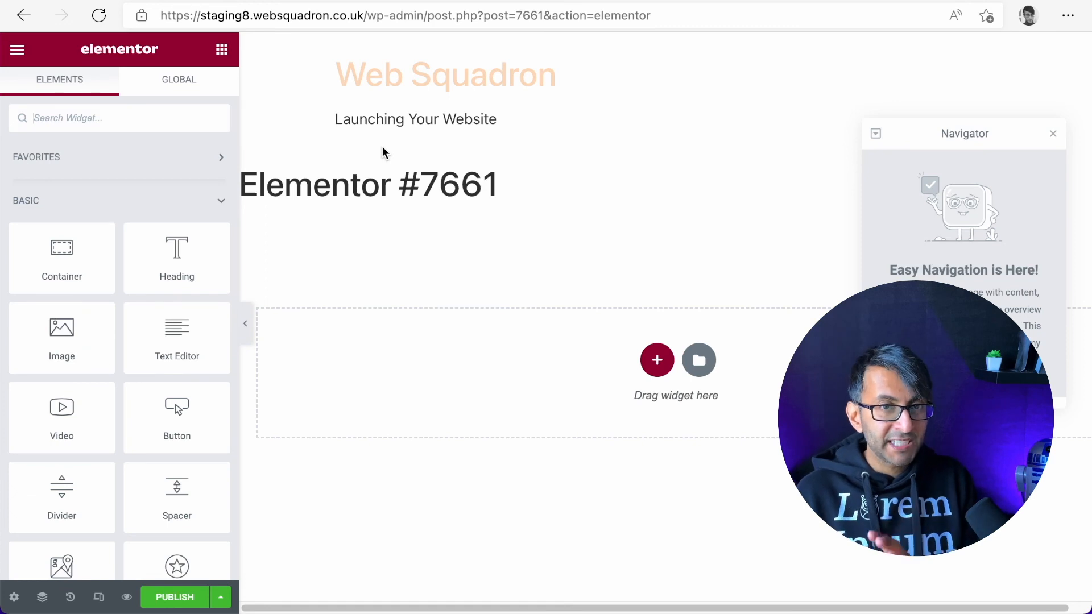
click(17, 50)
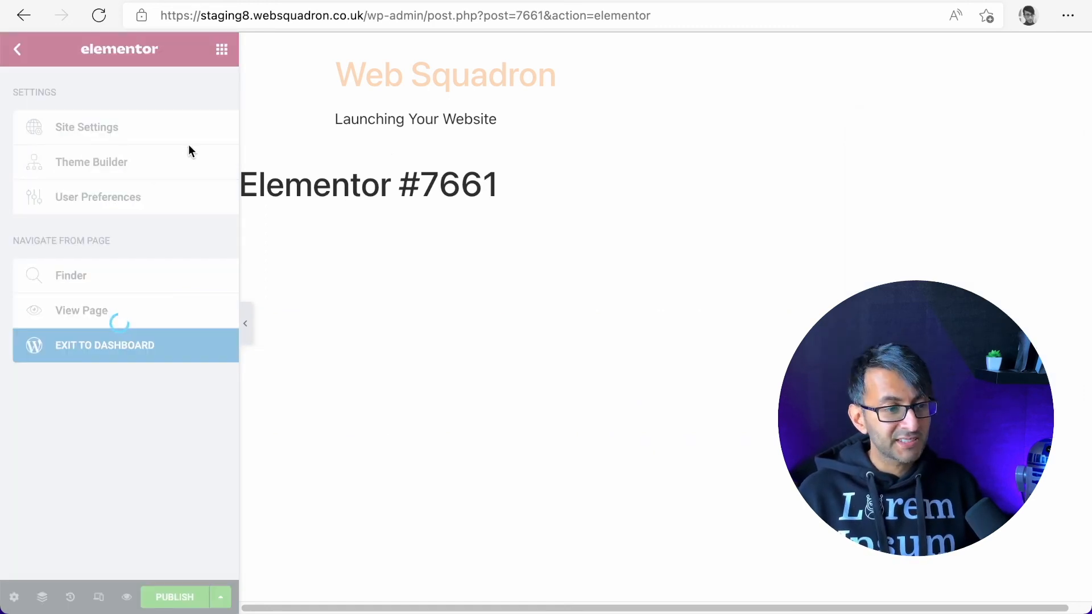
click(85, 127)
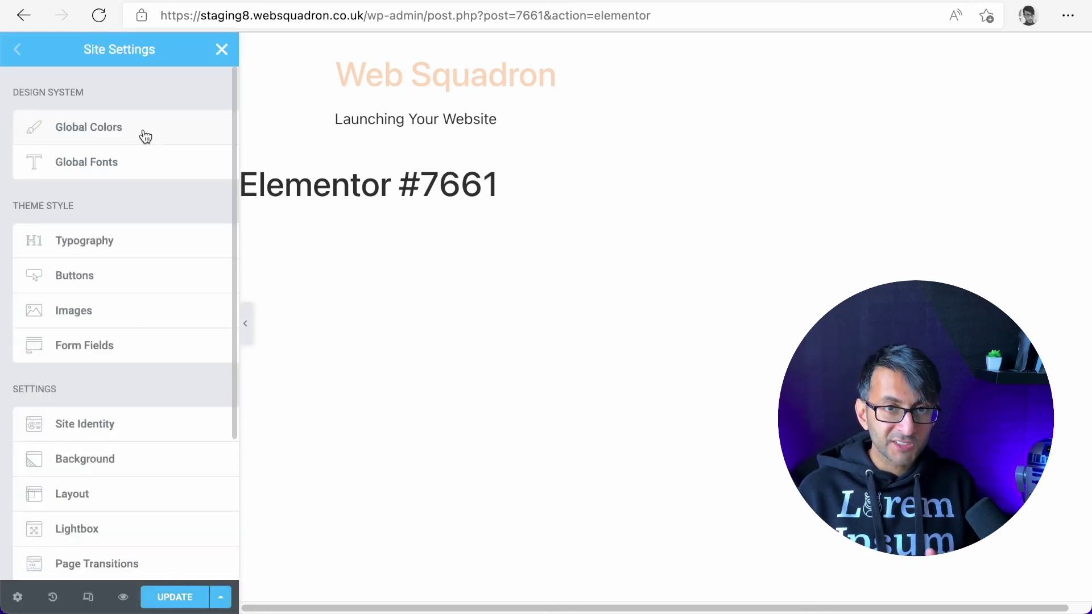
mouse_move(227, 75)
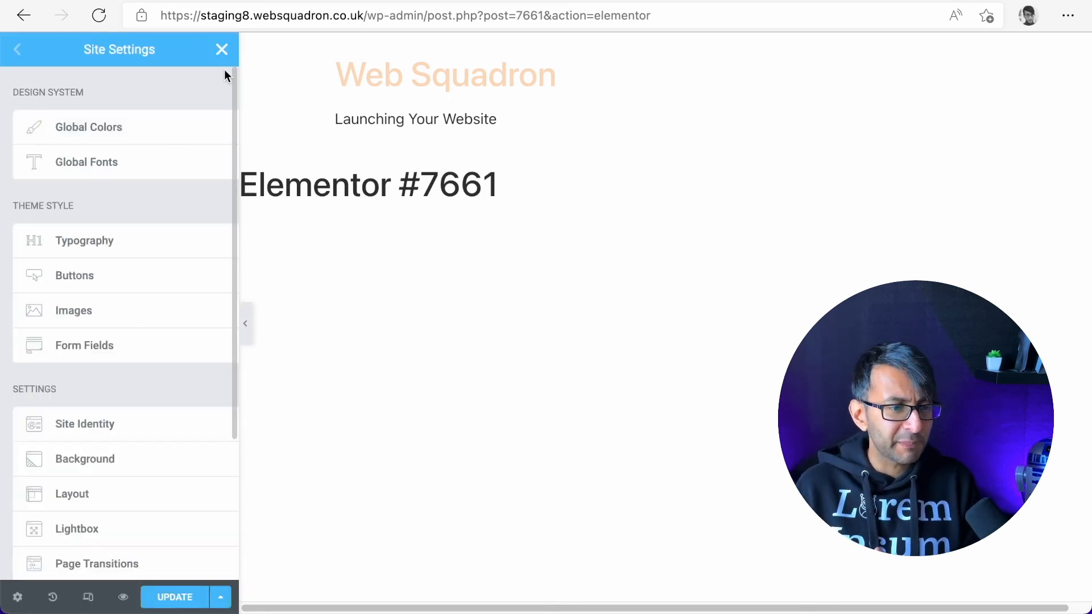